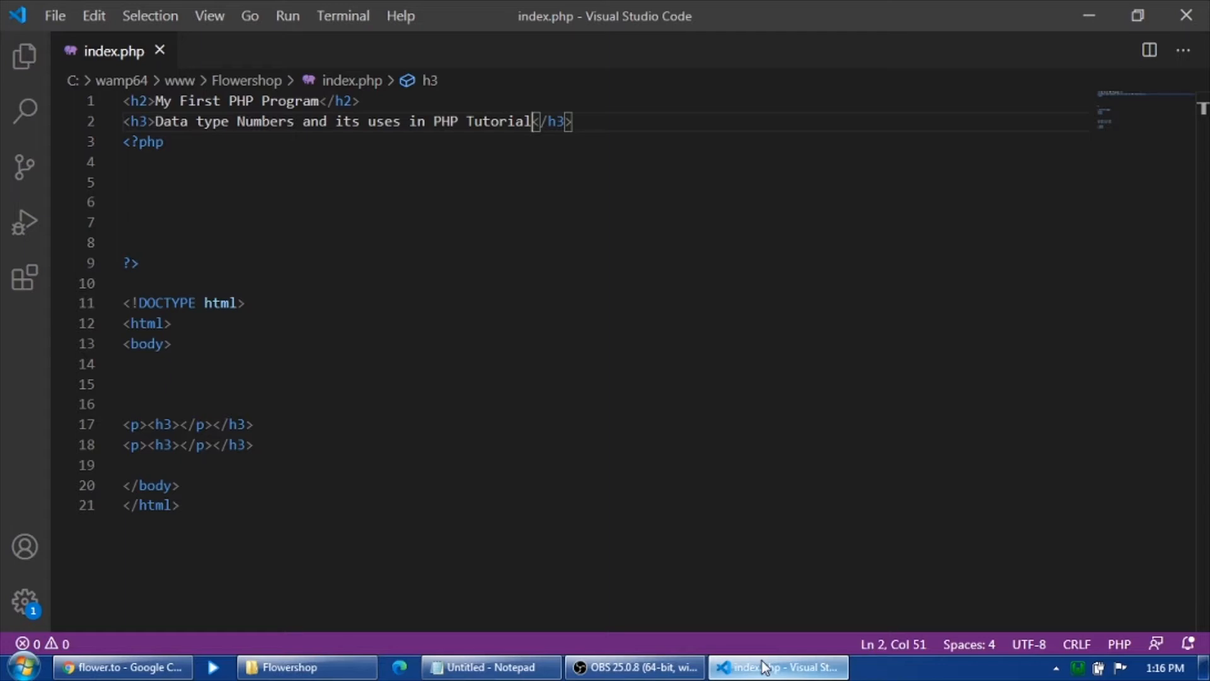
pyautogui.moveTo(605, 630)
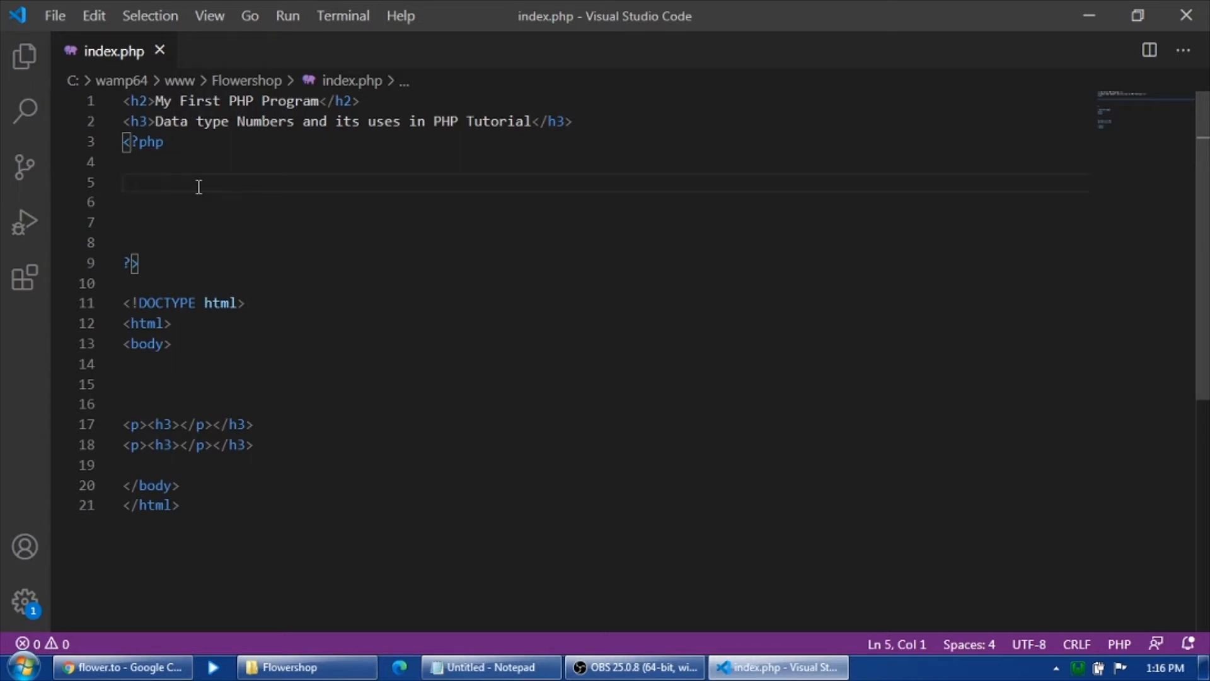
# Declare $x=20; on line 5 and $y=2.55; on line 6 of index.php
pyautogui.write('$')
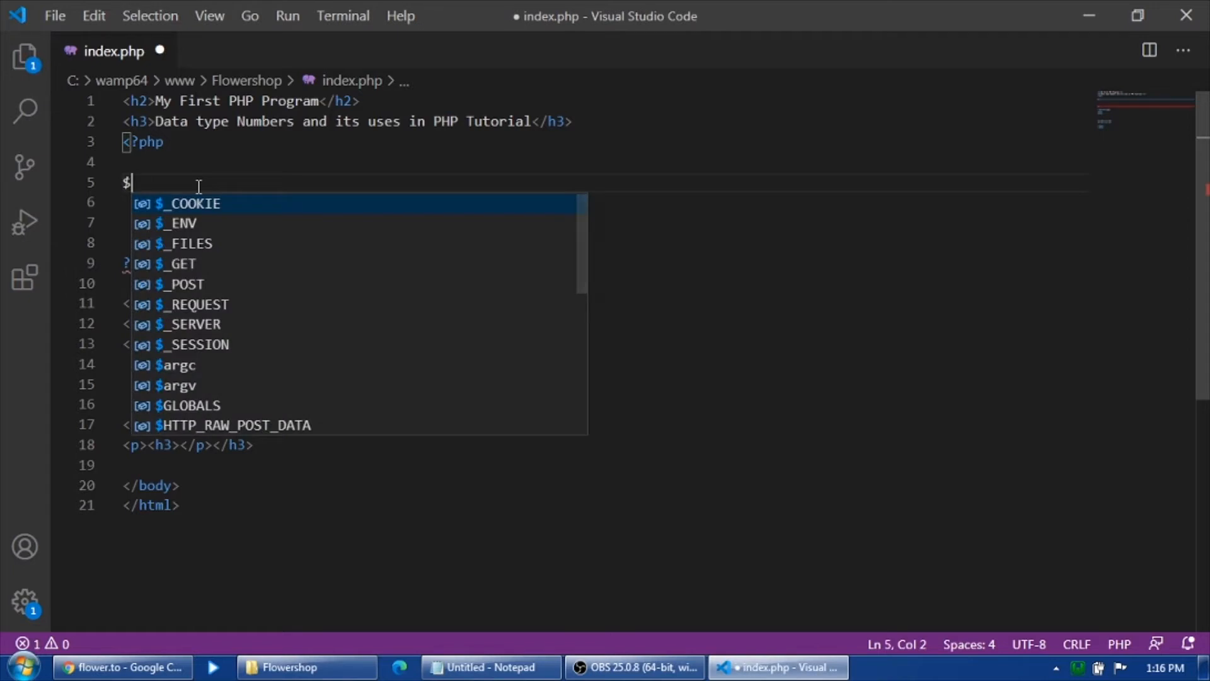
pyautogui.write('x=')
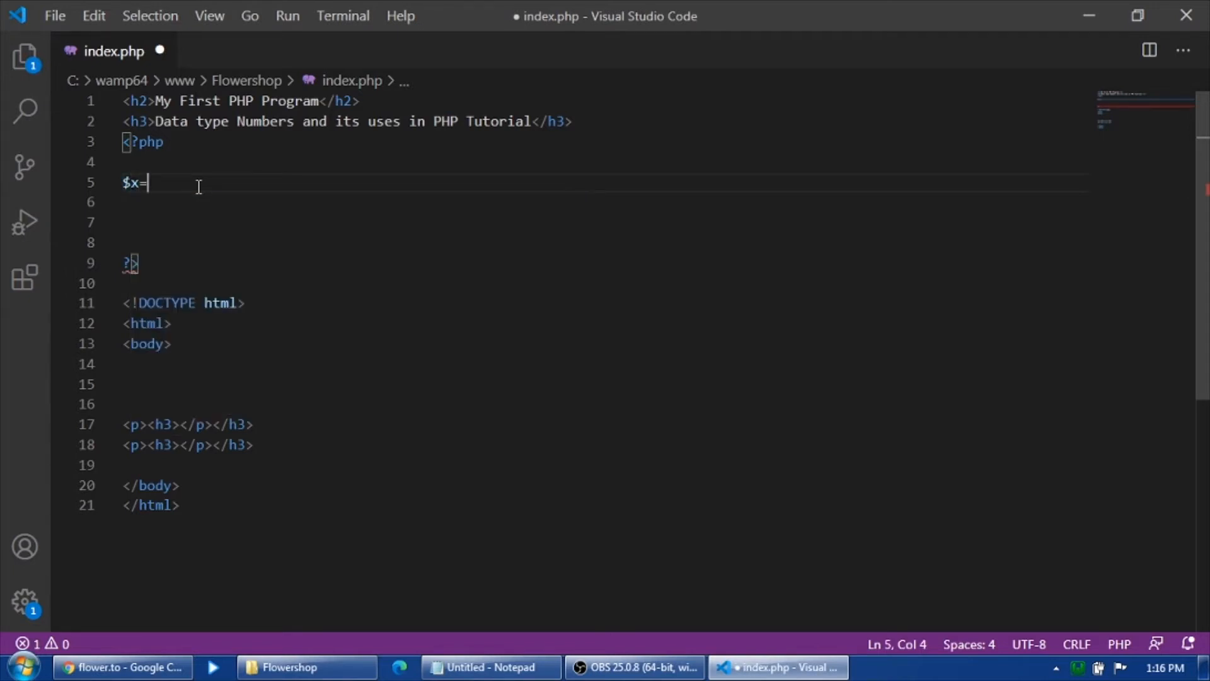
pyautogui.write('20;')
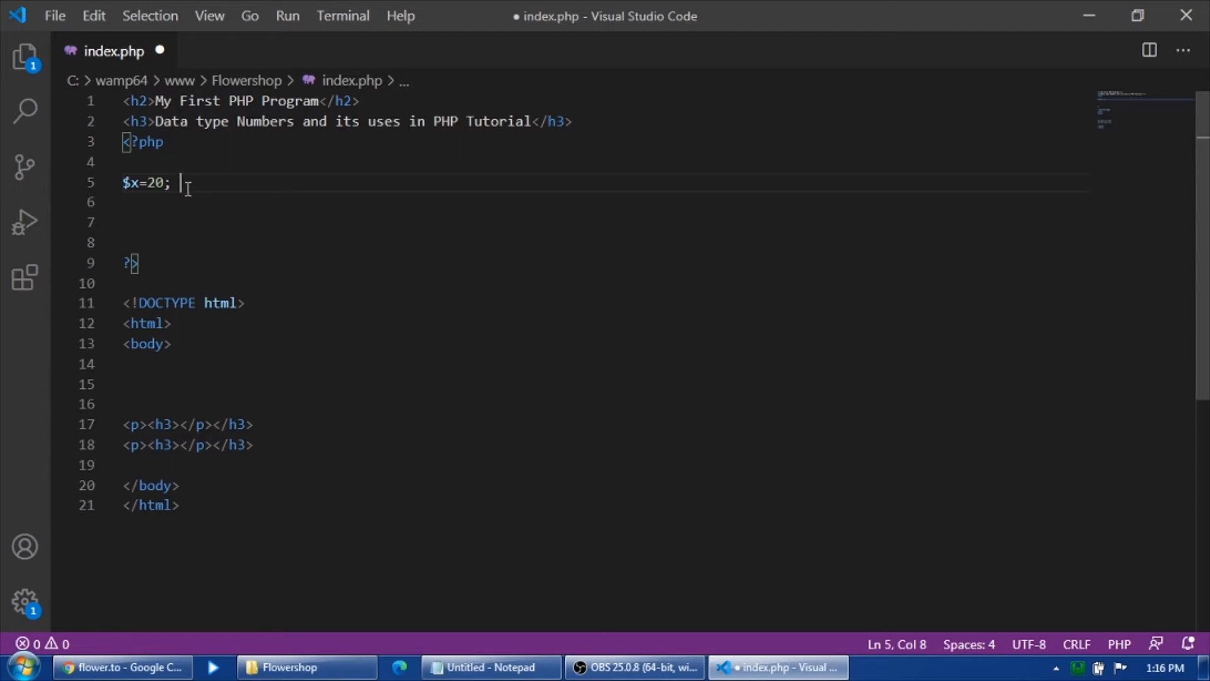
pyautogui.press('Enter')
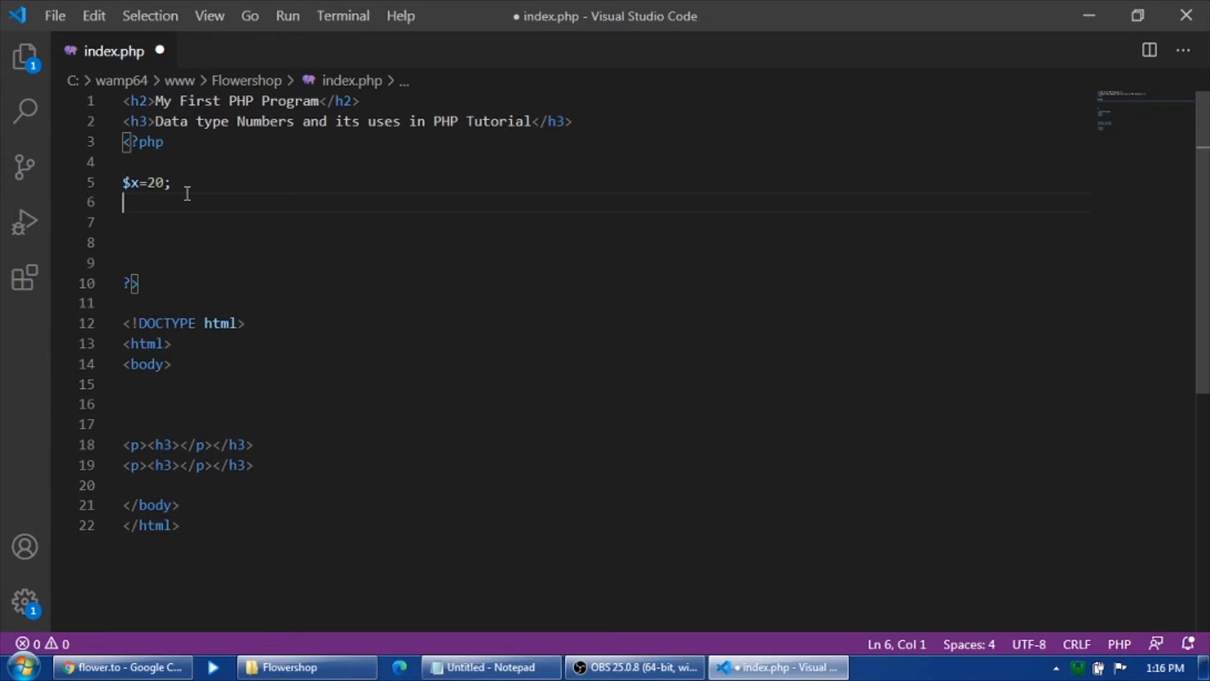
pyautogui.moveTo(198, 192)
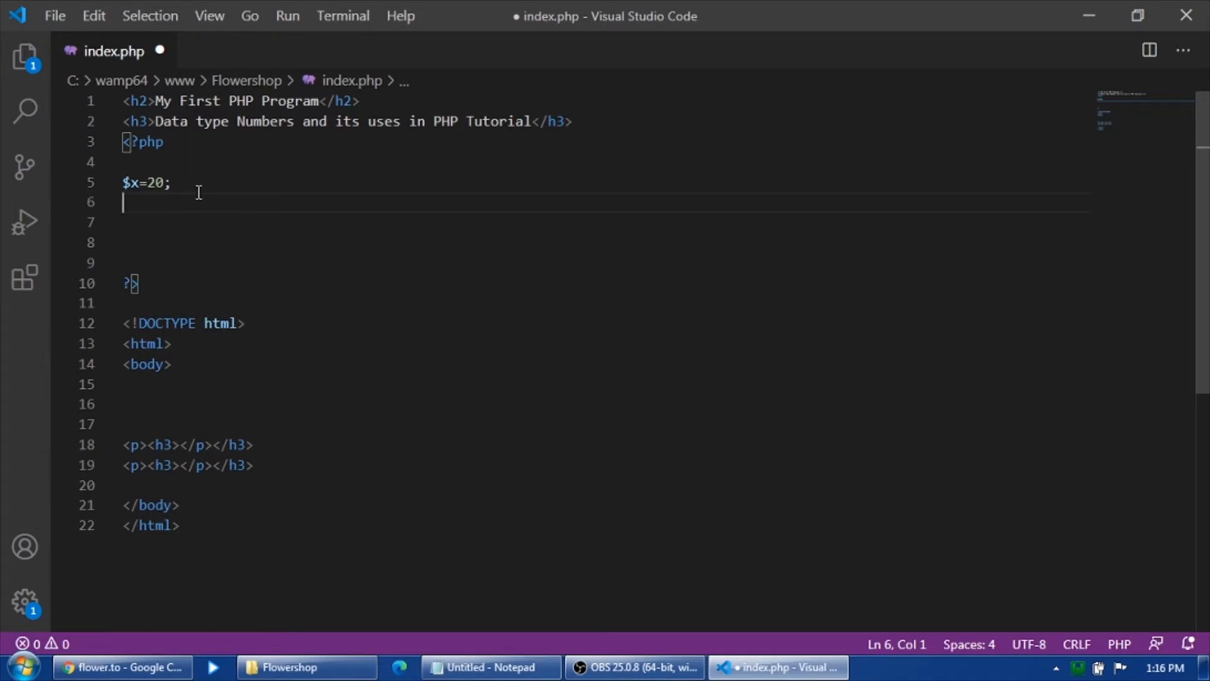
pyautogui.write('%')
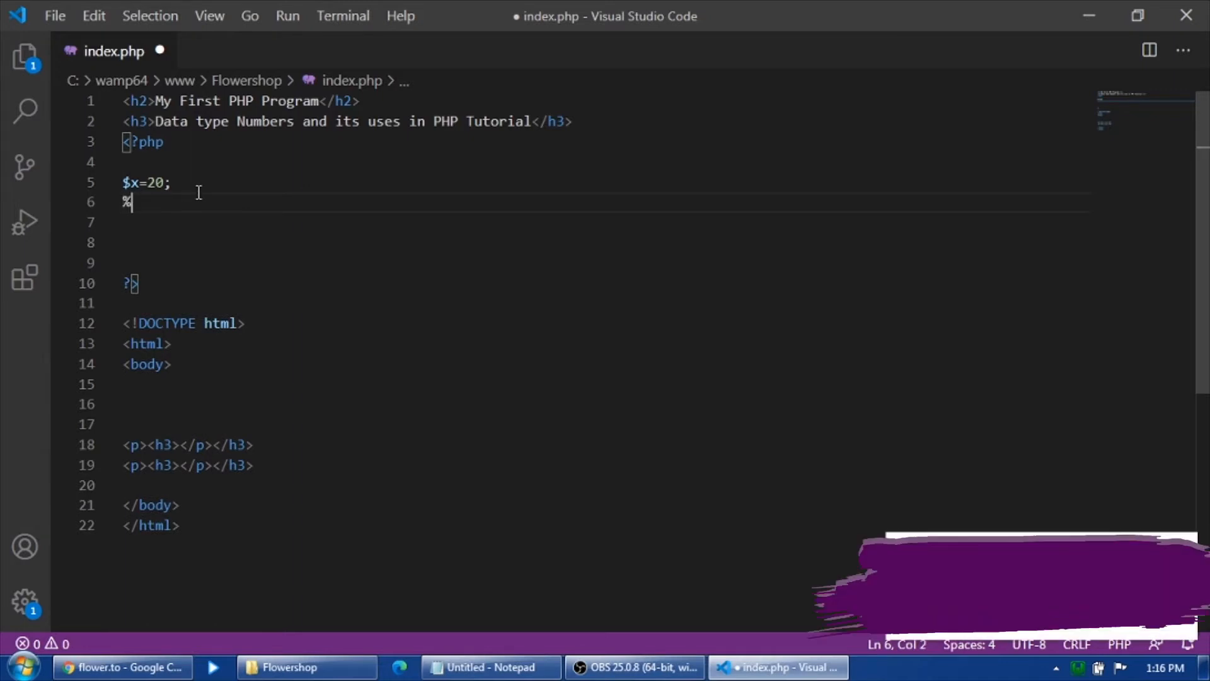
pyautogui.press('Backspace')
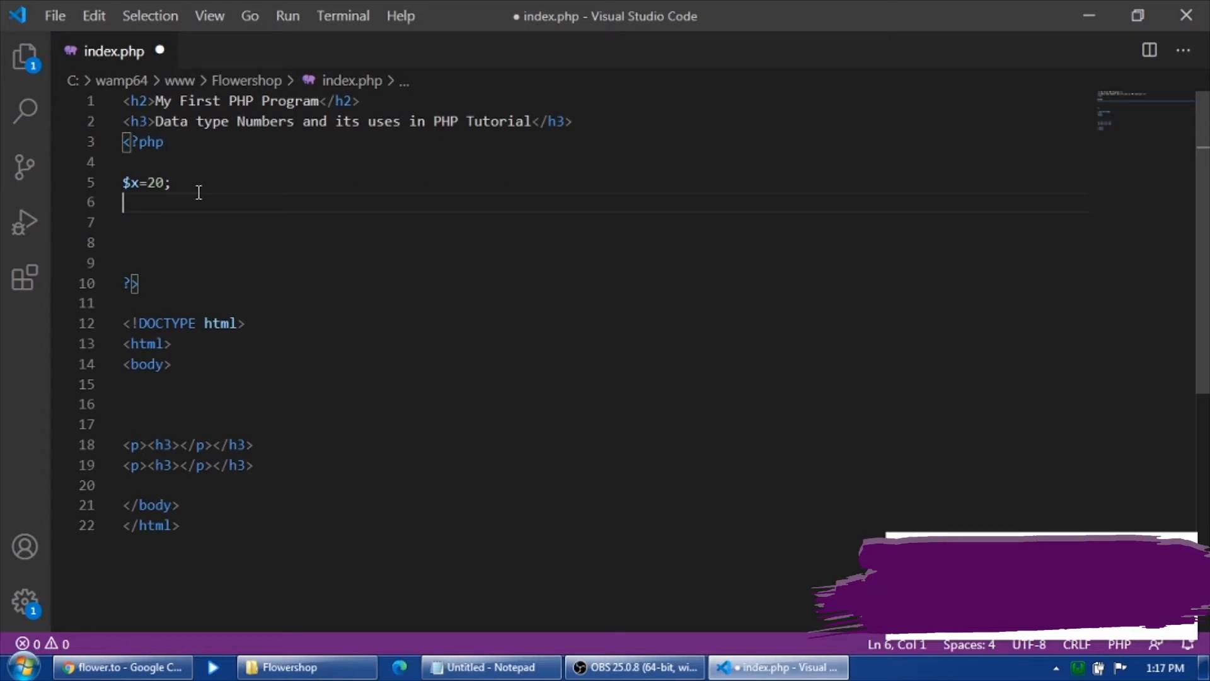
pyautogui.write('$y')
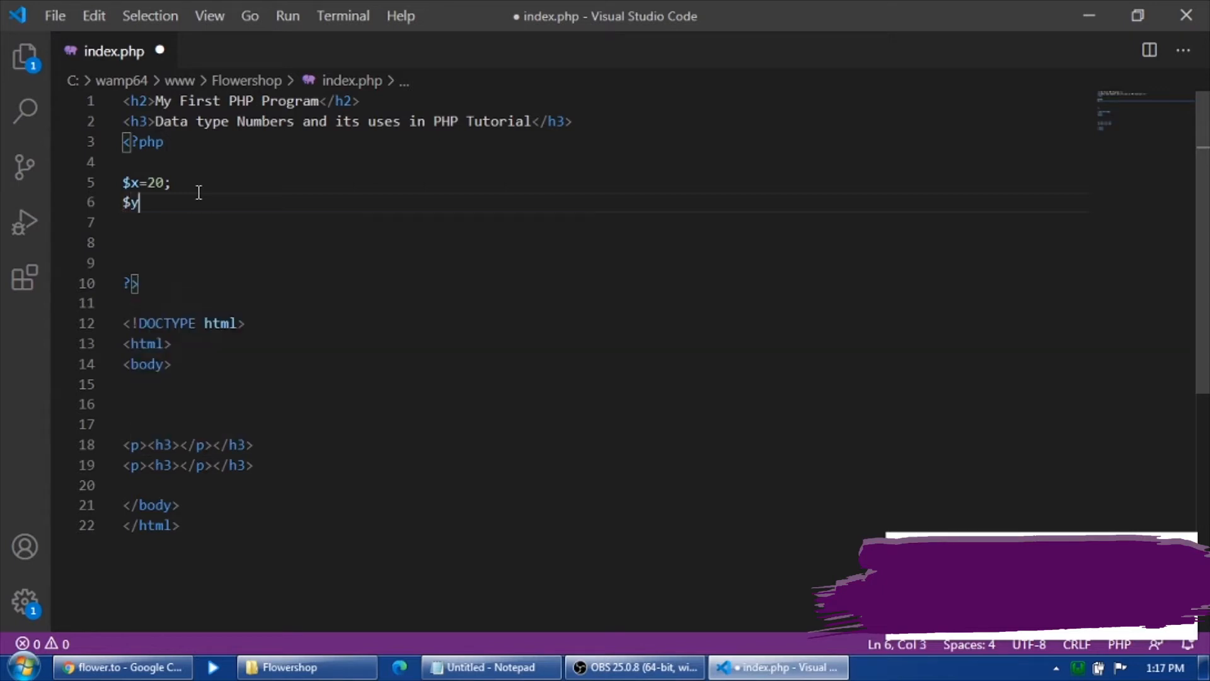
pyautogui.write('=')
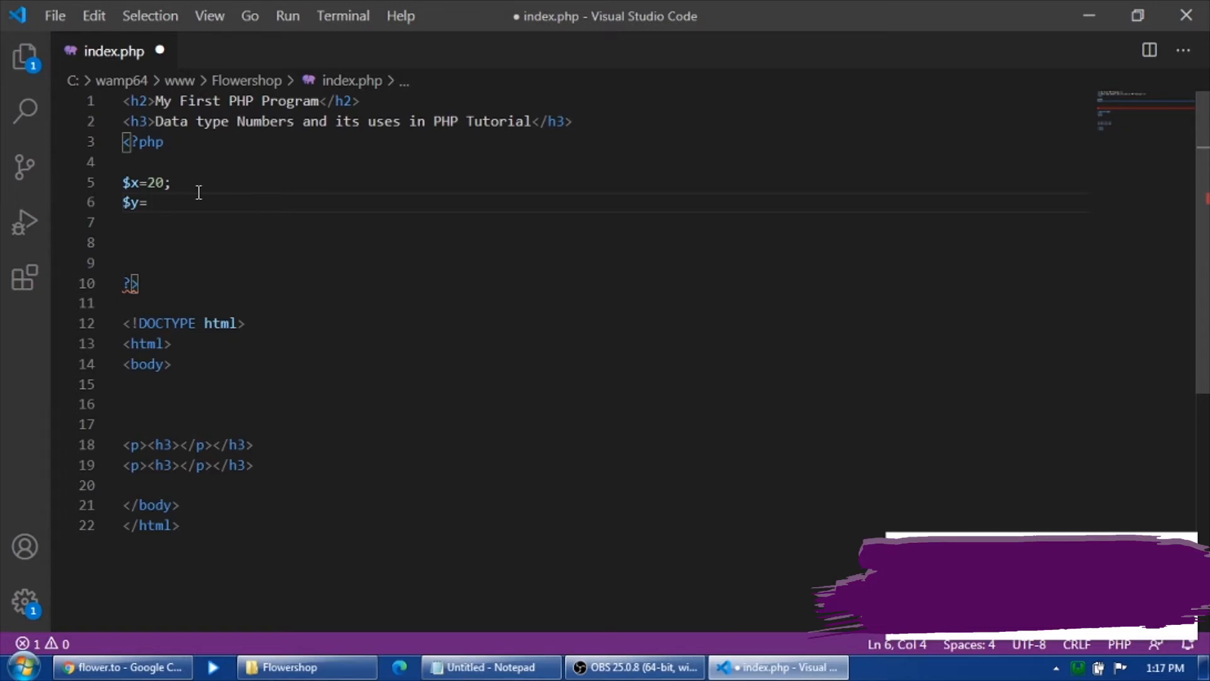
pyautogui.write('2.55;')
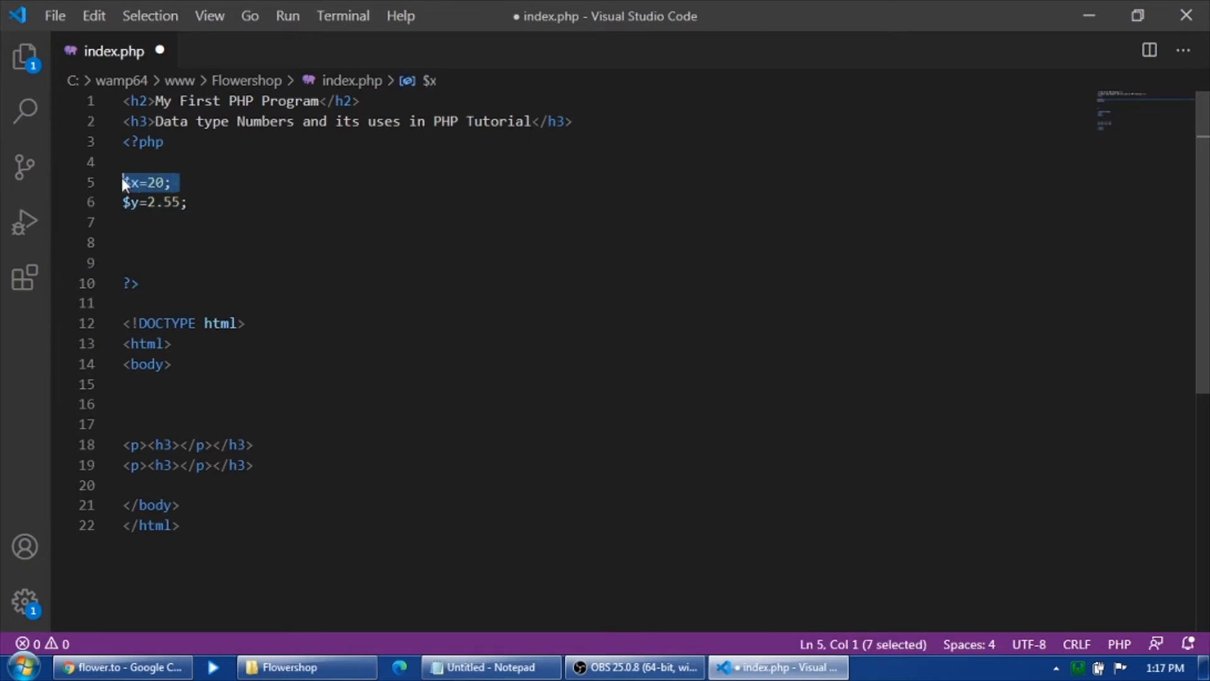
pyautogui.moveTo(250, 203)
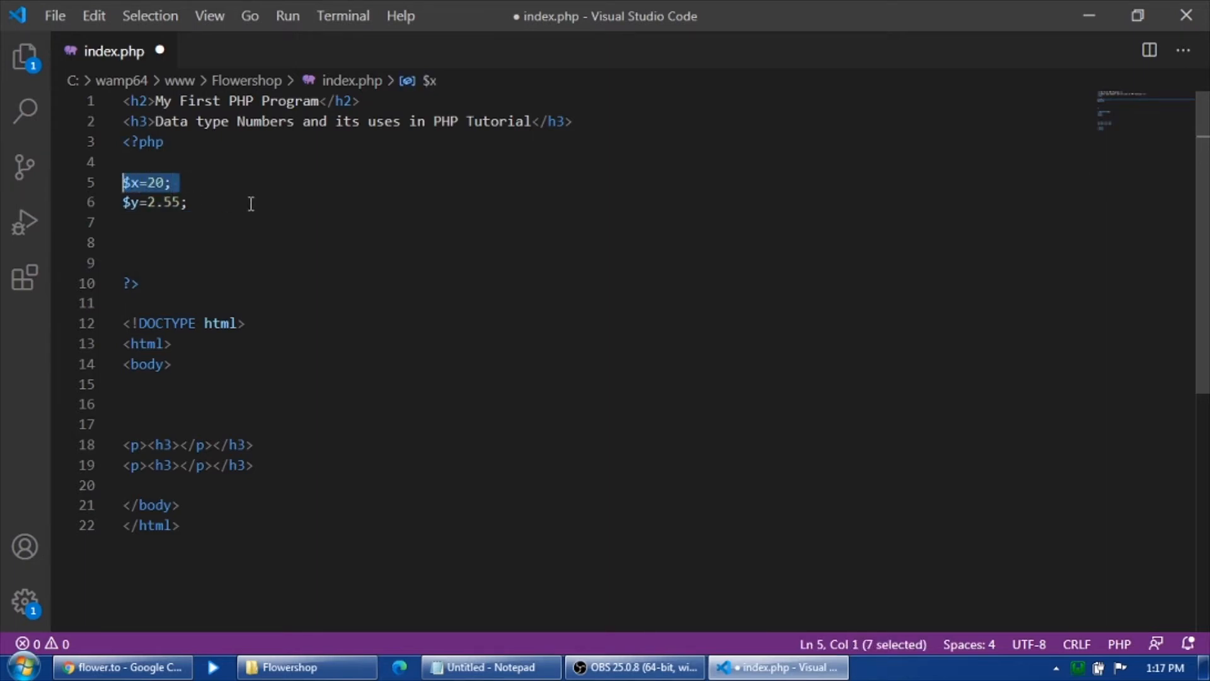
pyautogui.moveTo(215, 228)
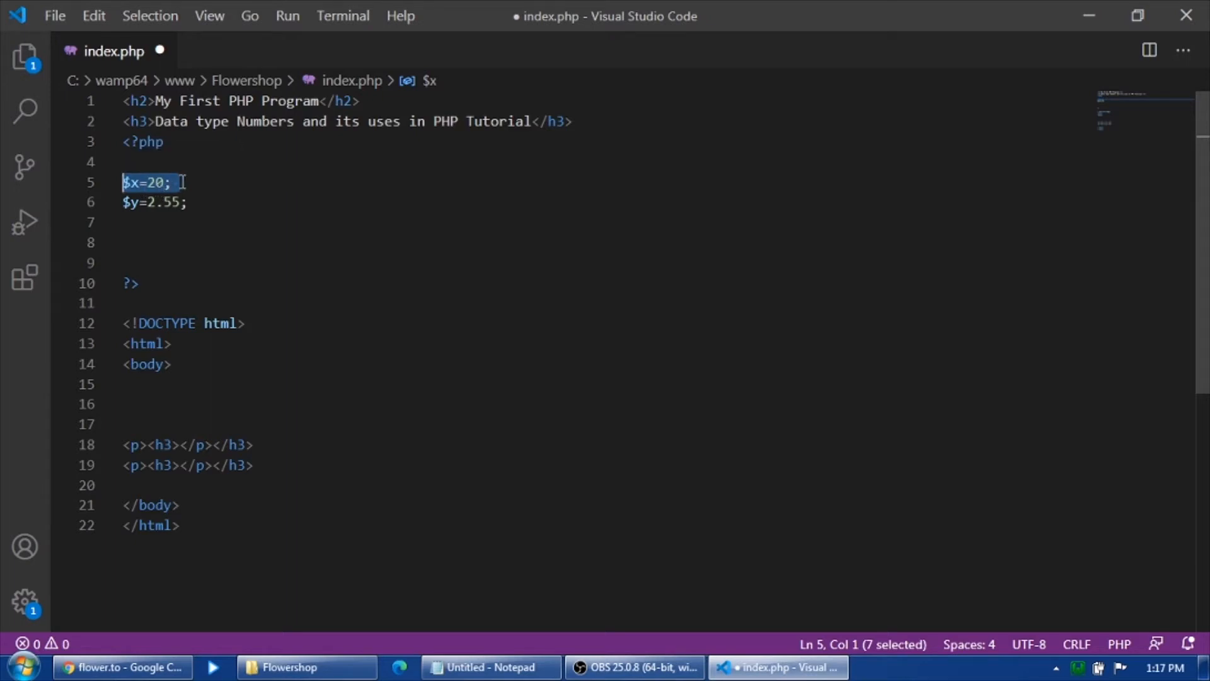
pyautogui.click(130, 182)
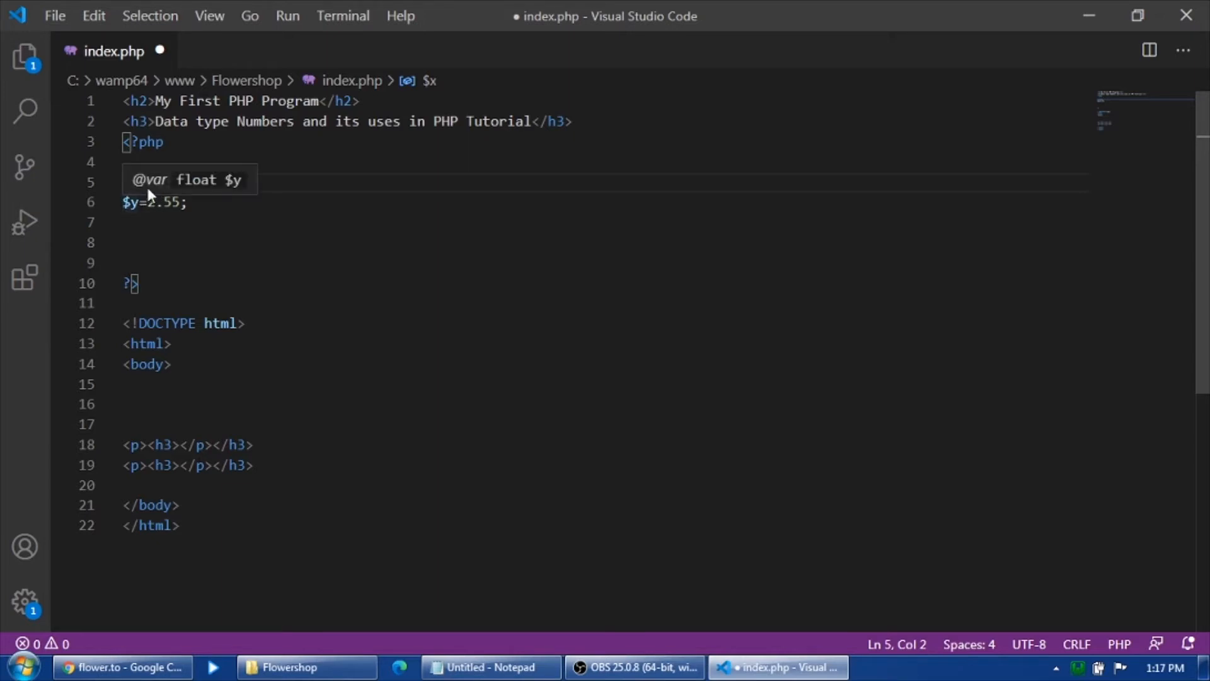
pyautogui.write('$x=20;')
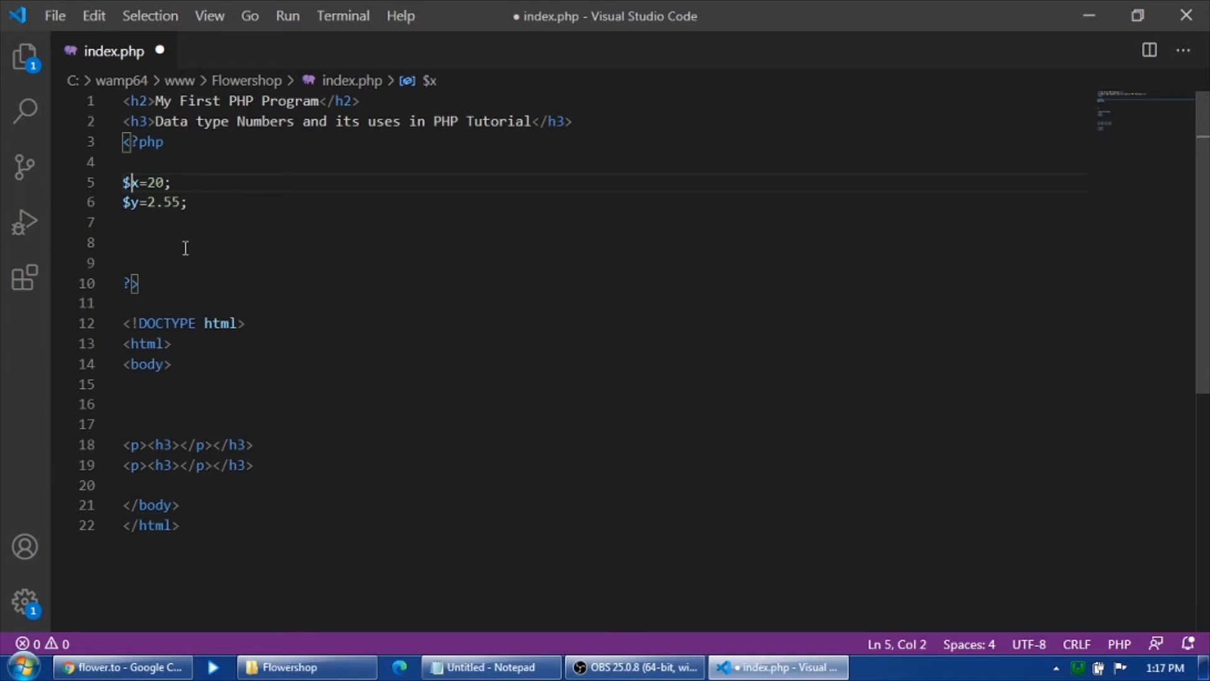
pyautogui.click(197, 222)
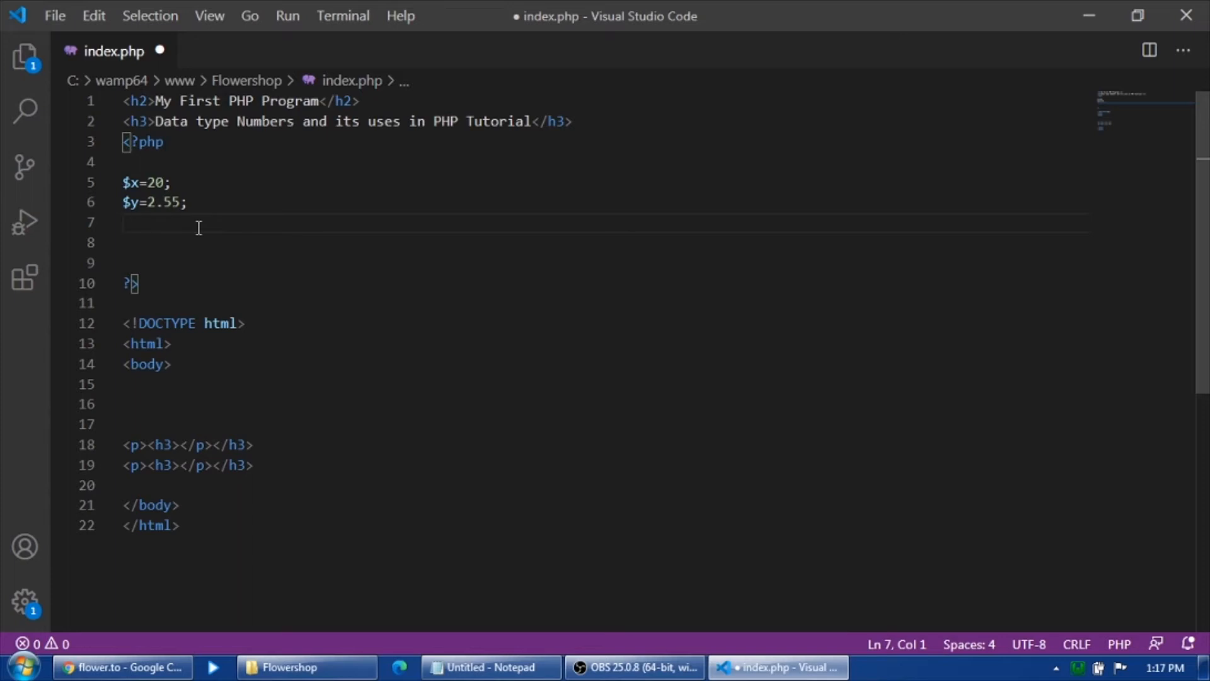
# Write the comment 'Math operators *, /, -, + **' on line 7
pyautogui.write('math operator')
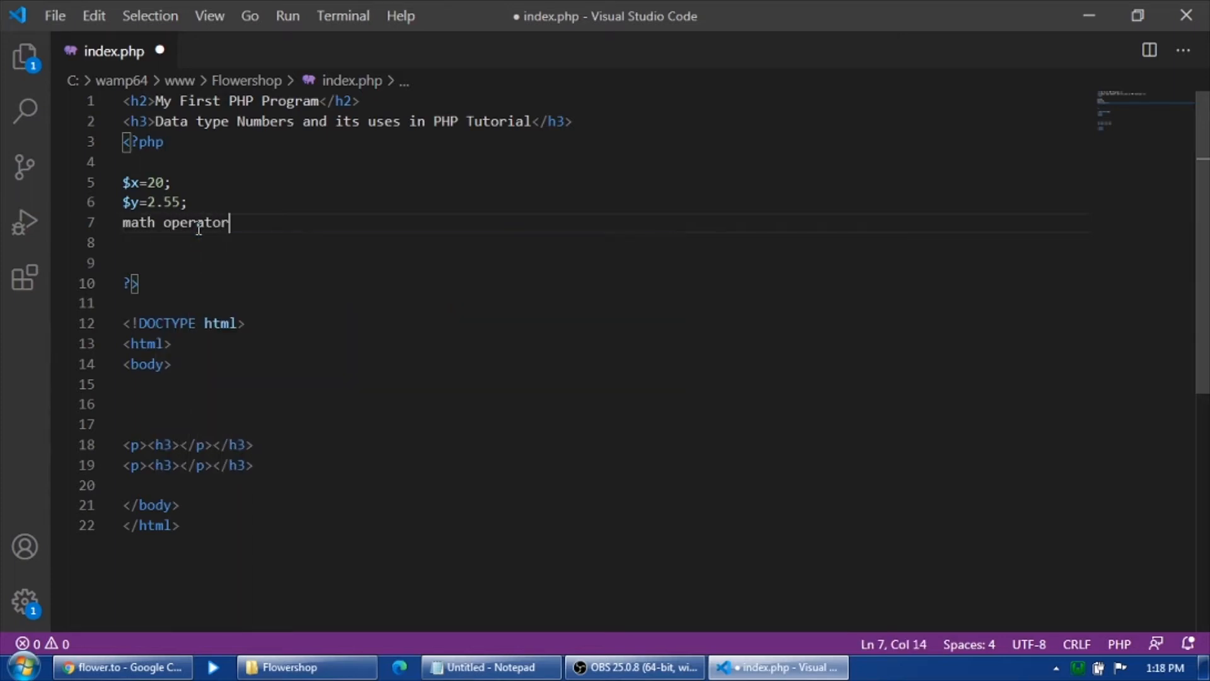
pyautogui.write('s')
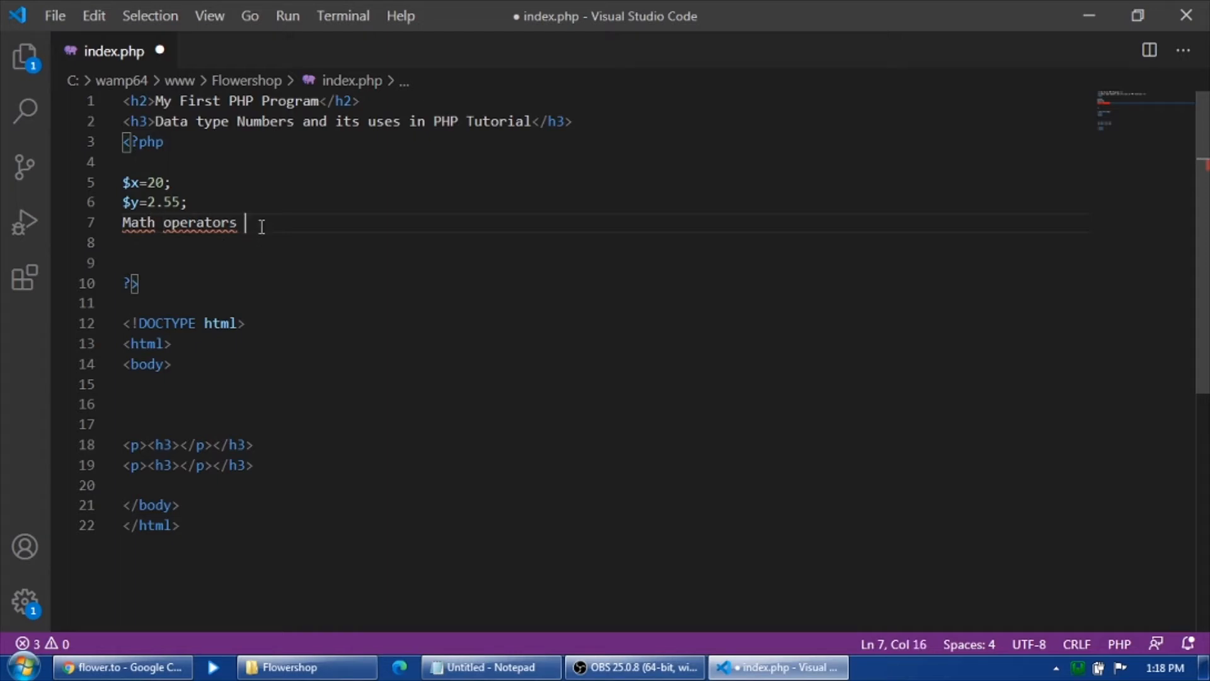
pyautogui.write('*')
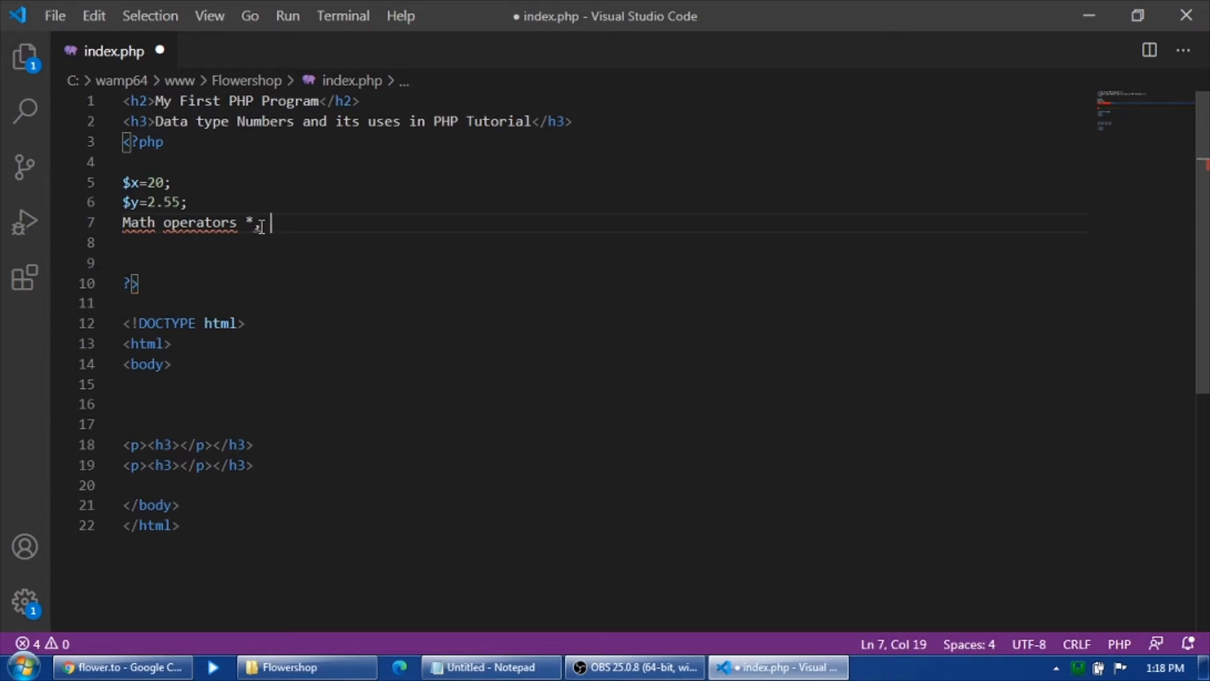
pyautogui.write('/,')
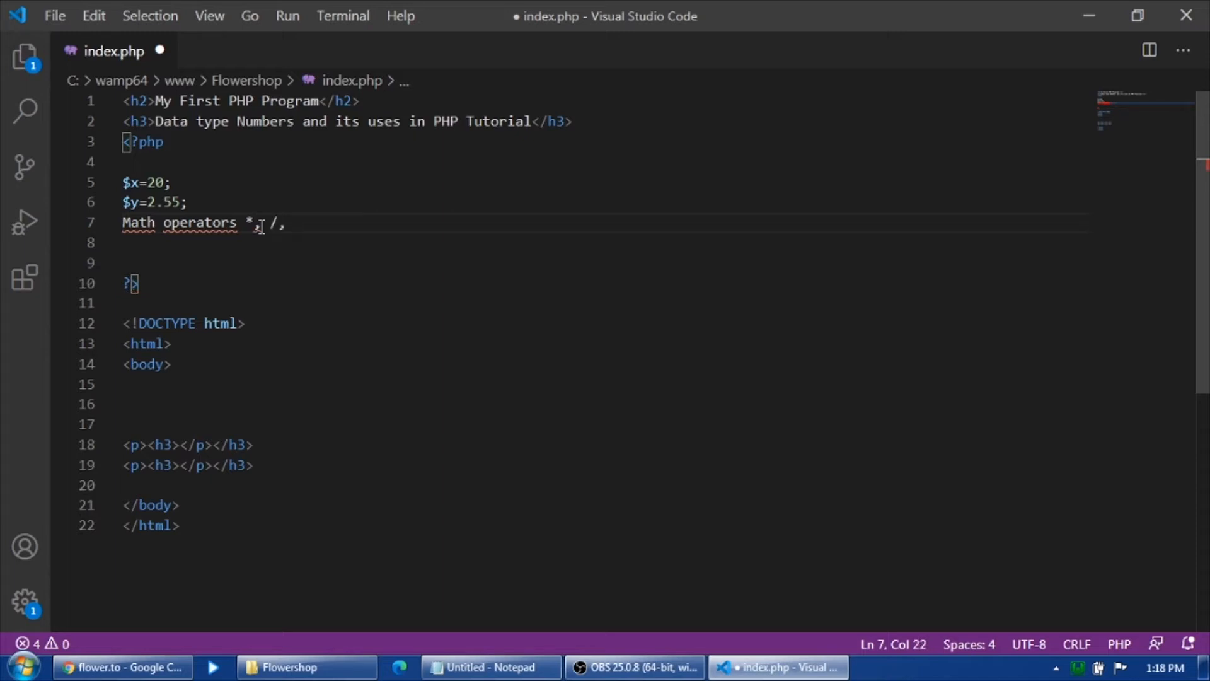
pyautogui.write('-')
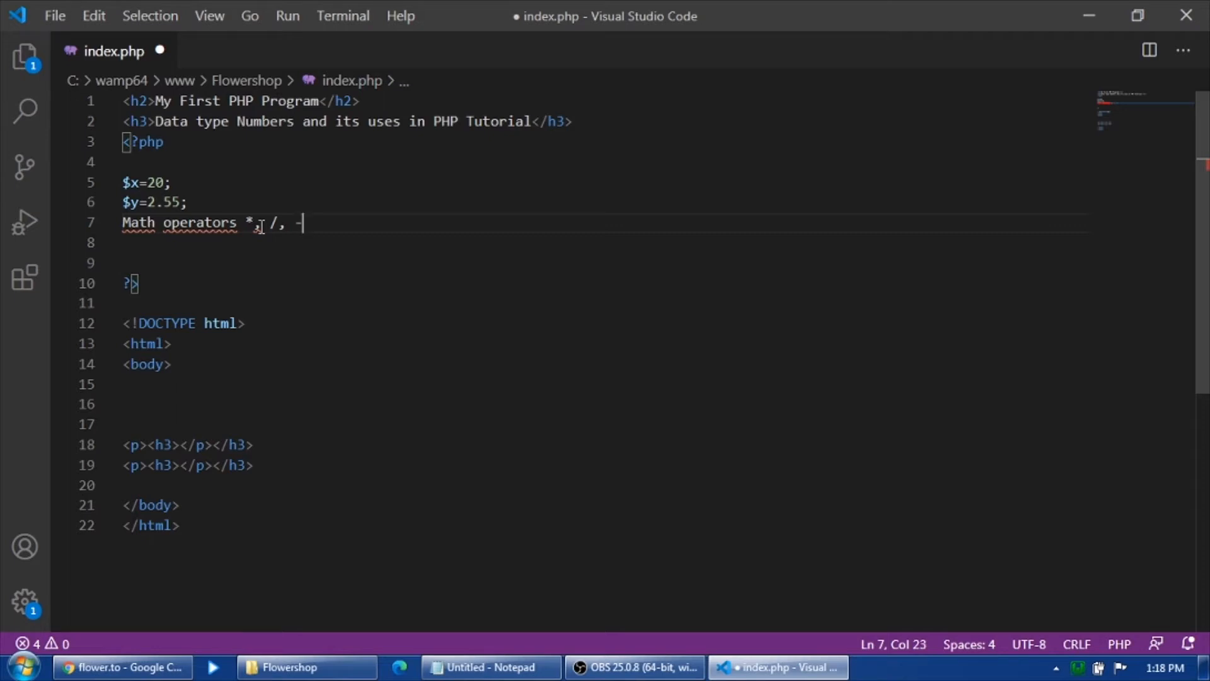
pyautogui.write(',')
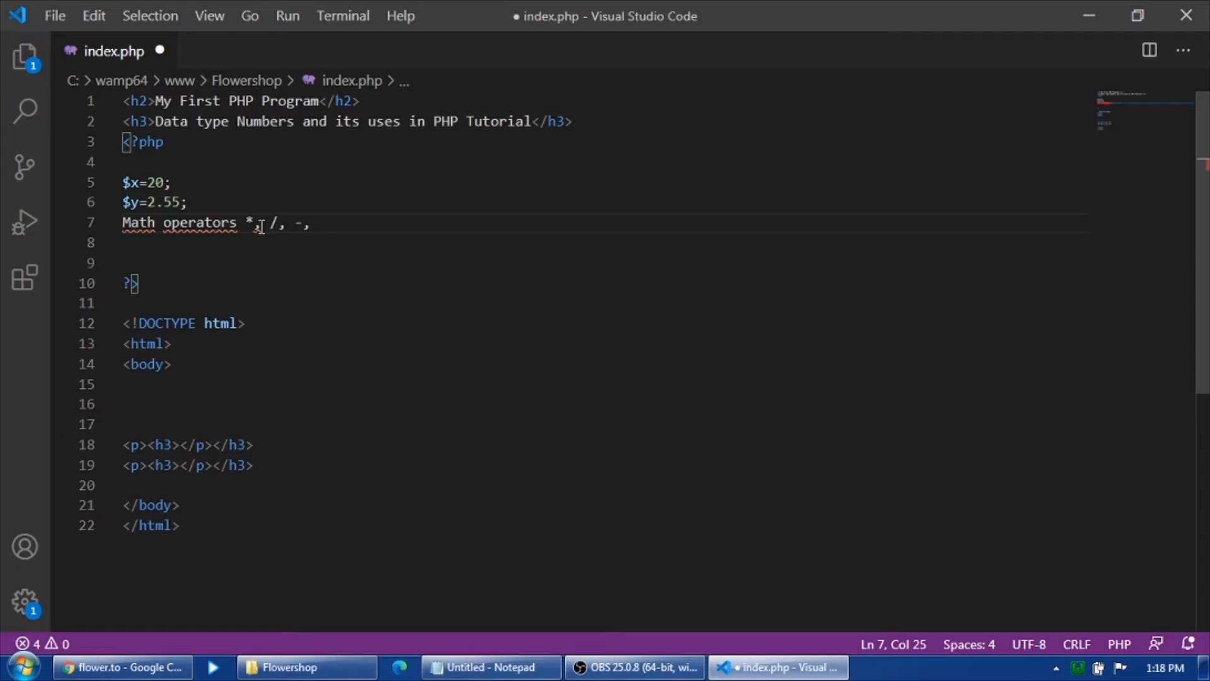
pyautogui.write('+')
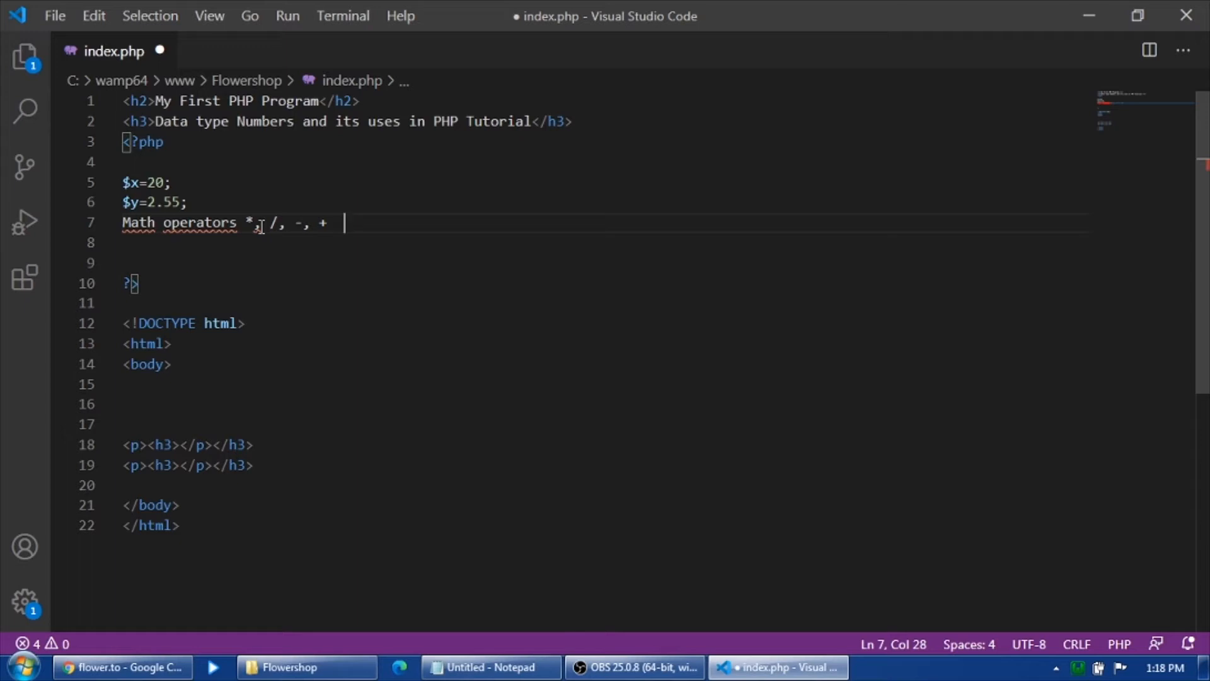
pyautogui.write('**')
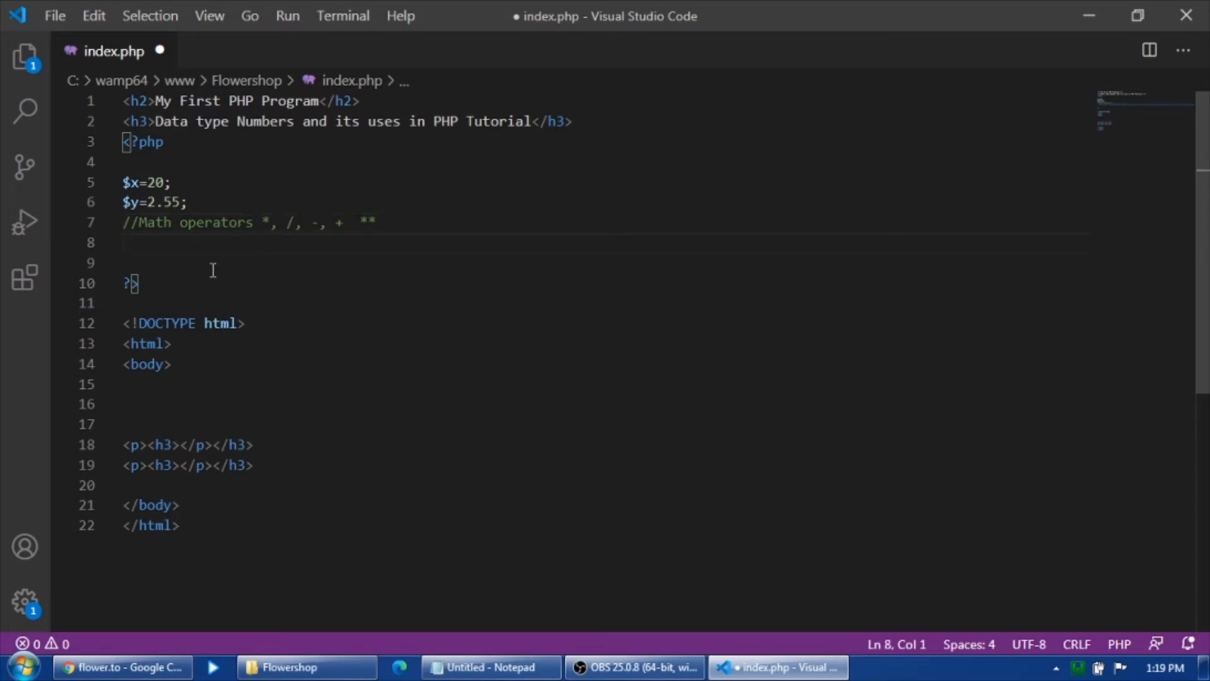
# Add $z=$y+$x; on line 8 and echo $z on line 9
pyautogui.write('$')
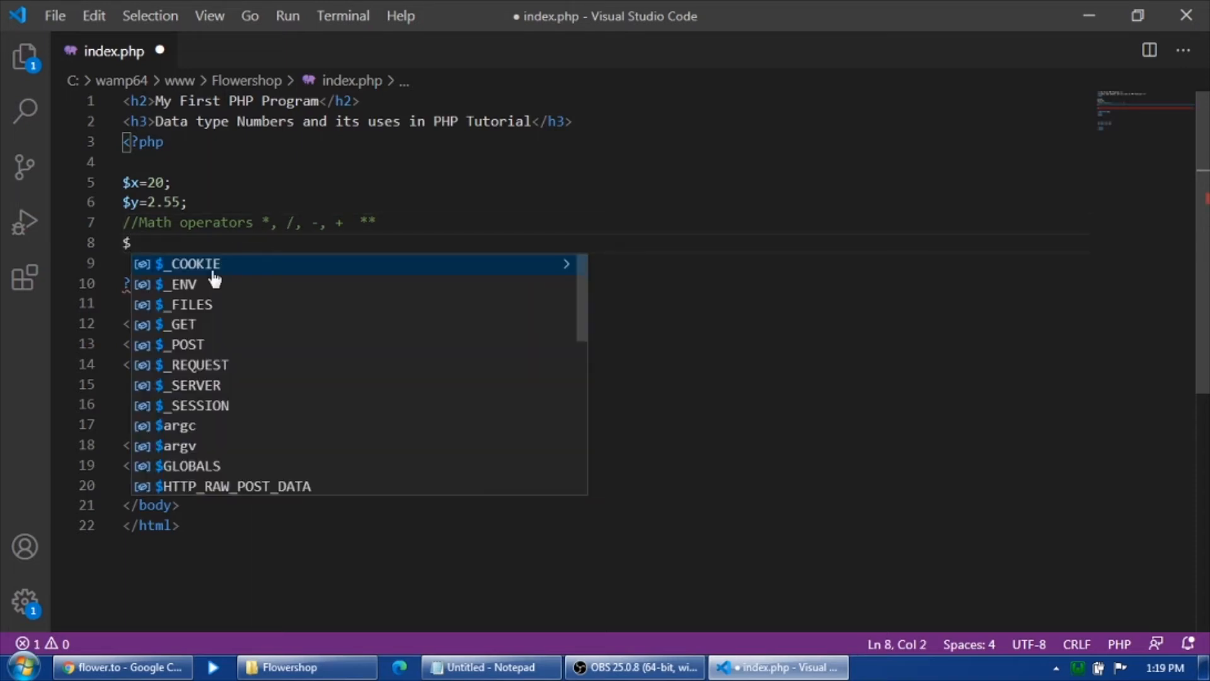
pyautogui.write('z=')
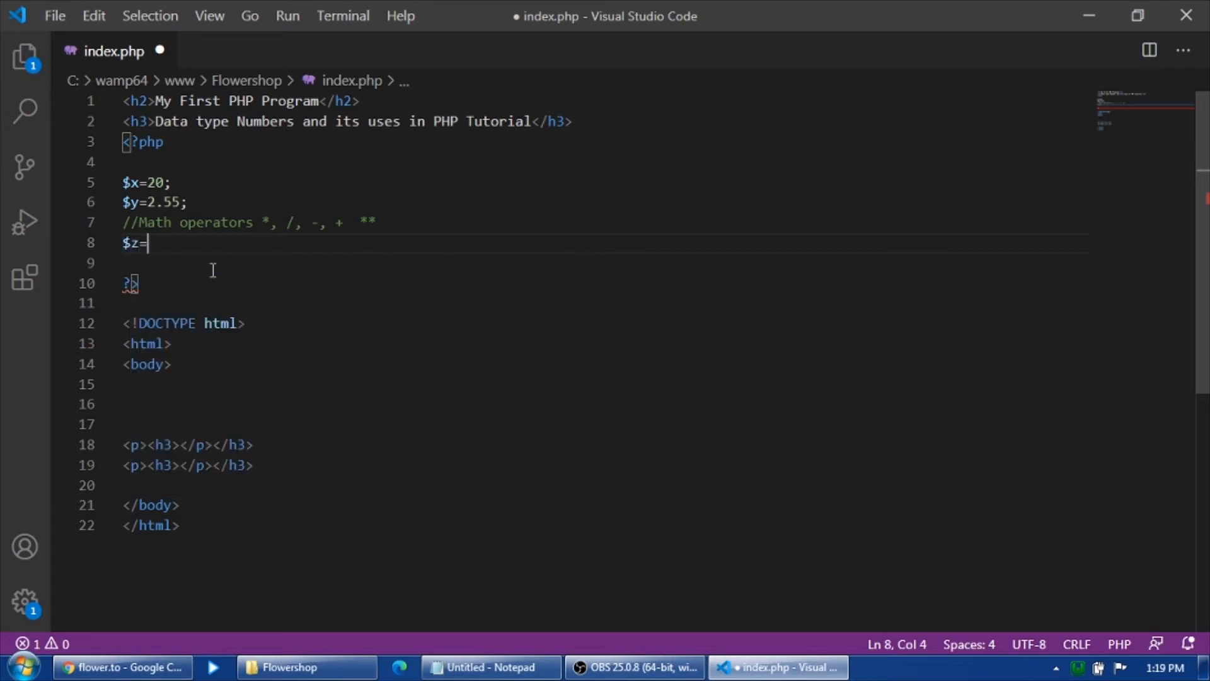
pyautogui.write('$')
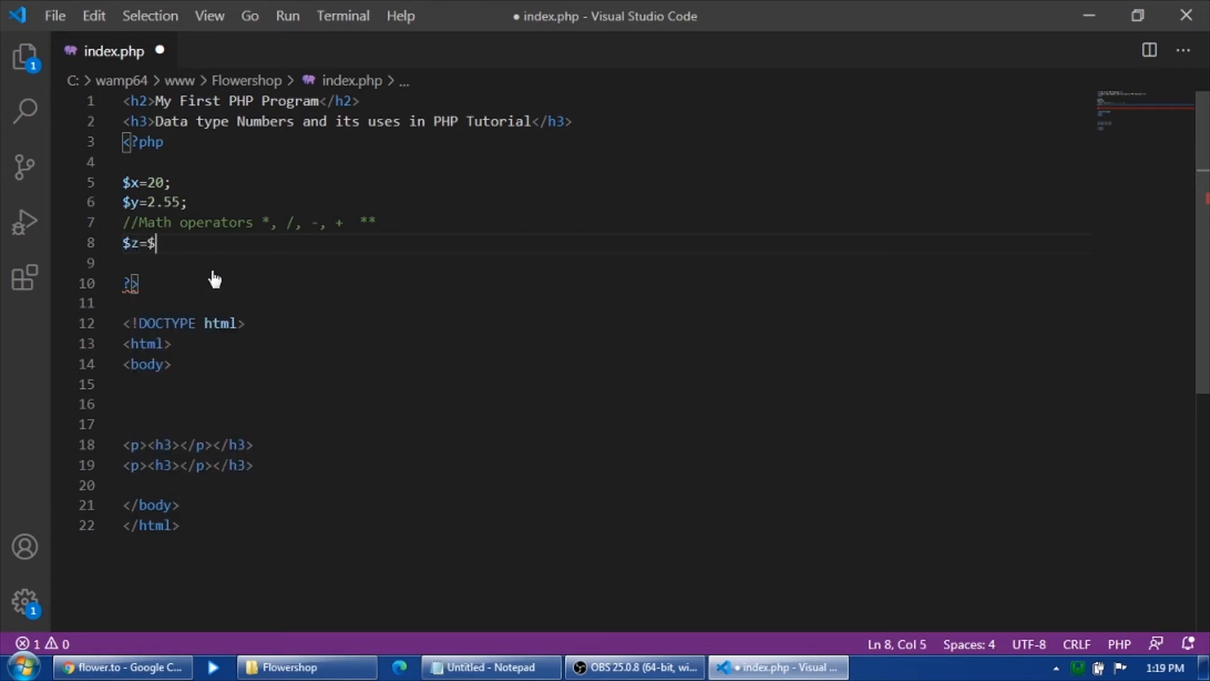
pyautogui.write('y+')
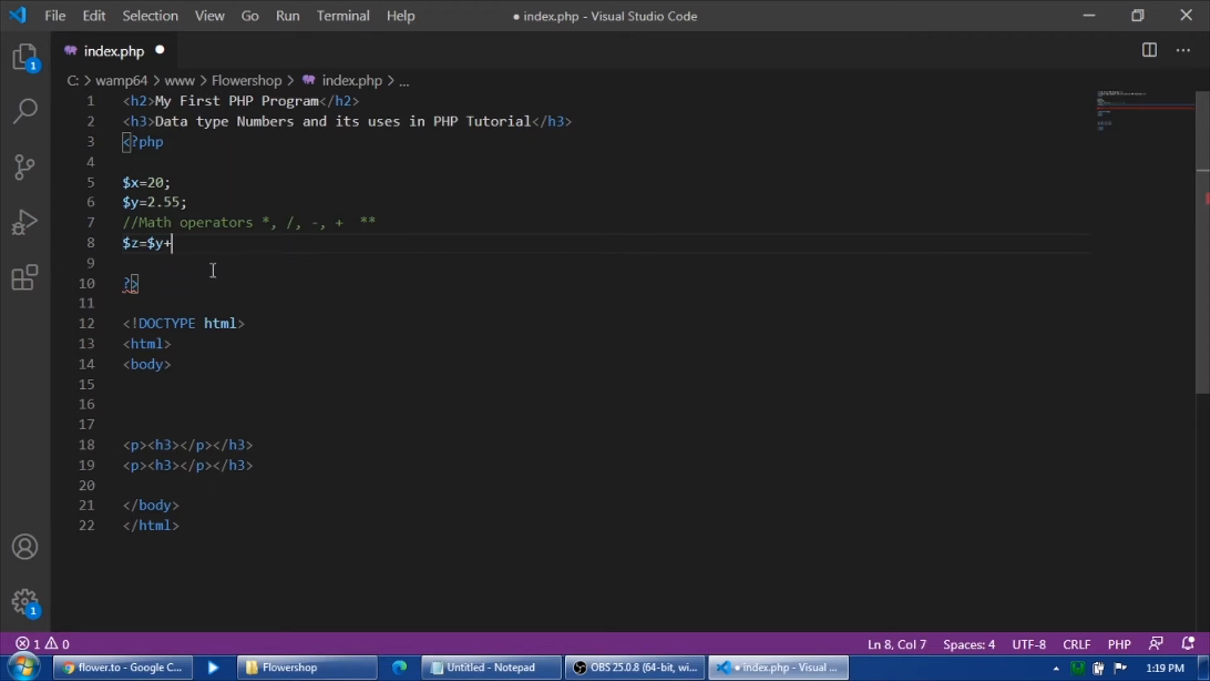
pyautogui.write('$')
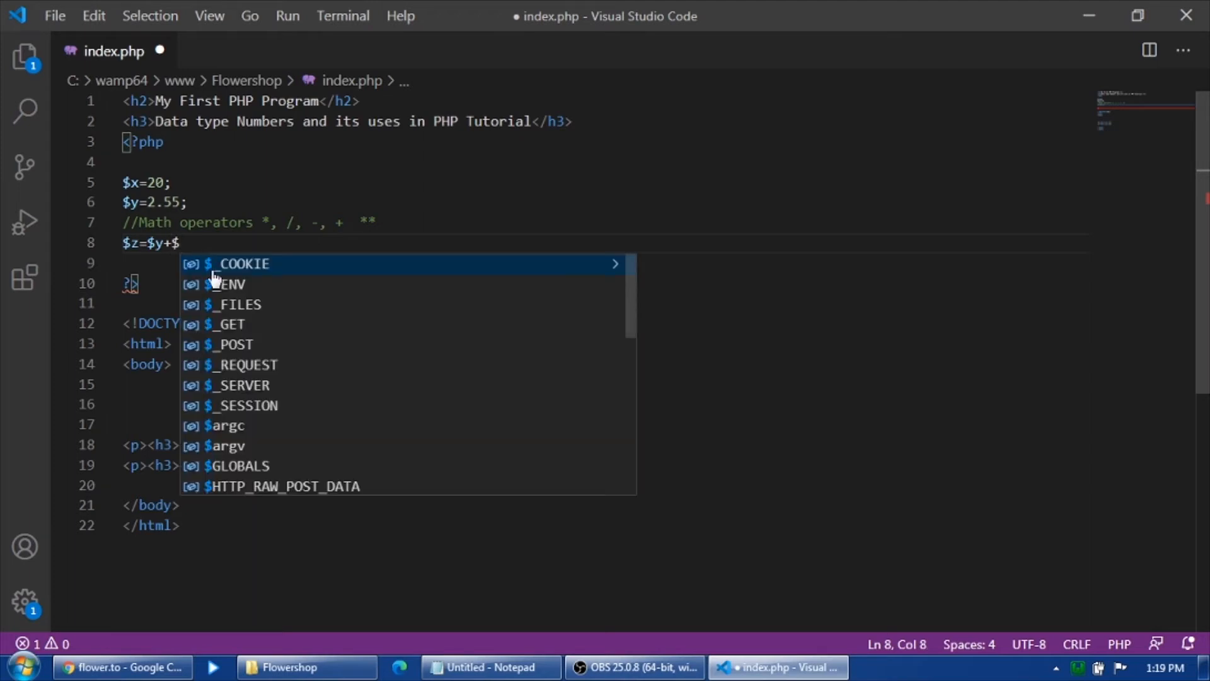
pyautogui.write('x;')
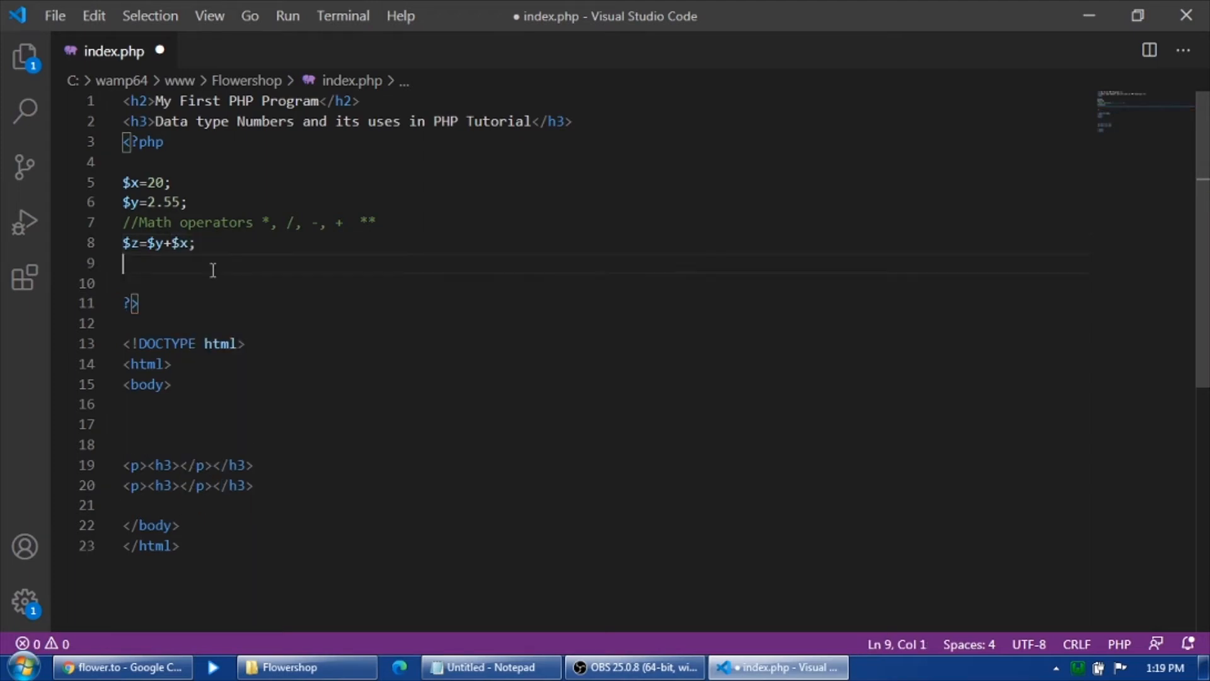
pyautogui.write('ech')
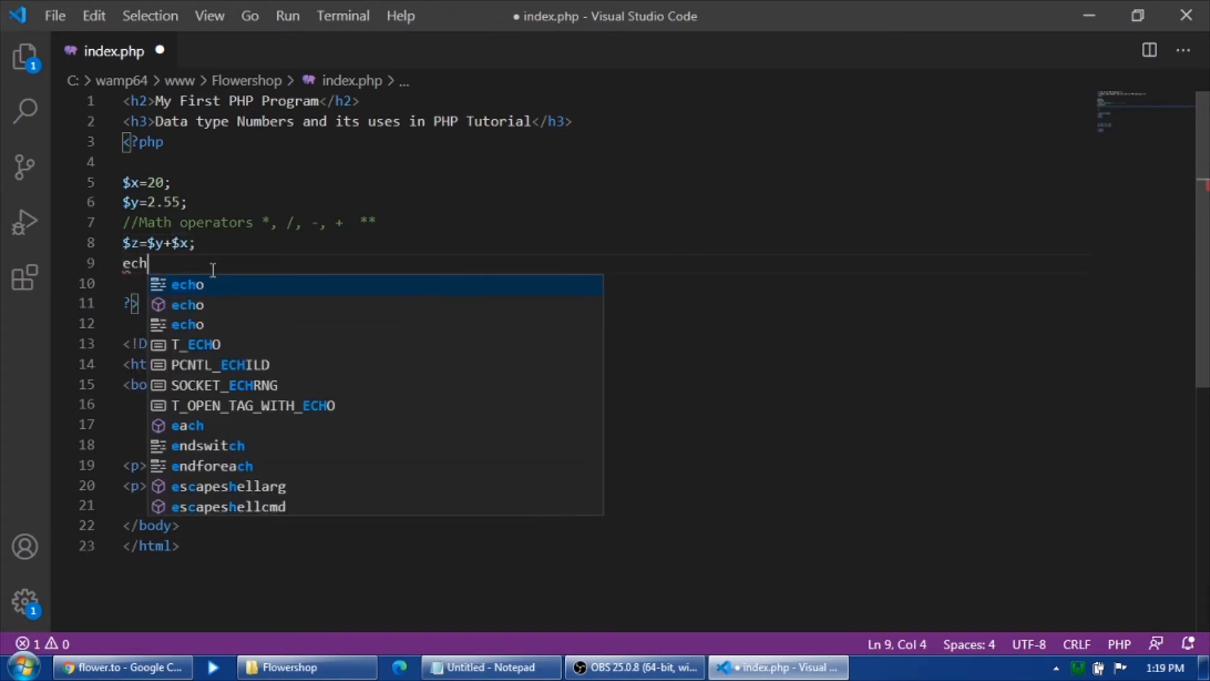
pyautogui.press('Backspace')
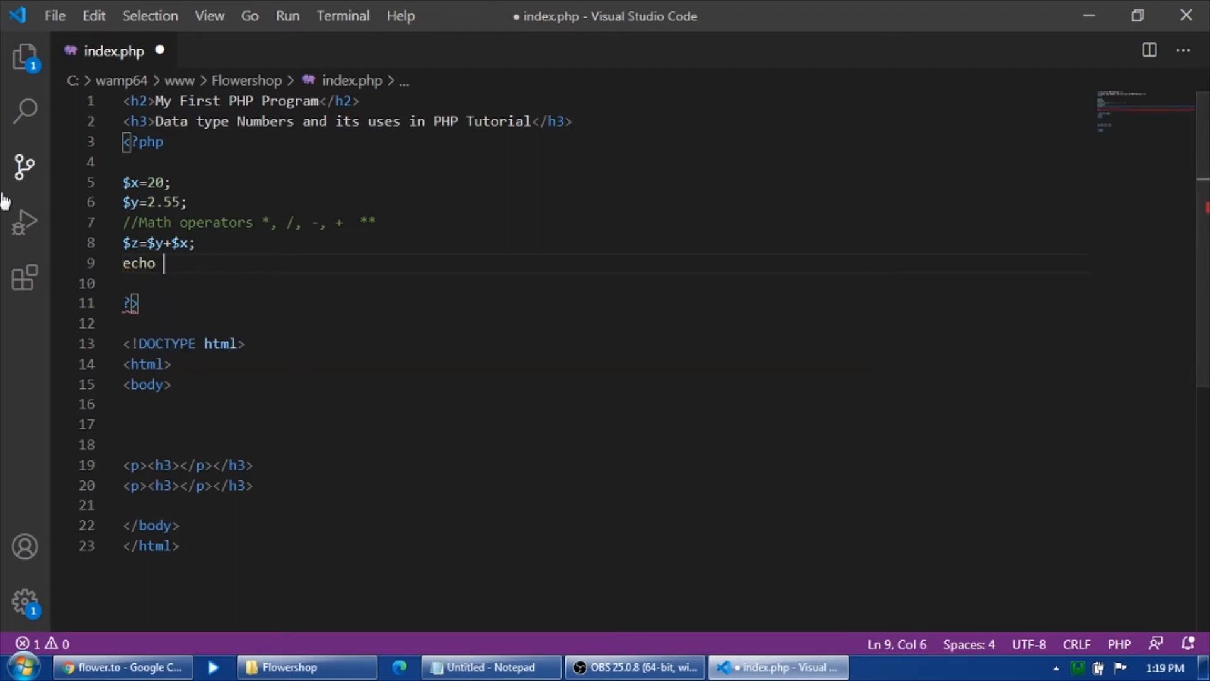
pyautogui.write('$z')
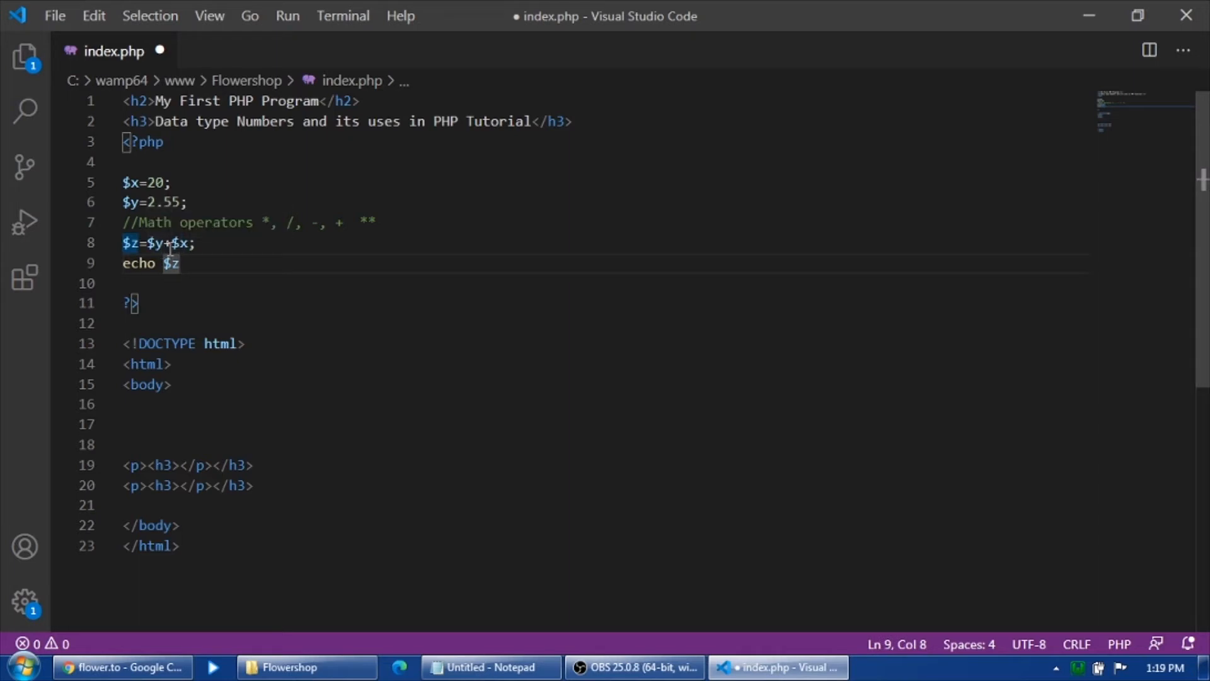
pyautogui.moveTo(210, 263)
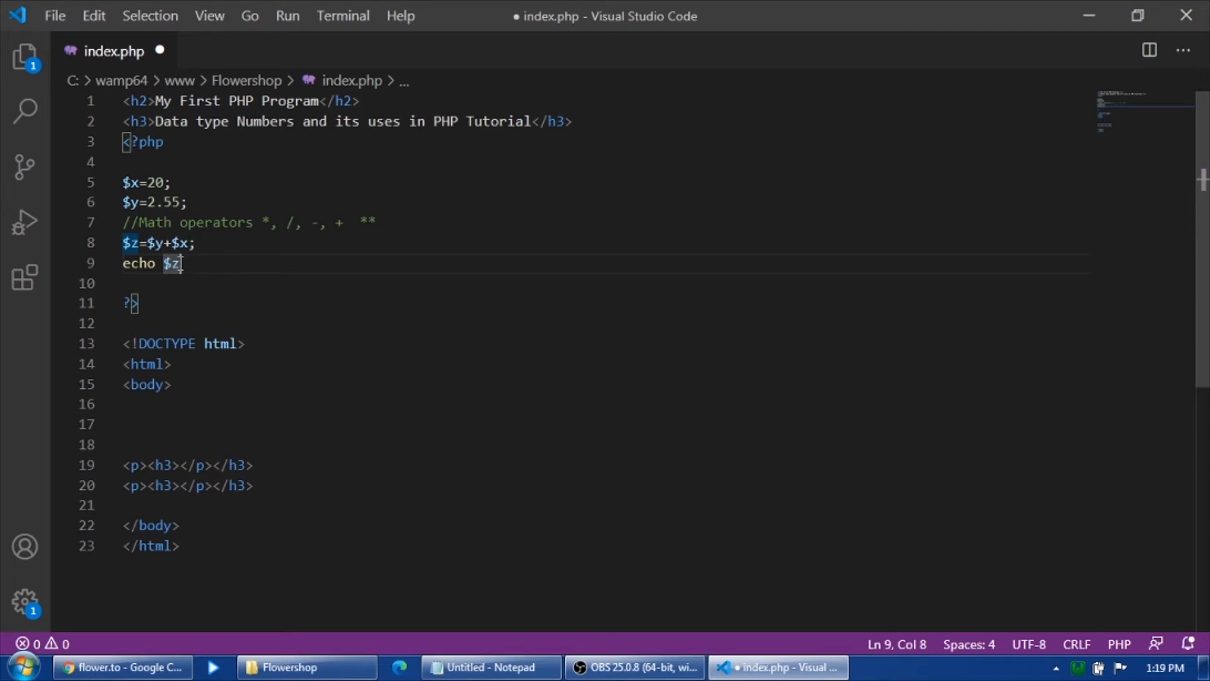
pyautogui.moveTo(209, 264)
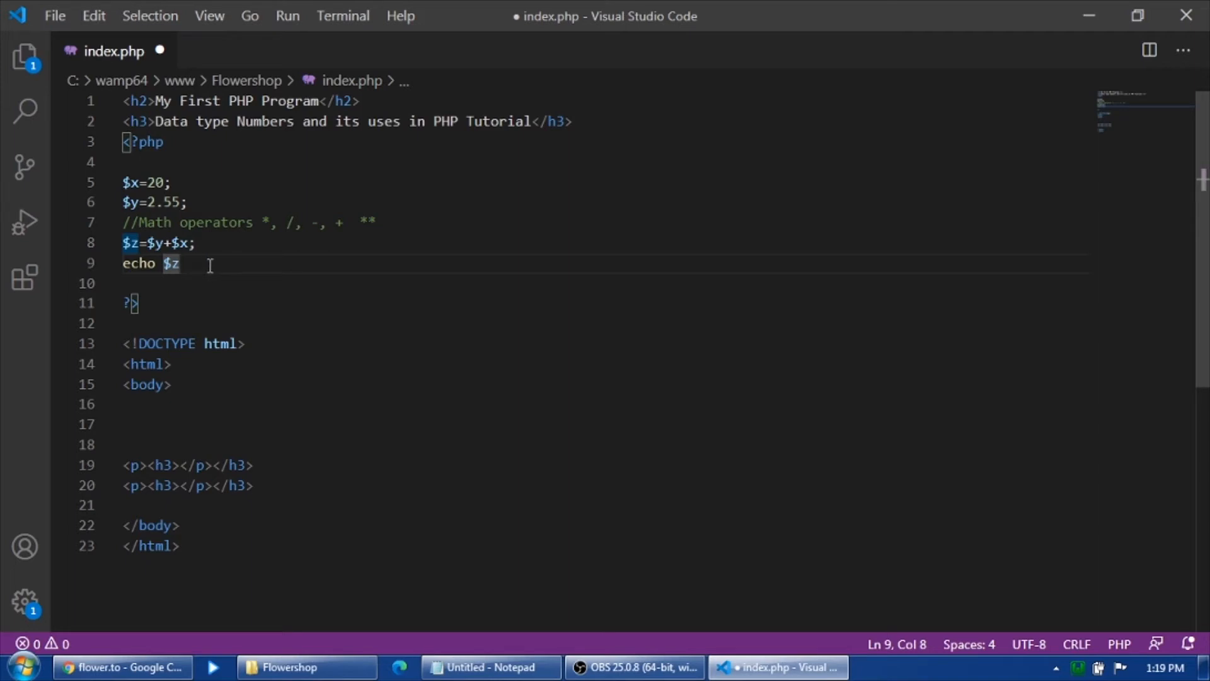
# Finish the echo line and confirm Chrome's refreshed page shows 22.55
pyautogui.write(';')
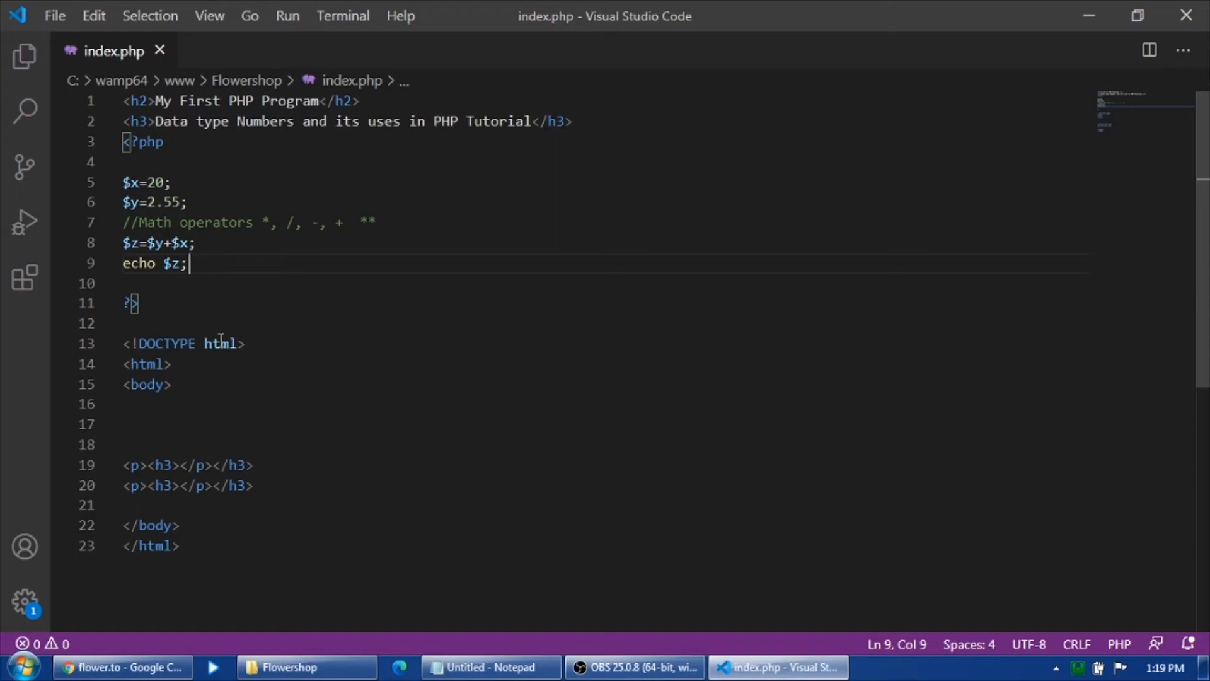
pyautogui.click(121, 666)
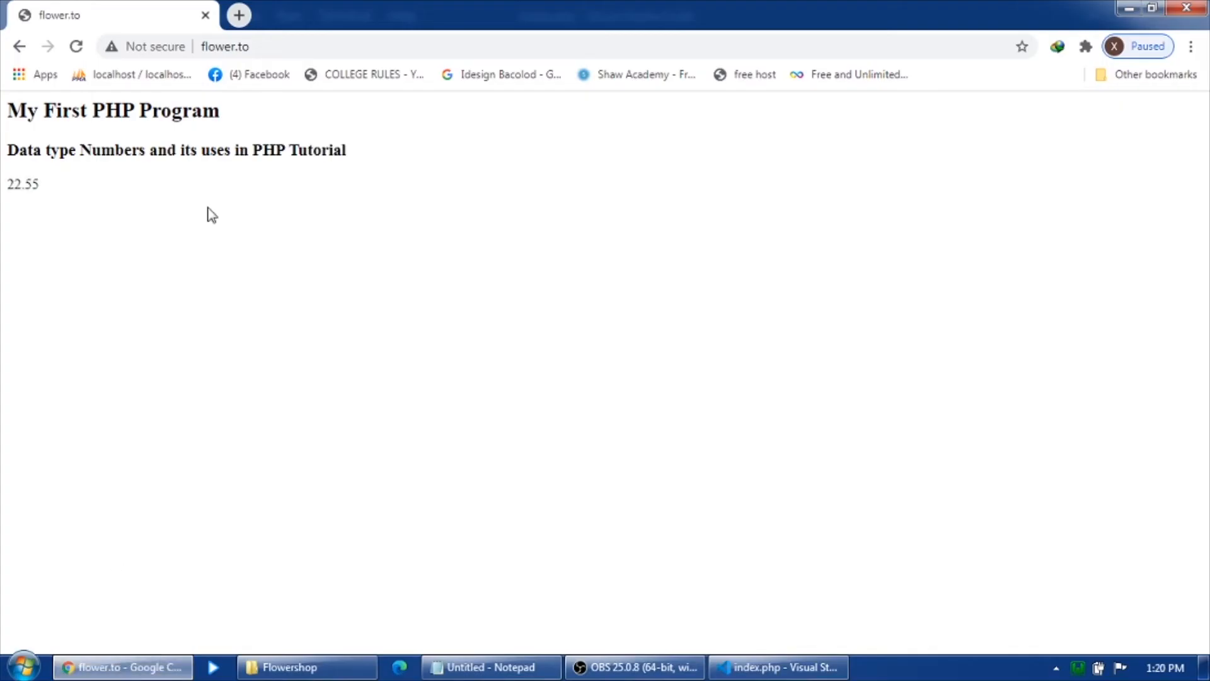
pyautogui.doubleClick(21, 183)
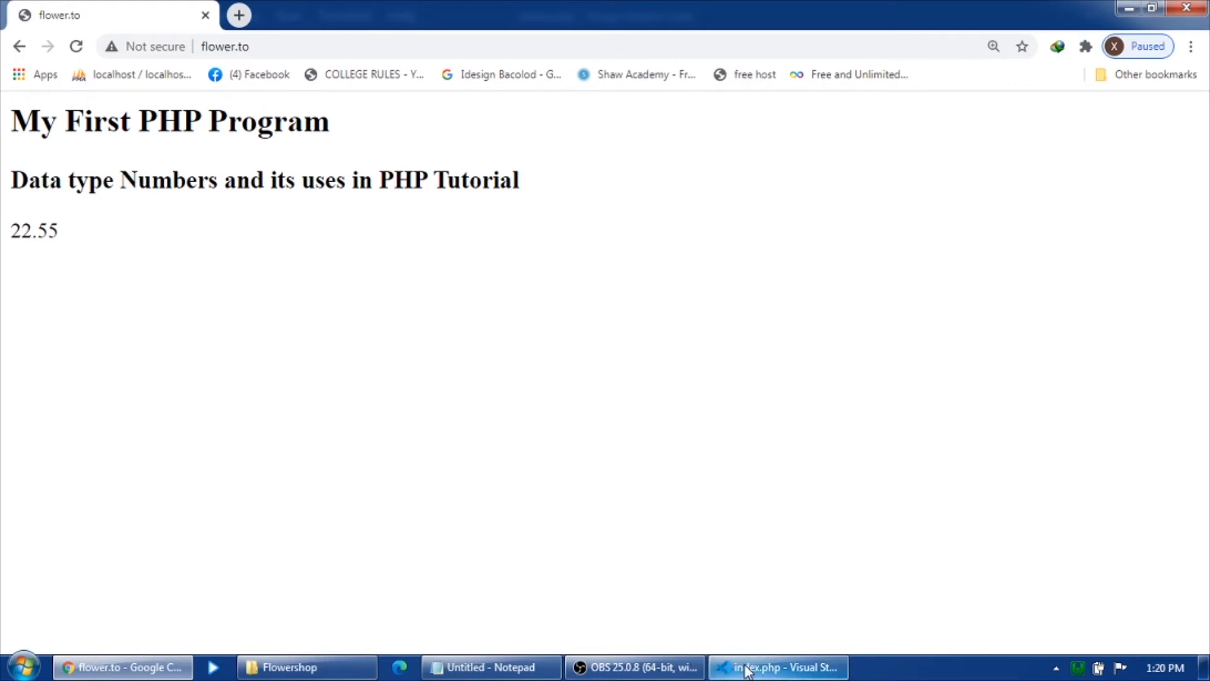
pyautogui.click(777, 667)
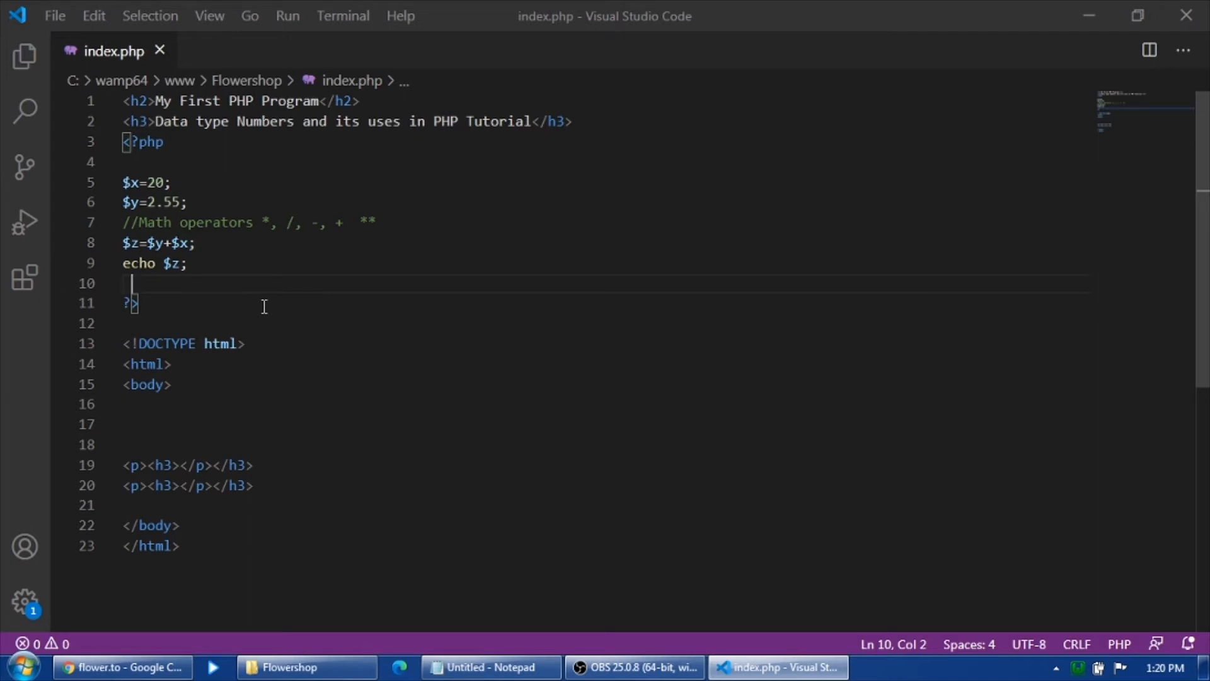
# Write the note 'order of operation( B I D M A S)' on line 10
pyautogui.press('Backspace')
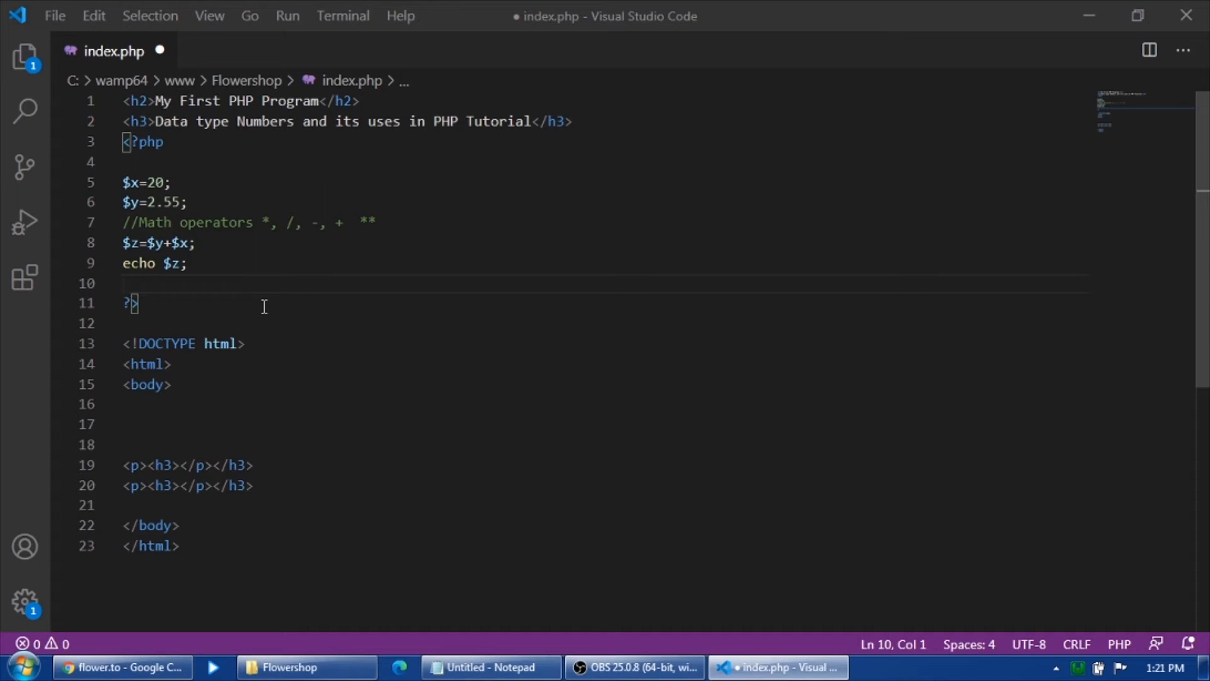
pyautogui.write('()')
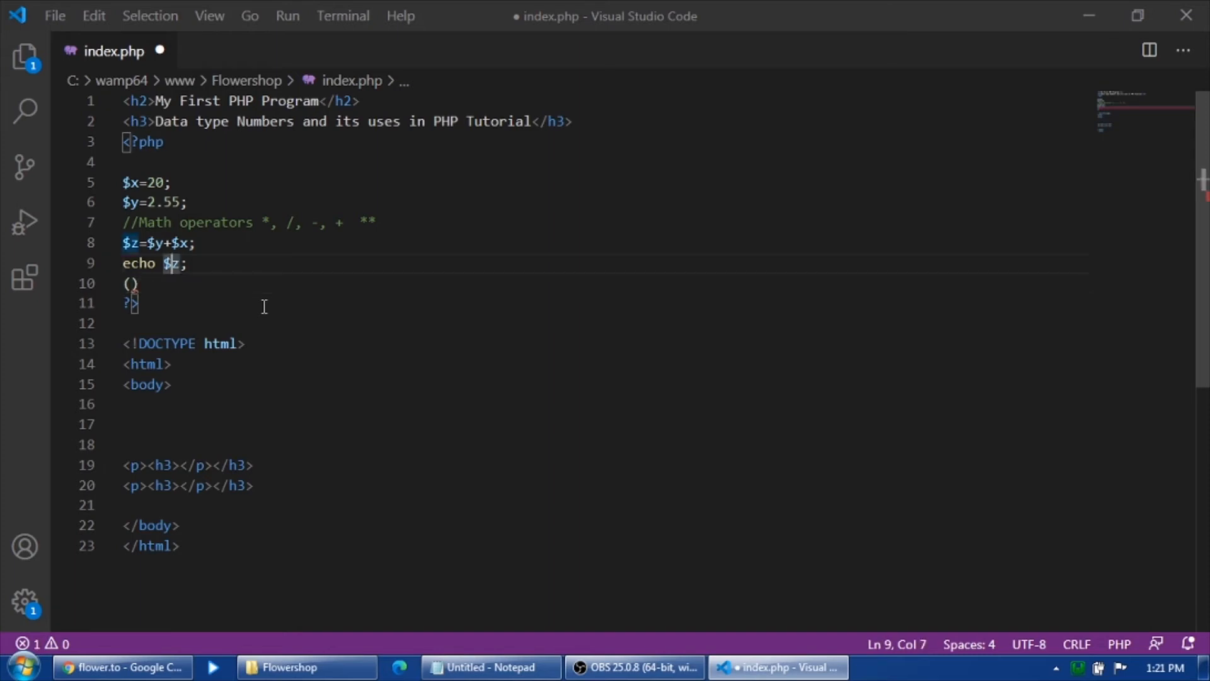
pyautogui.write('order of op')
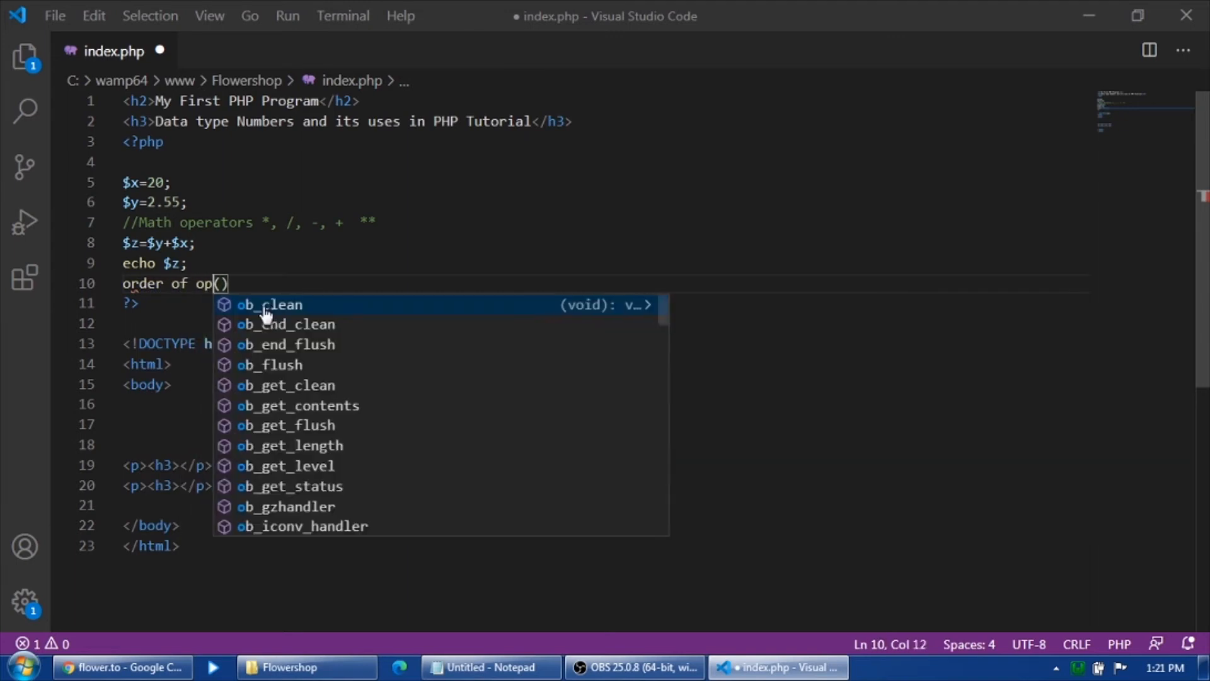
pyautogui.write('eration')
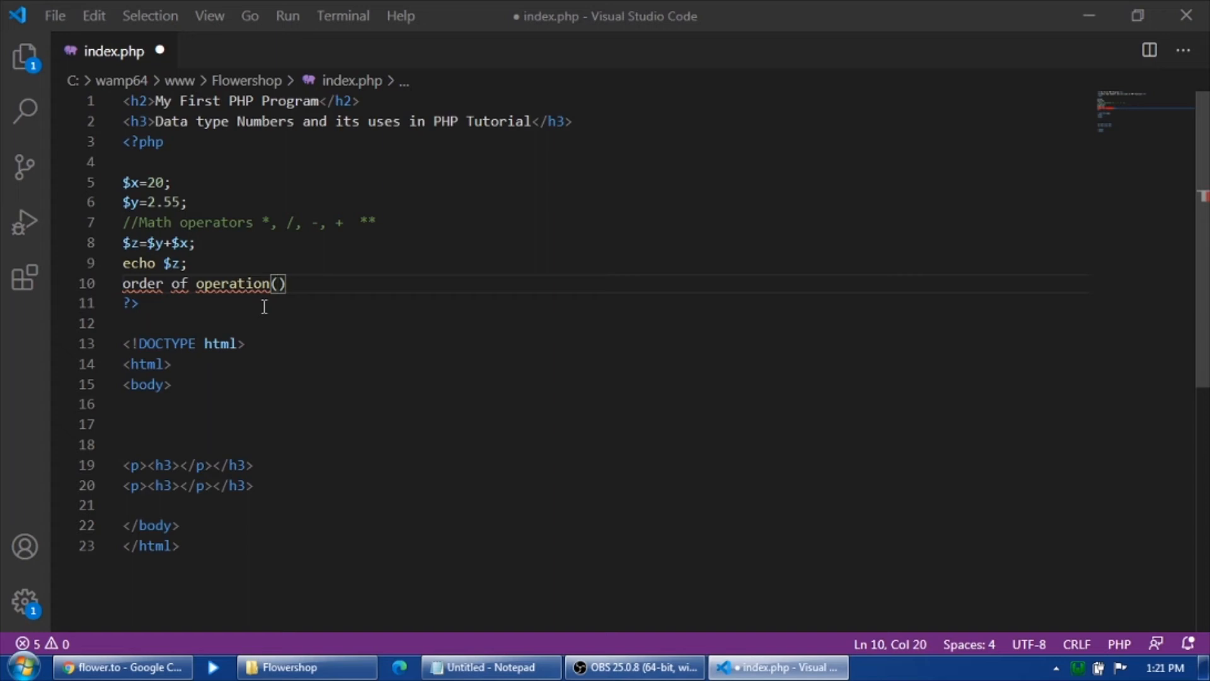
pyautogui.write('B I')
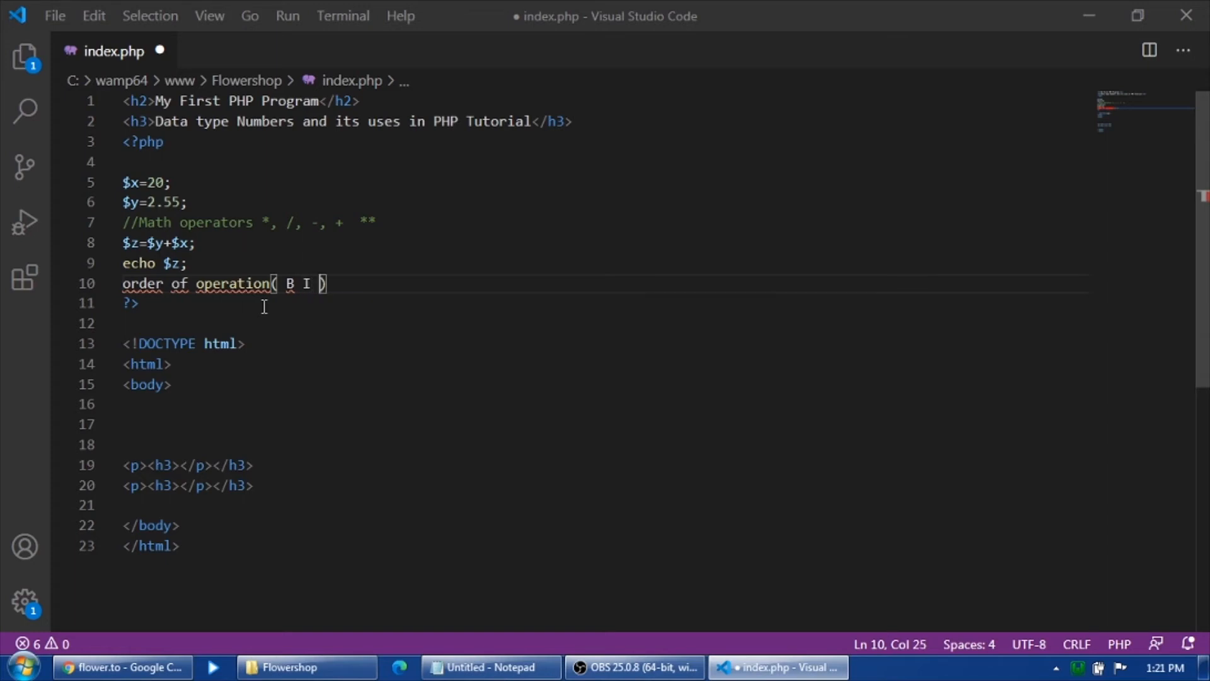
pyautogui.write('D')
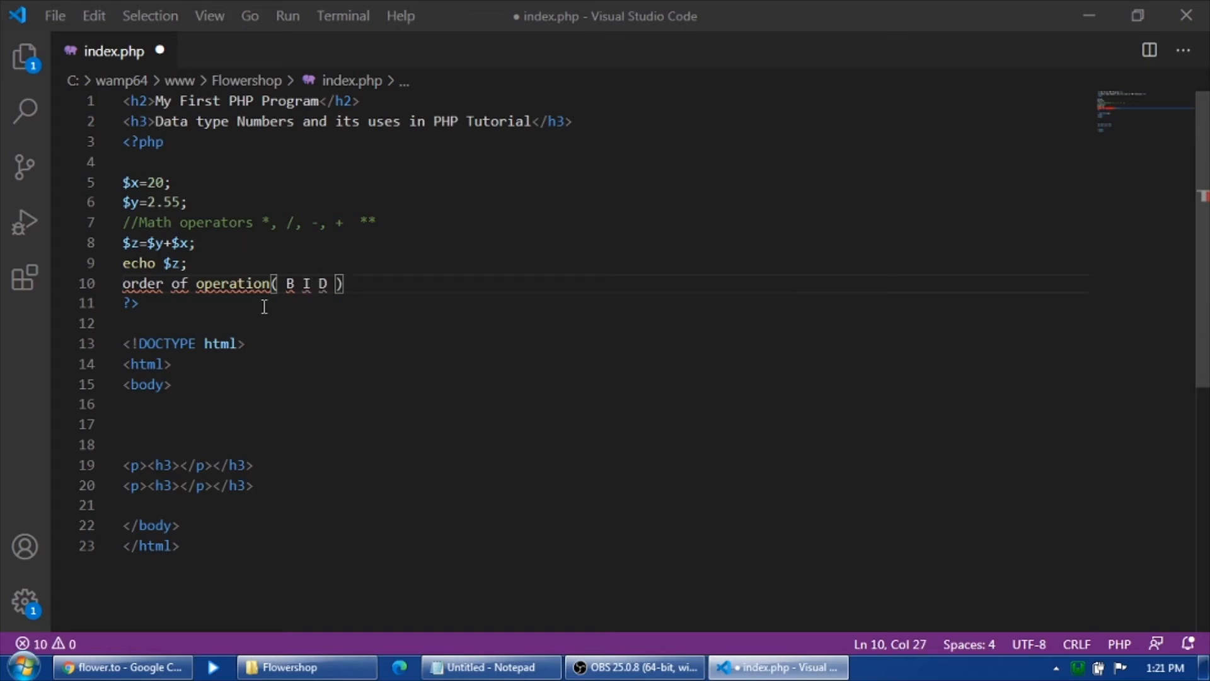
pyautogui.write('M A')
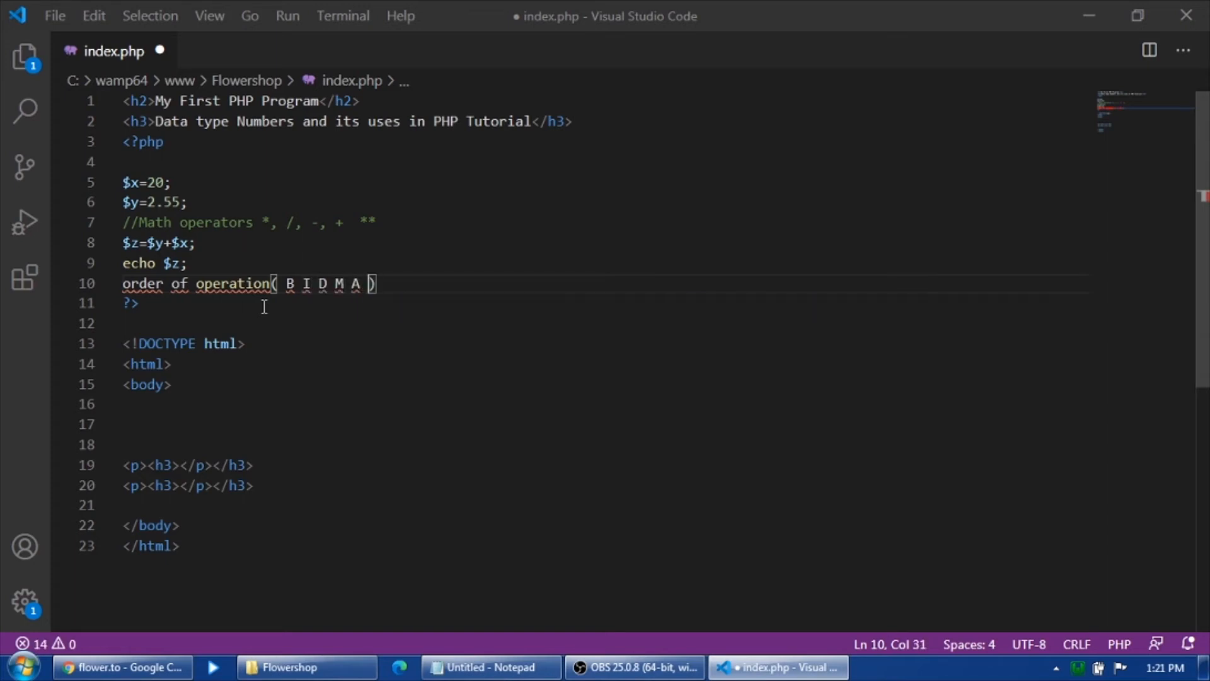
pyautogui.write('S')
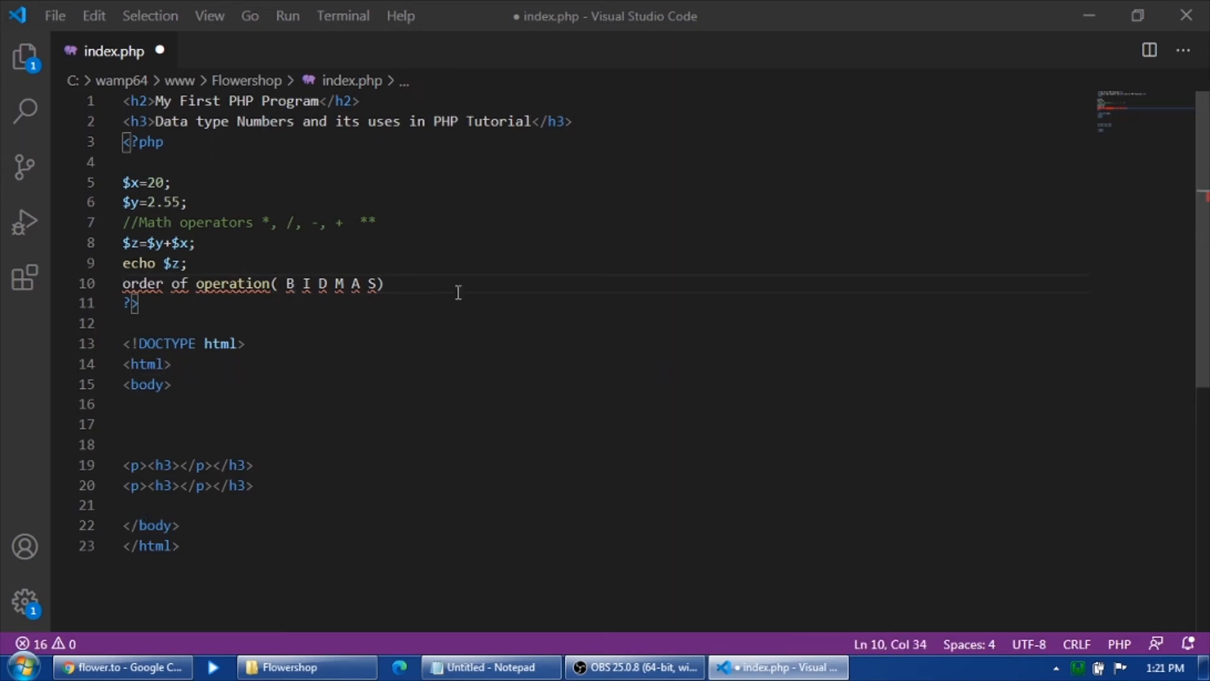
pyautogui.write('()')
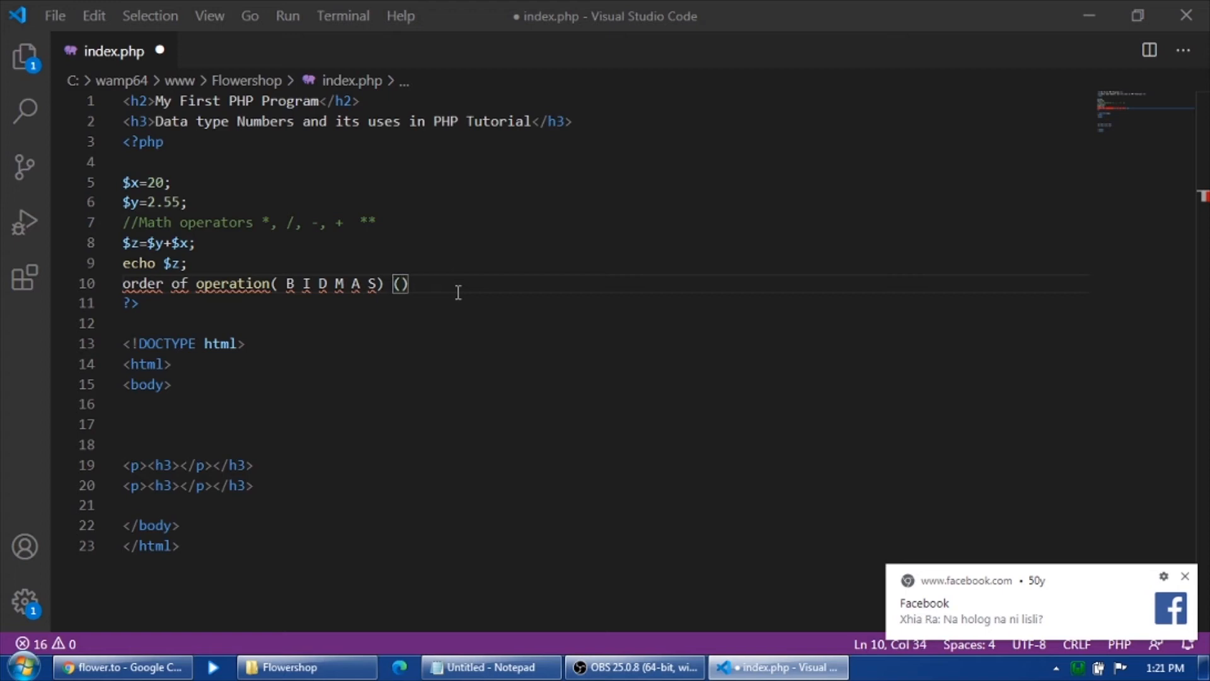
pyautogui.press('Enter')
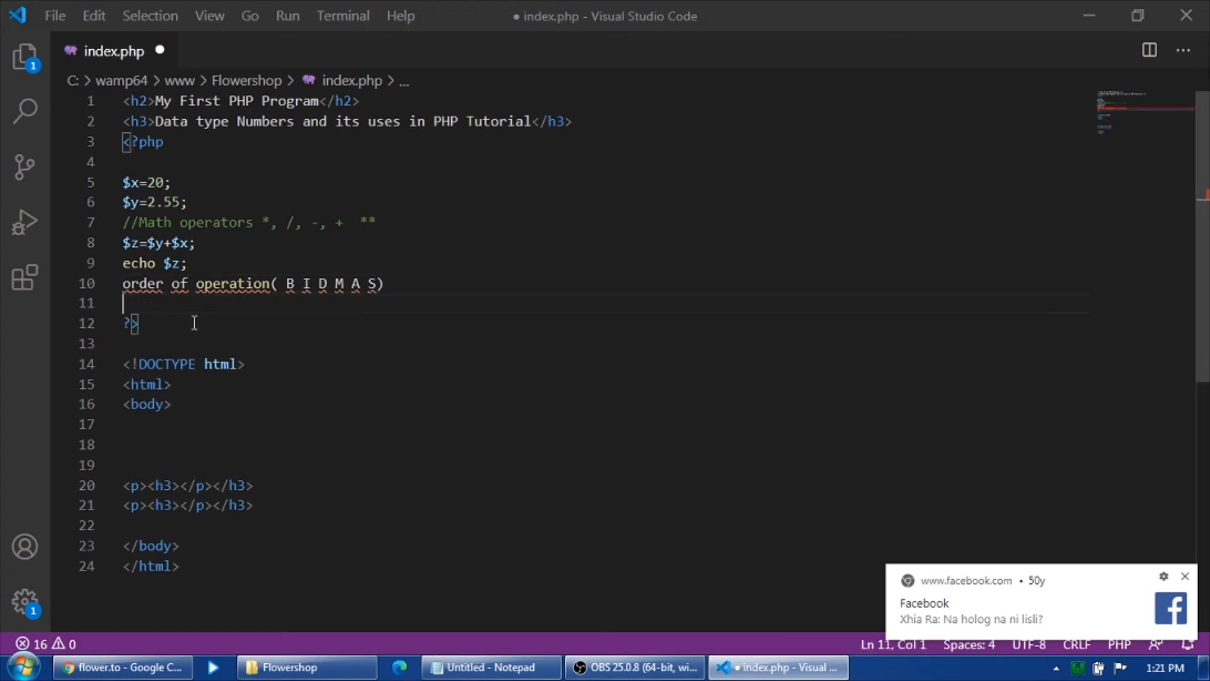
pyautogui.moveTo(204, 329)
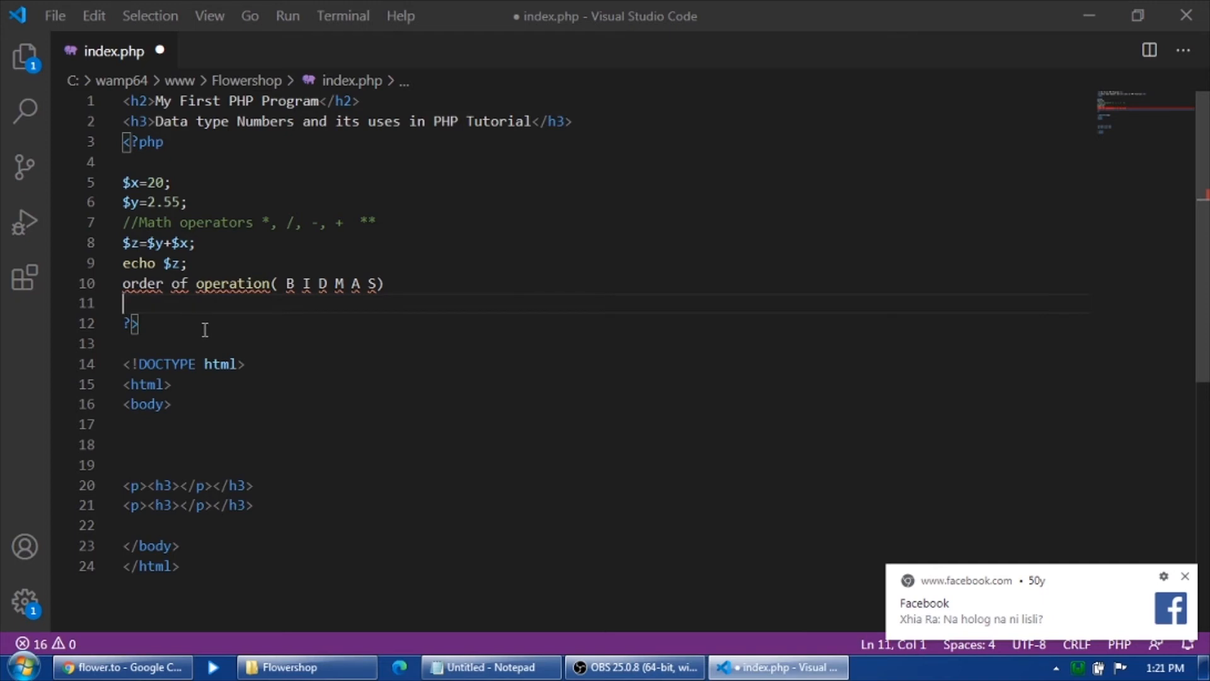
# Enter the expression 4 * (5+6) / 4 on line 11
pyautogui.write('4 *')
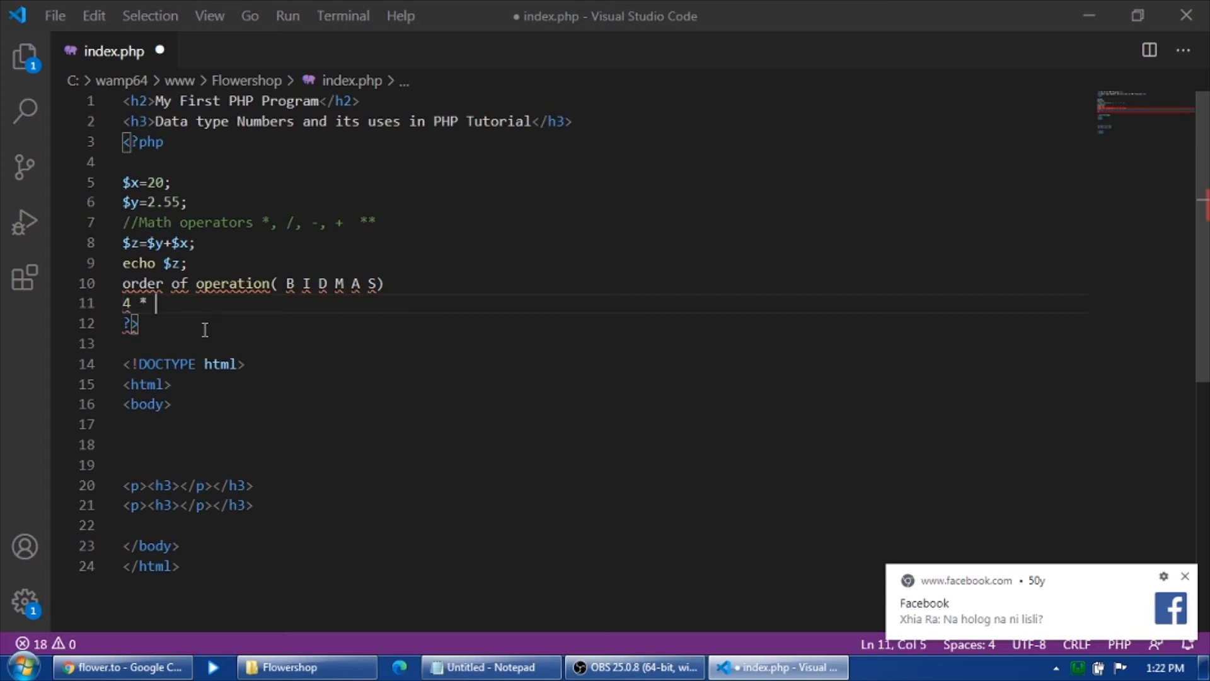
pyautogui.write('(')
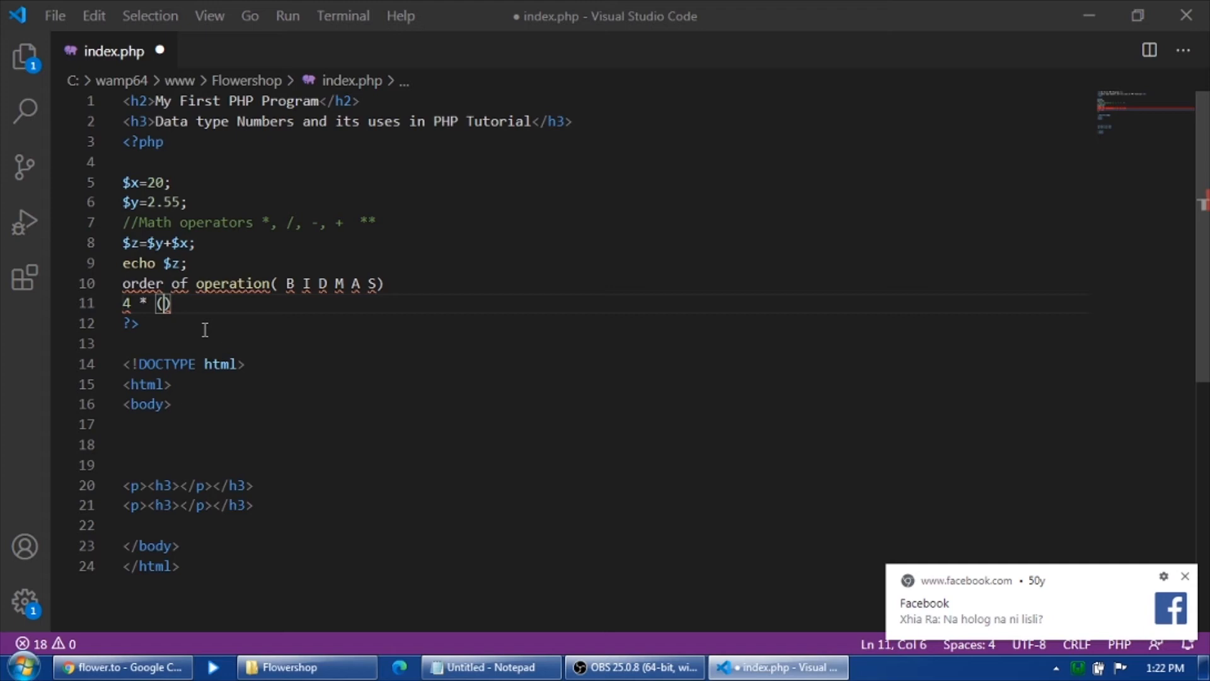
pyautogui.write('5')
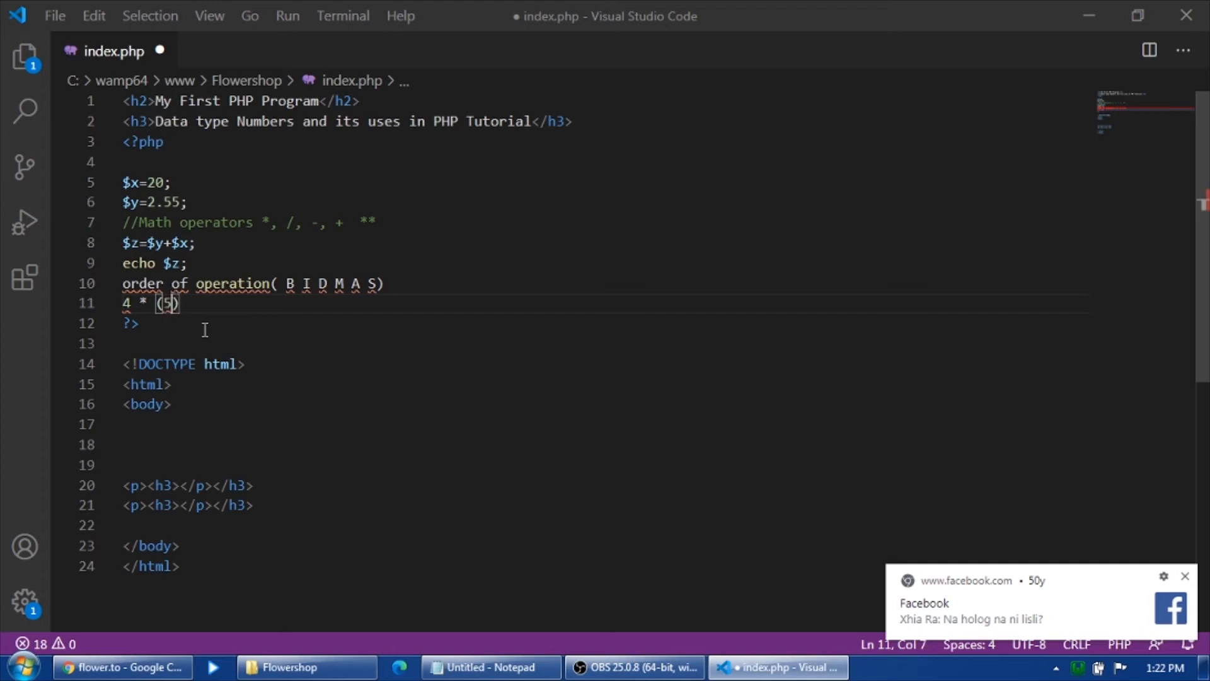
pyautogui.write('+6')
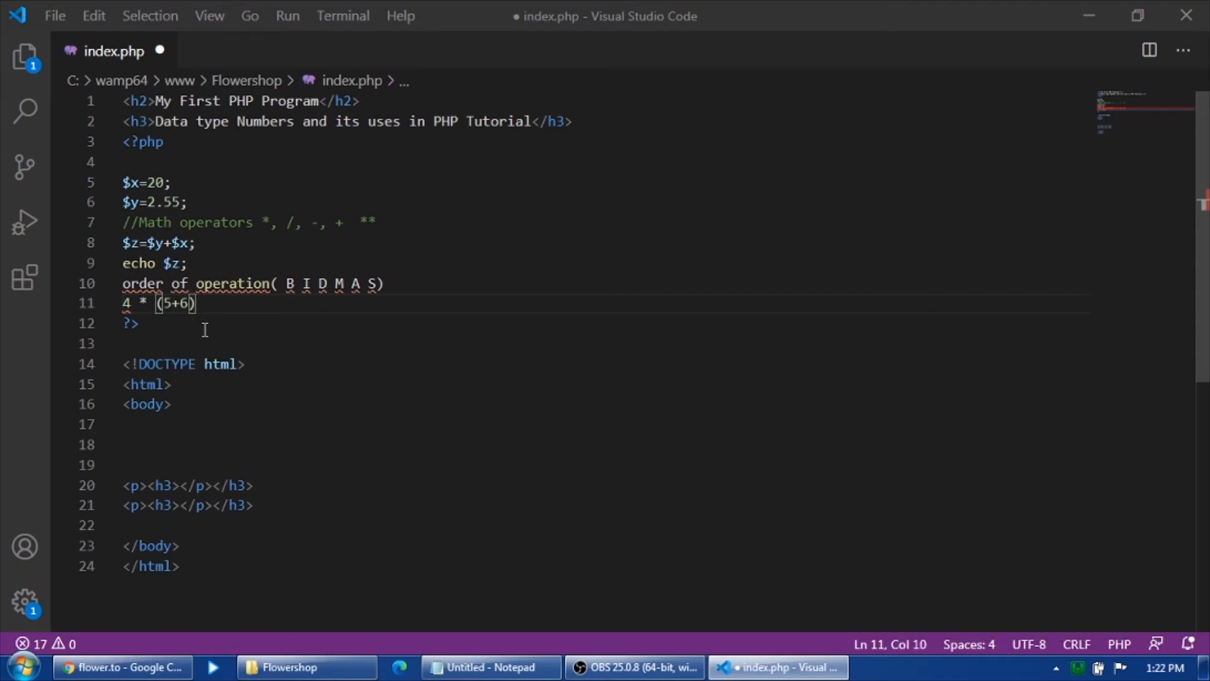
pyautogui.write('/')
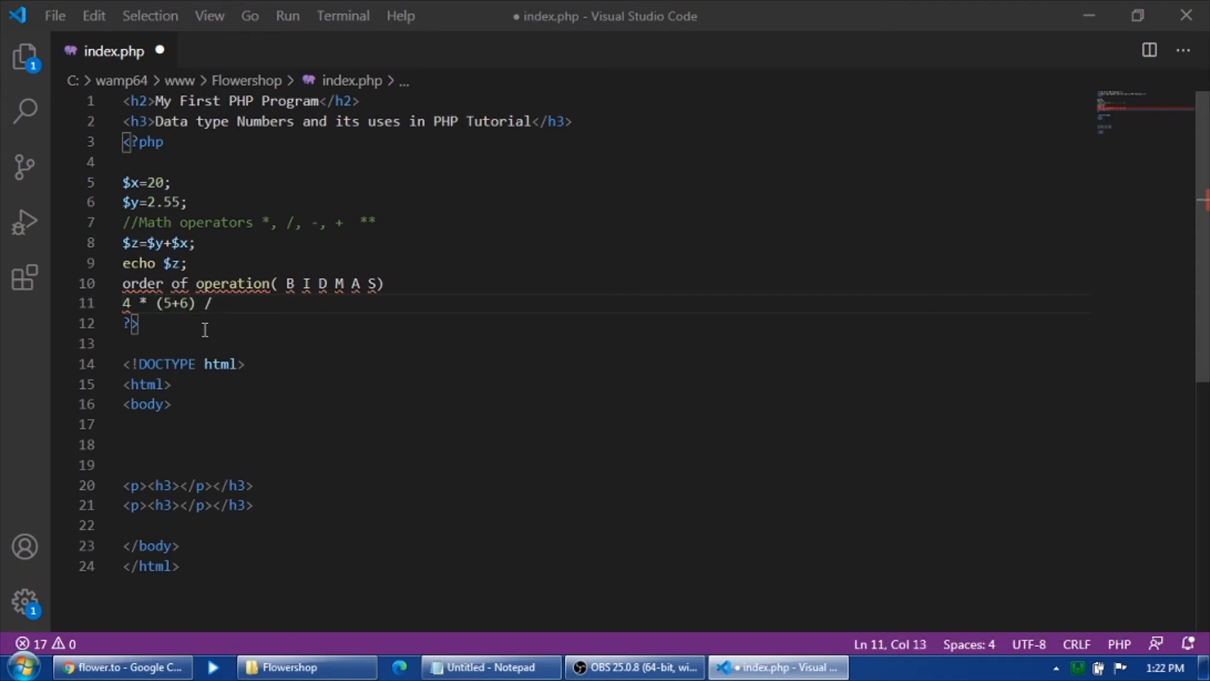
pyautogui.write('4')
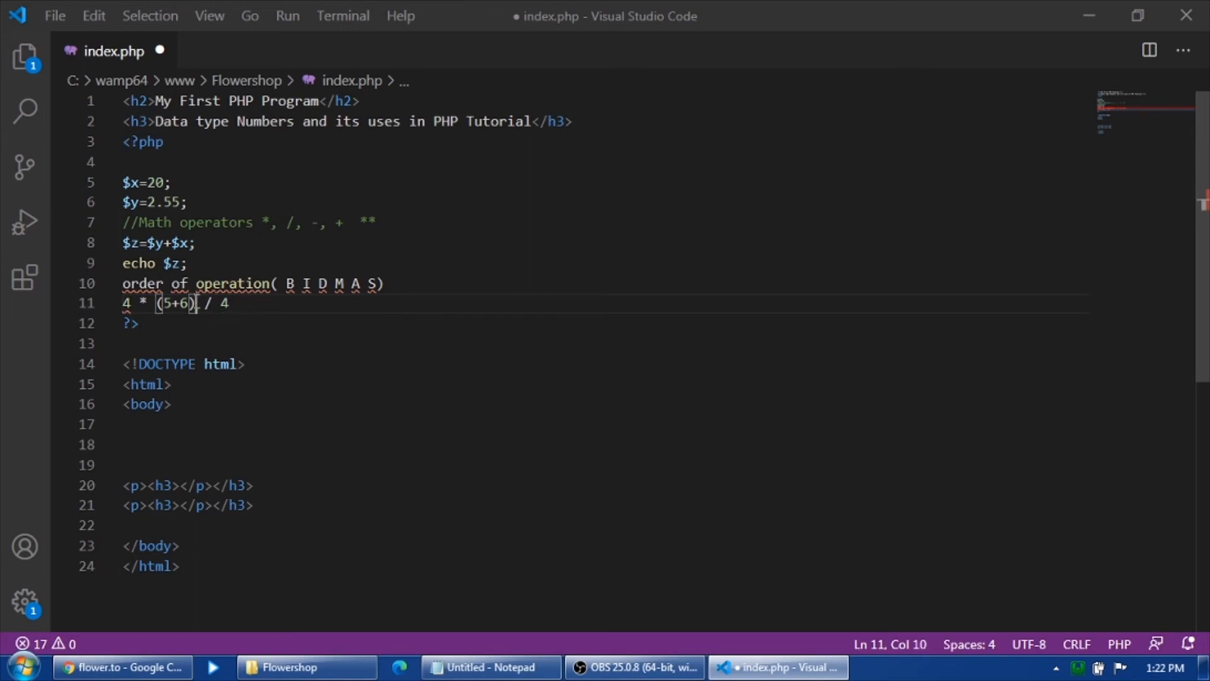
pyautogui.moveTo(195, 303); pyautogui.dragTo(156, 303)
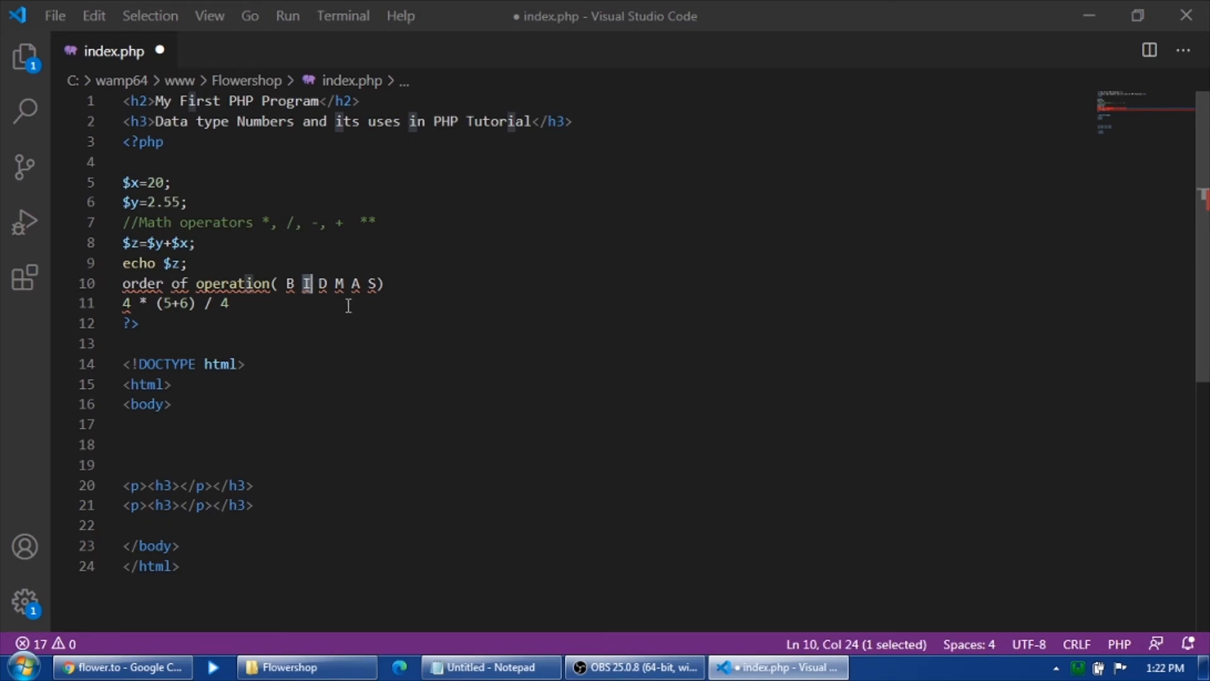
pyautogui.doubleClick(368, 223)
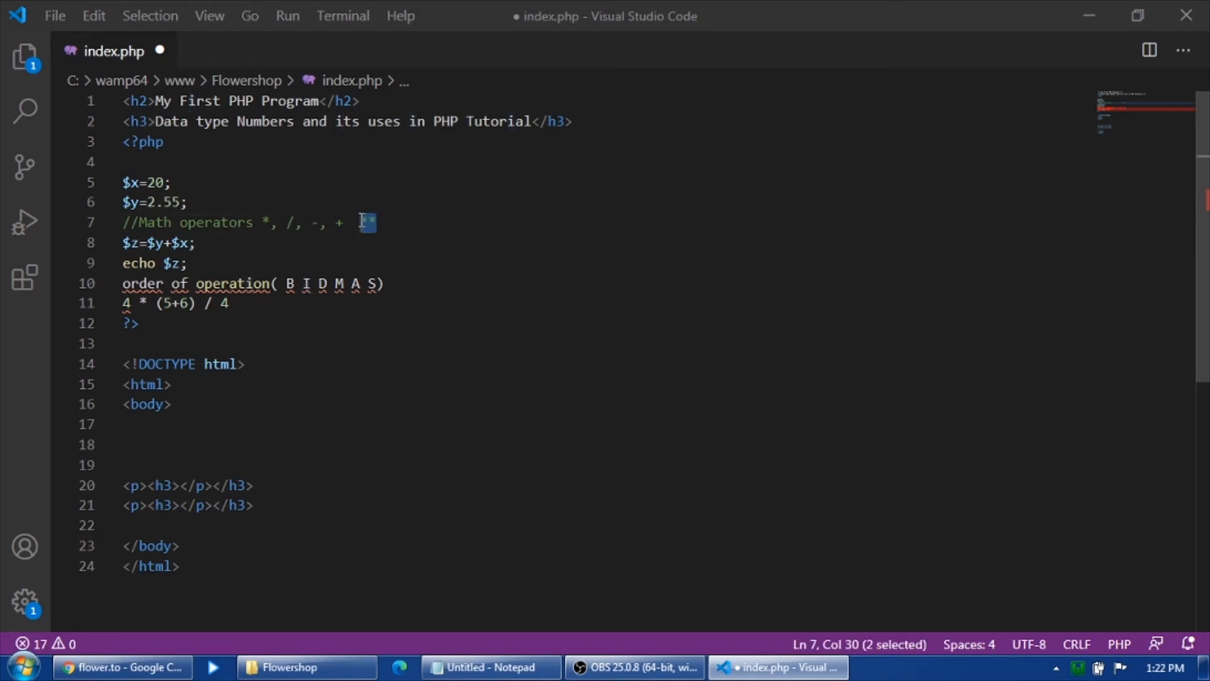
pyautogui.moveTo(487, 336)
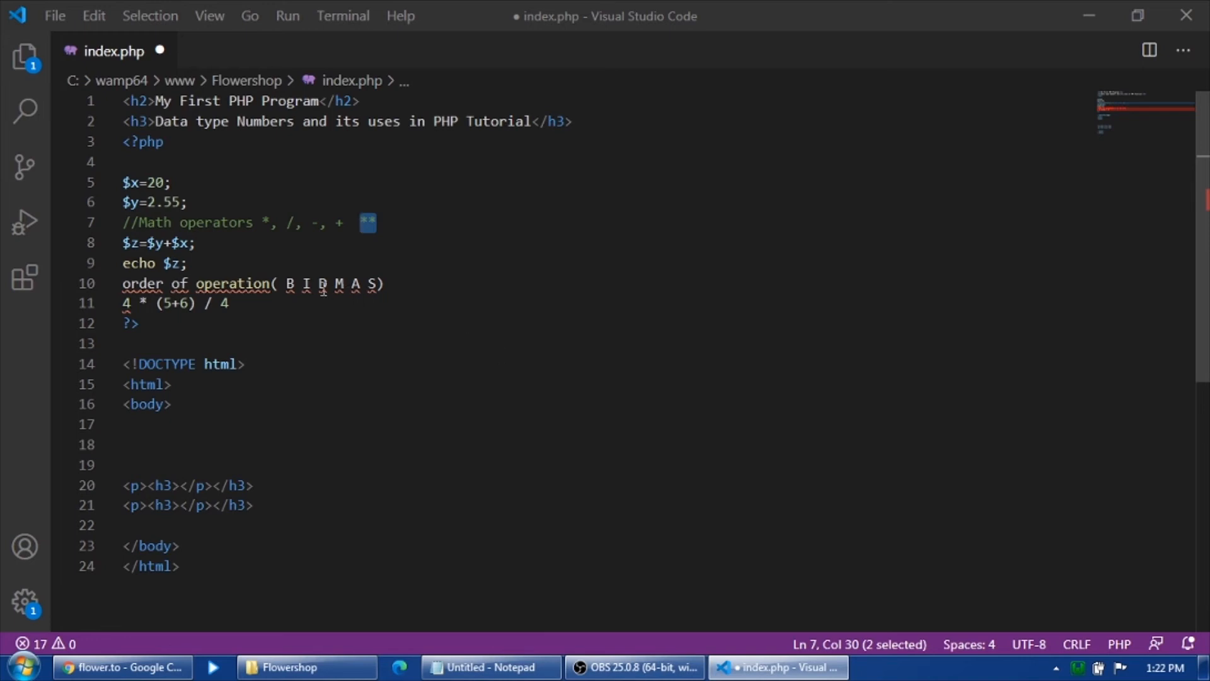
pyautogui.click(379, 283)
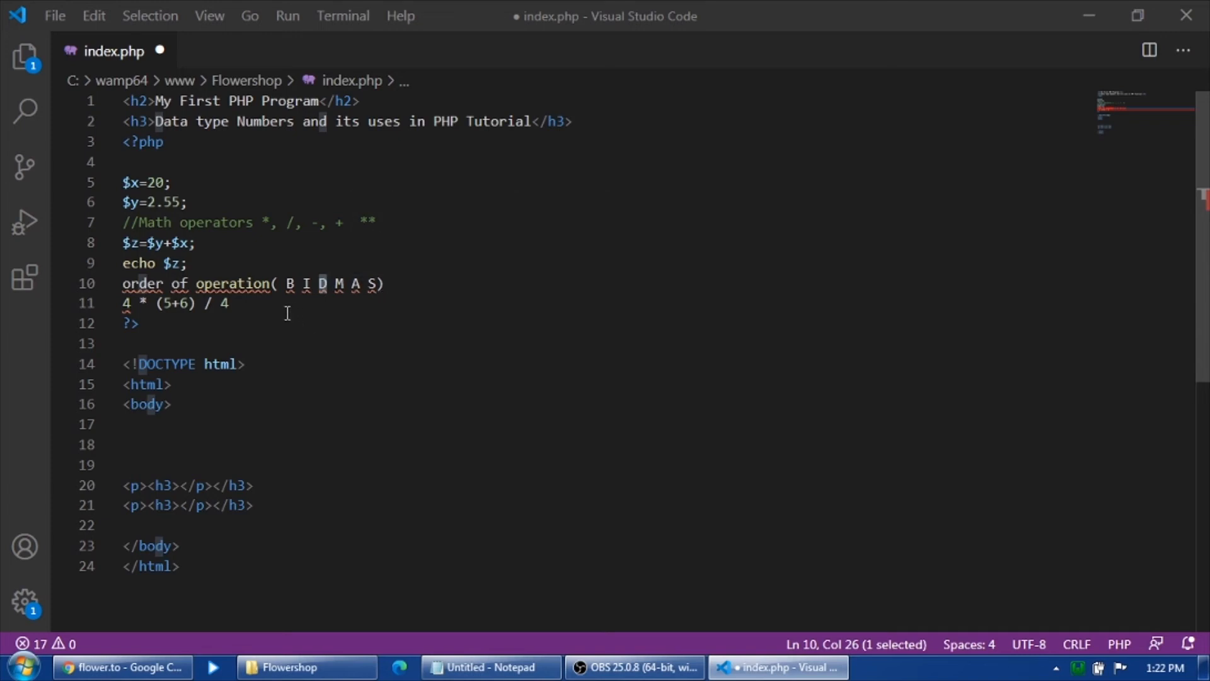
pyautogui.doubleClick(186, 302)
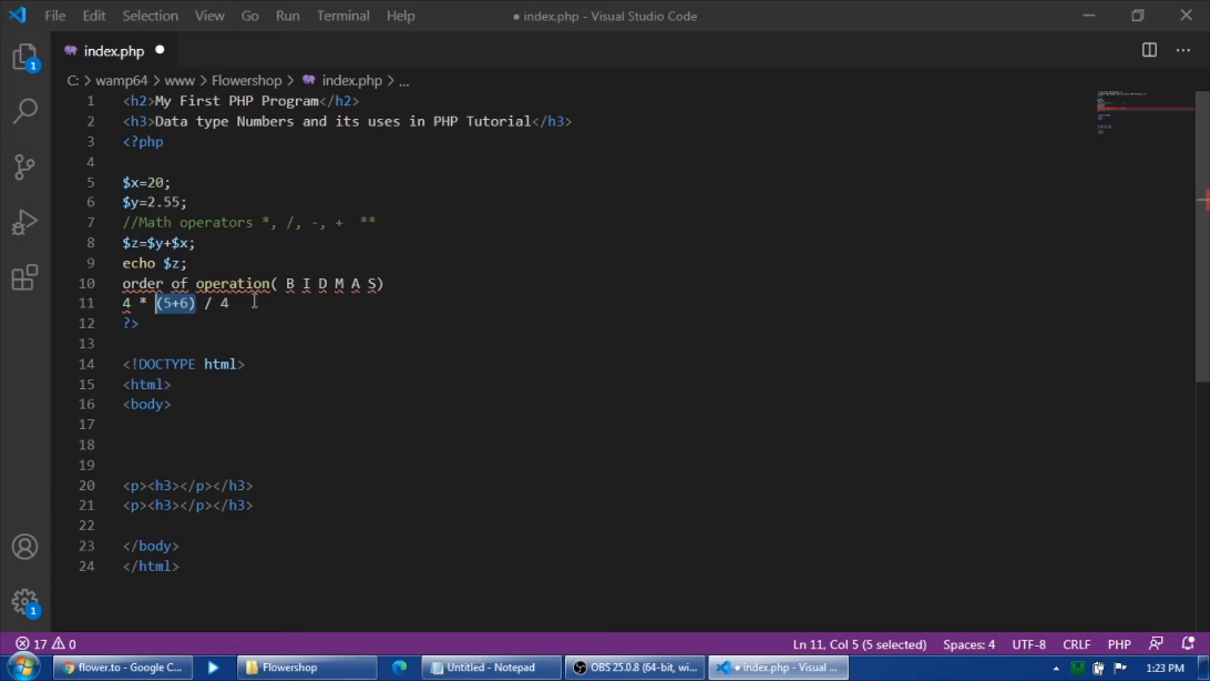
pyautogui.moveTo(347, 330)
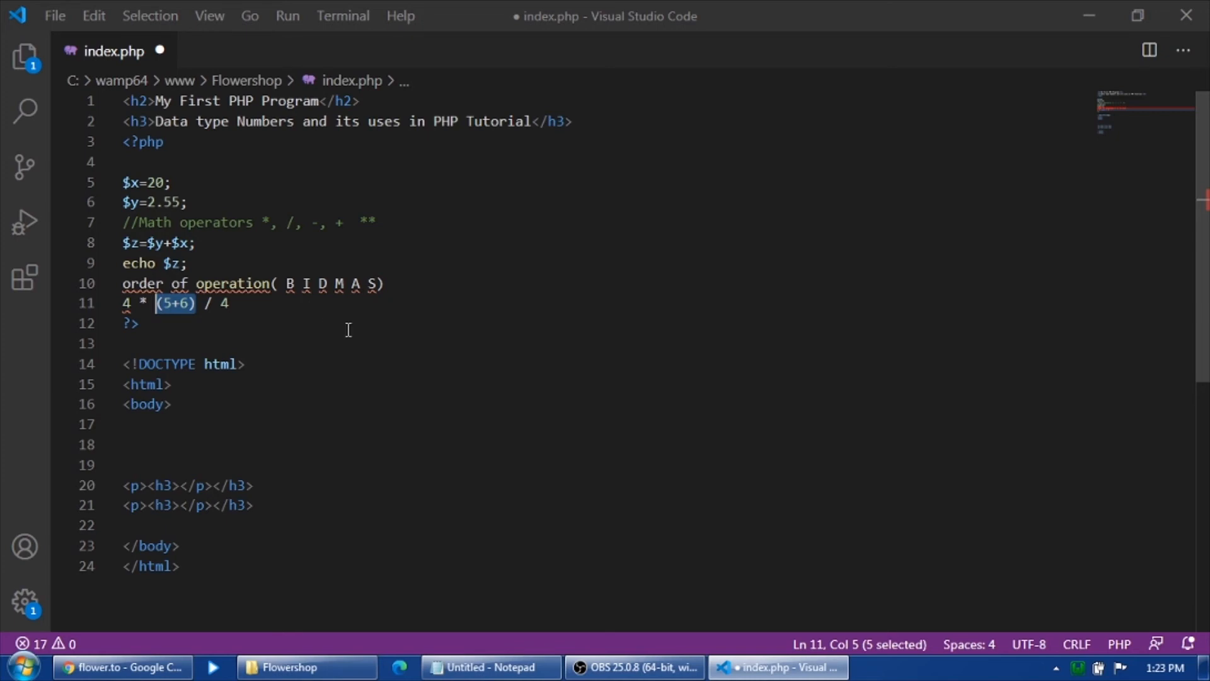
pyautogui.moveTo(220, 378)
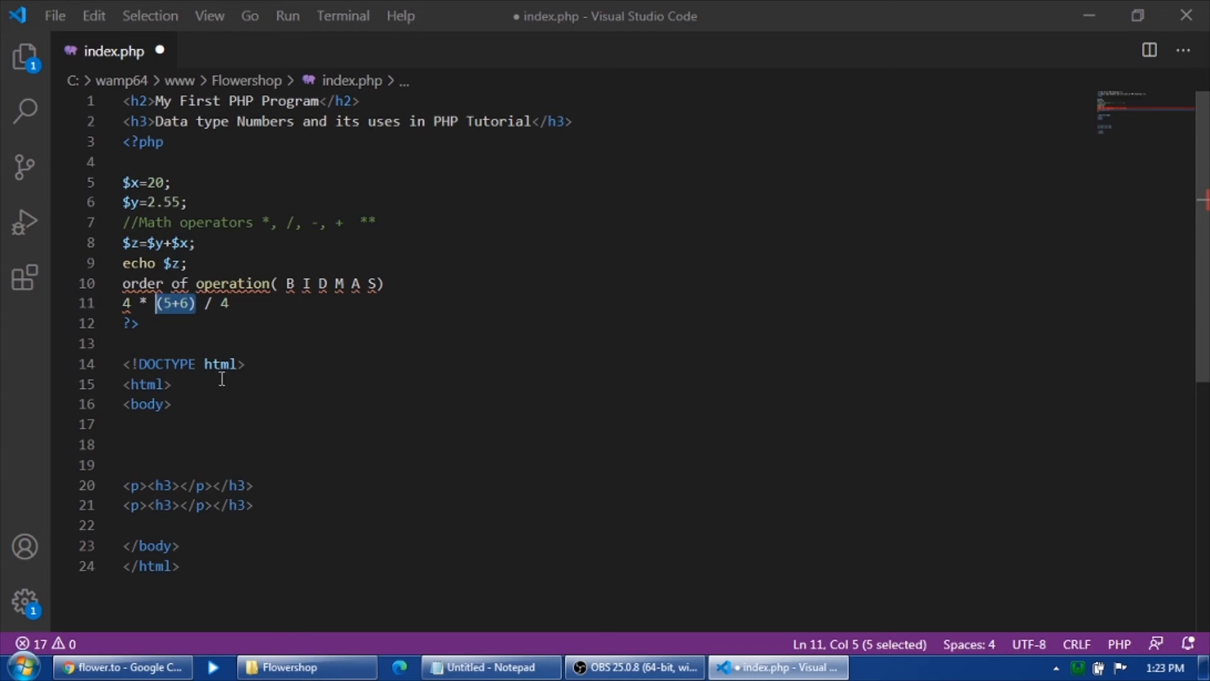
pyautogui.moveTo(235, 323)
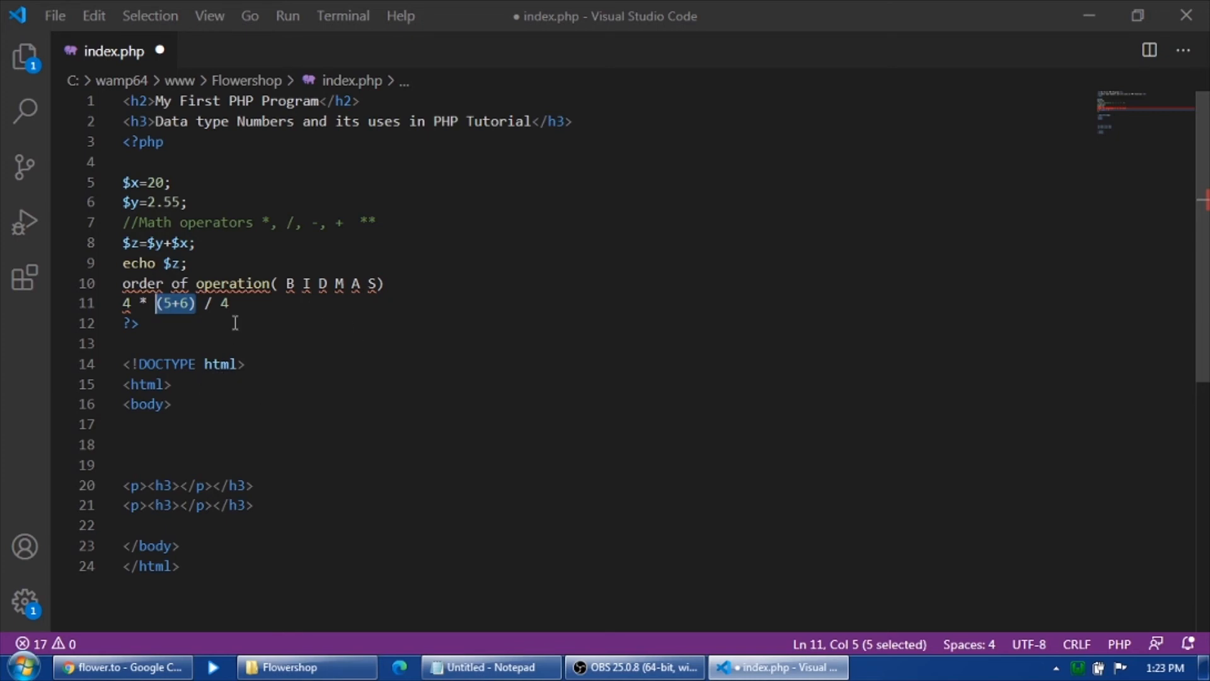
pyautogui.moveTo(156, 304); pyautogui.dragTo(229, 303)
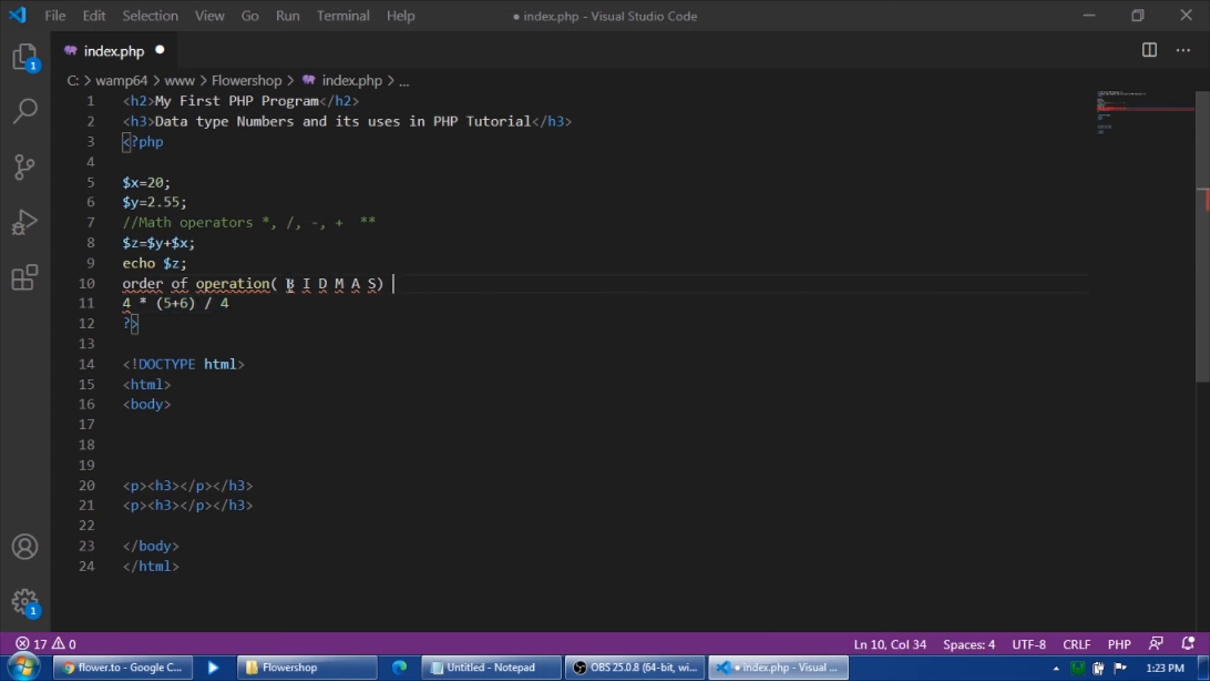
# Prefix the expression with echo and end it with a semicolon
pyautogui.write('echp')
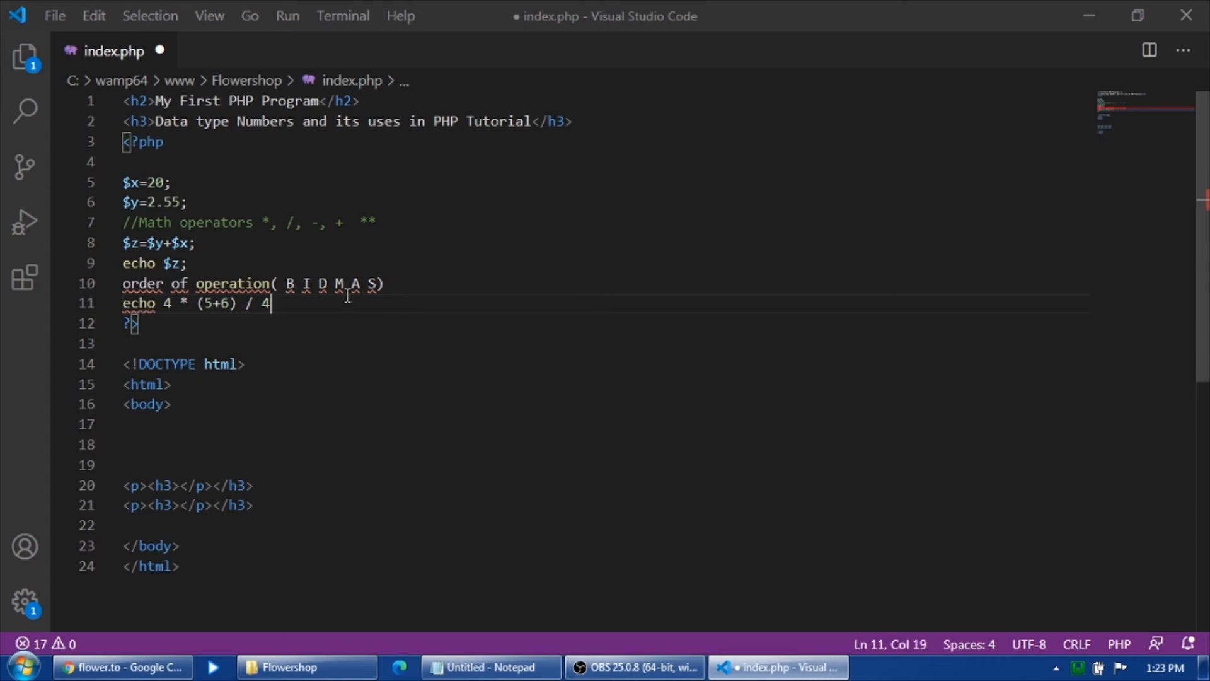
pyautogui.write(';')
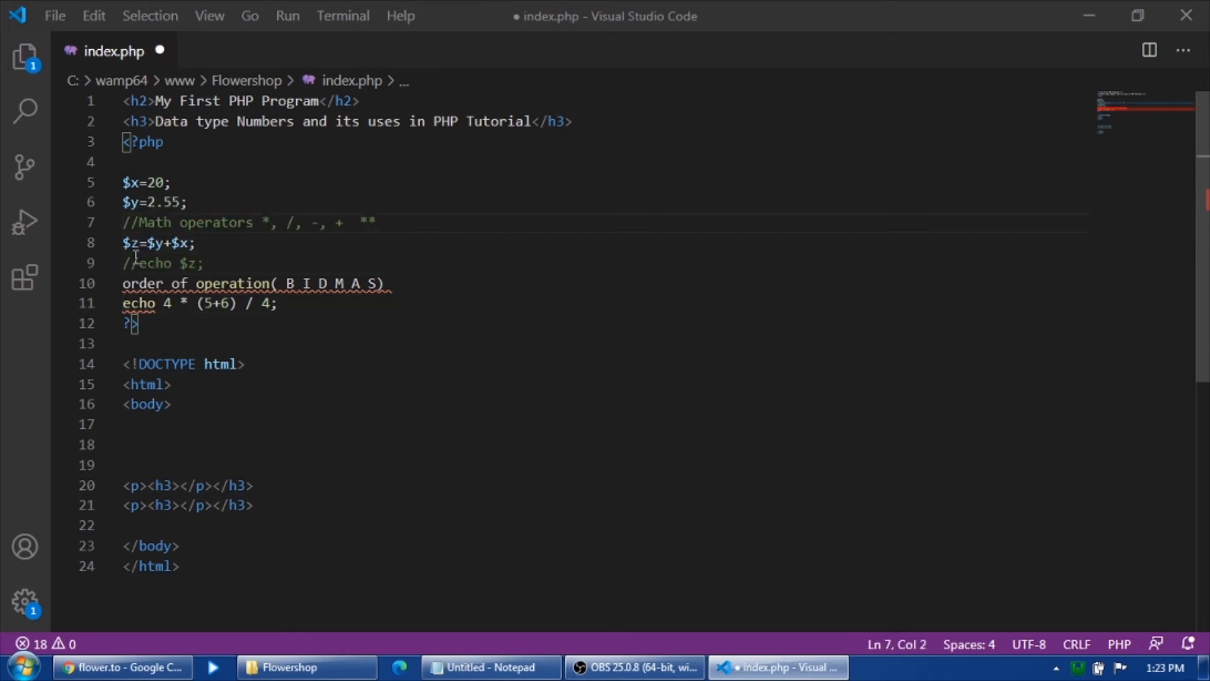
# Comment out the $z and BIDMAS lines, then reload Chrome to see 11
pyautogui.write('//')
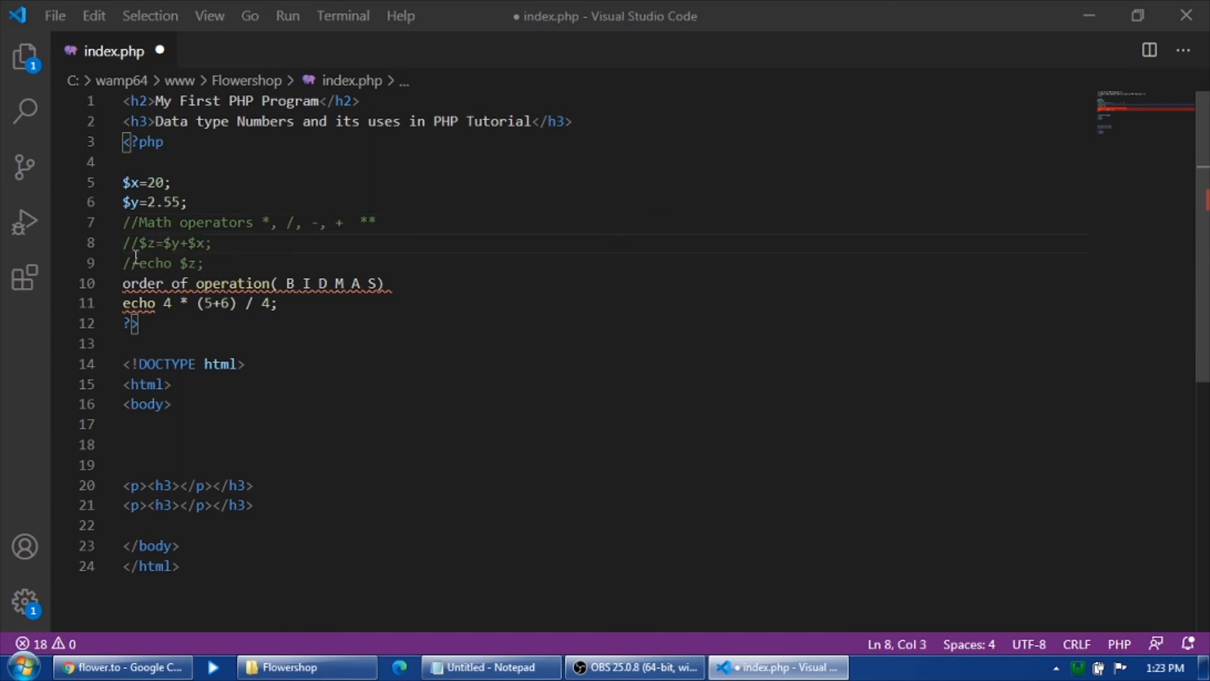
pyautogui.doubleClick(141, 283)
pyautogui.write('//')
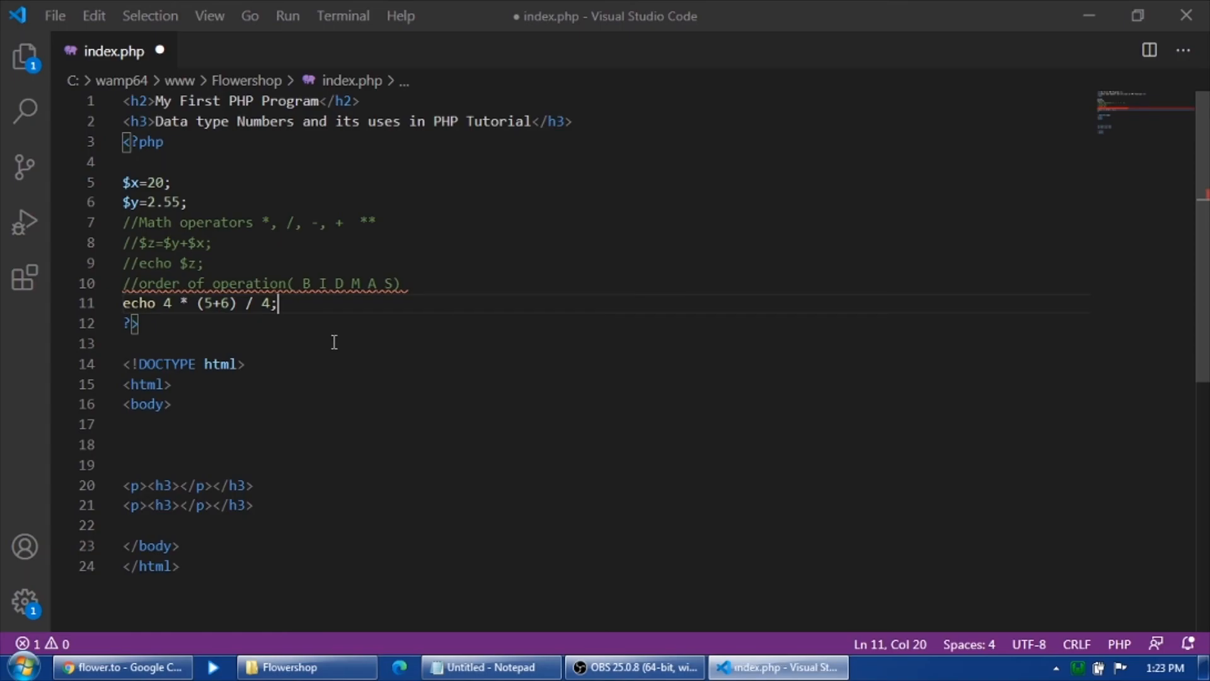
pyautogui.click(119, 667)
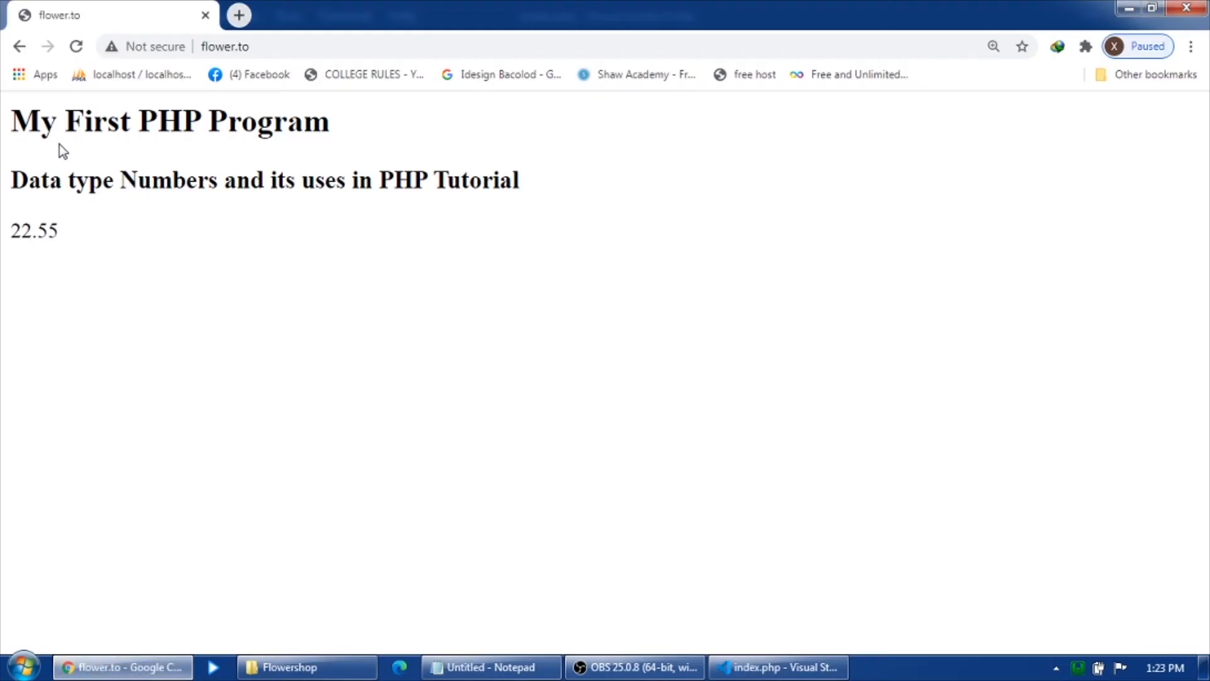
pyautogui.click(76, 46)
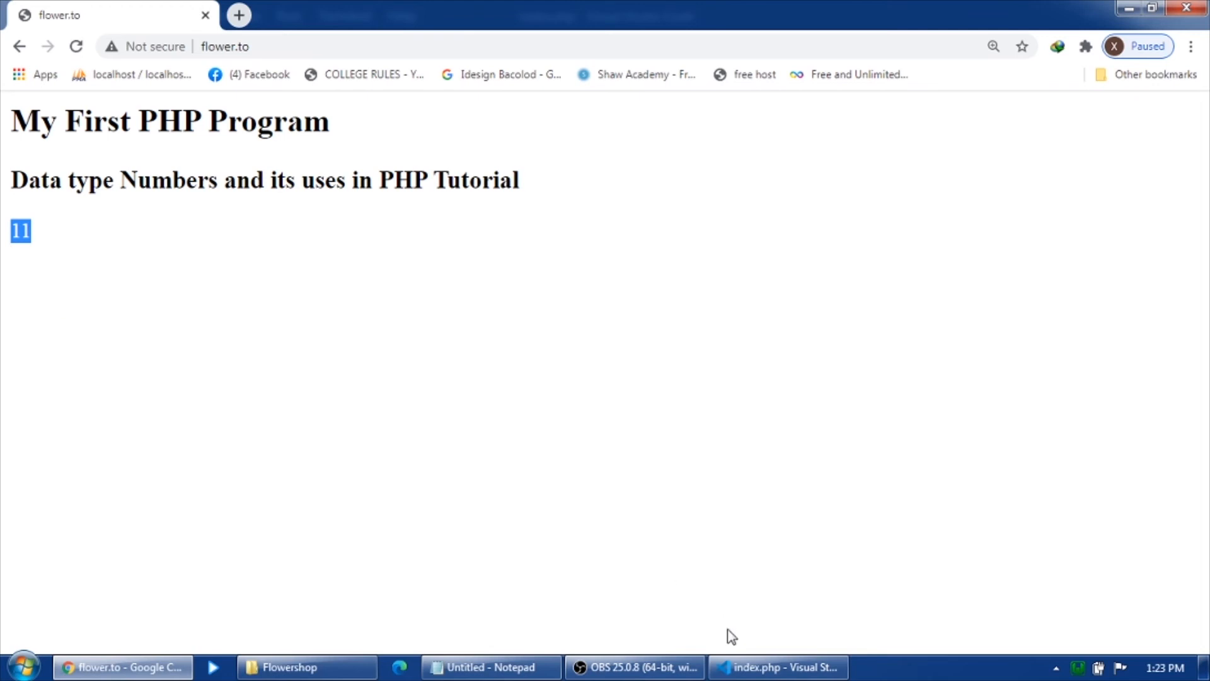
pyautogui.moveTo(525, 589)
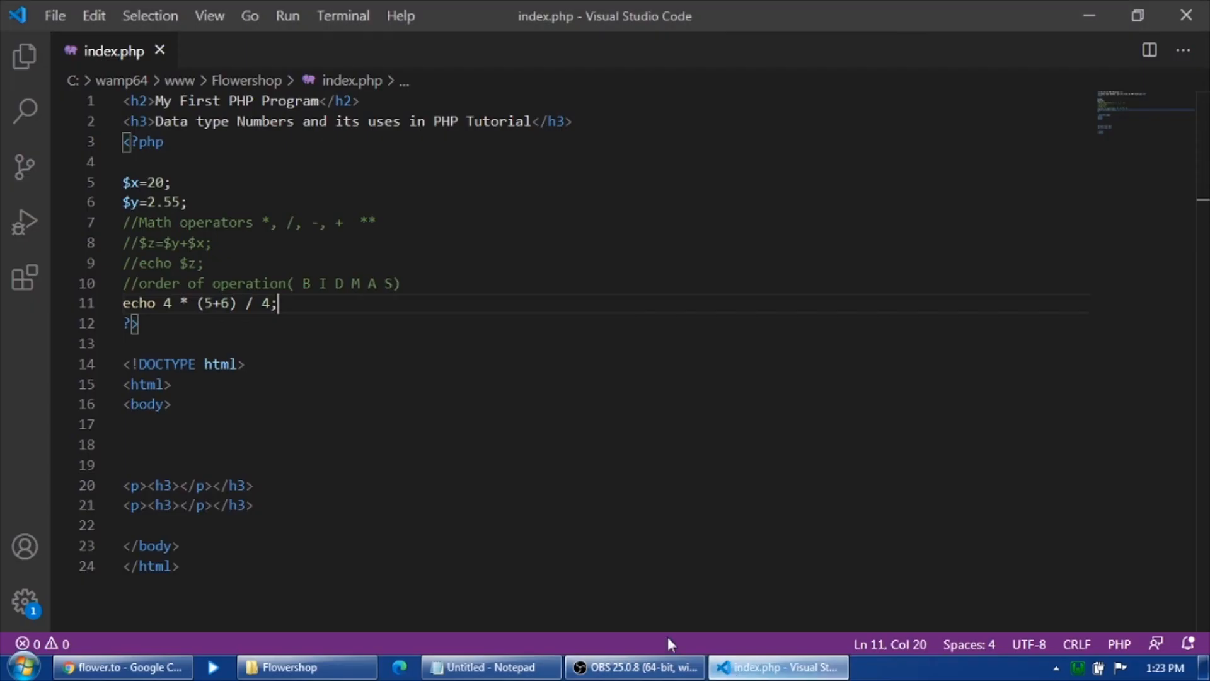
pyautogui.moveTo(303, 334)
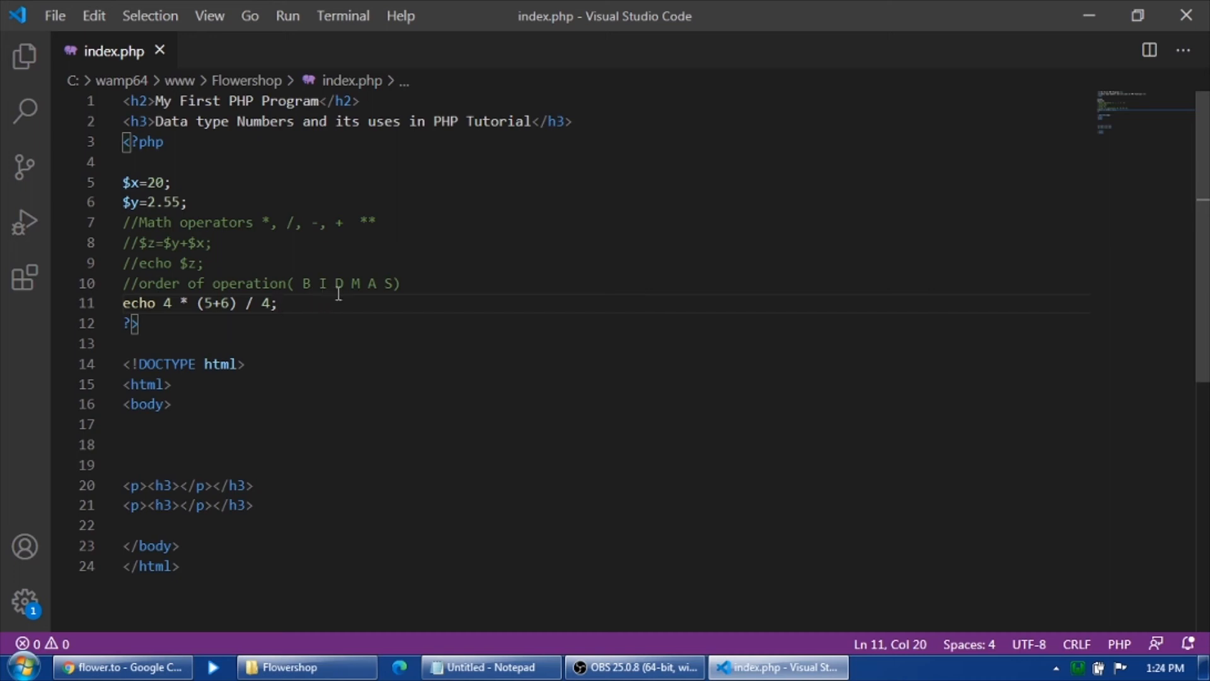
pyautogui.moveTo(369, 283)
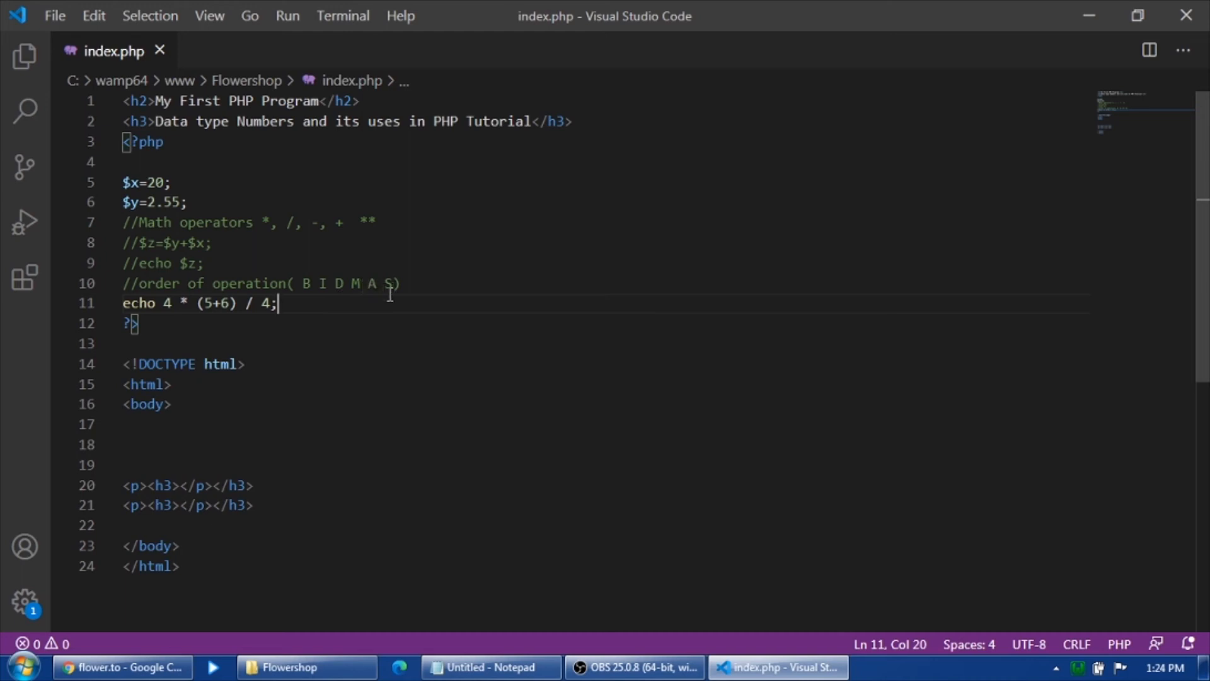
pyautogui.moveTo(242, 315)
pyautogui.write('//')
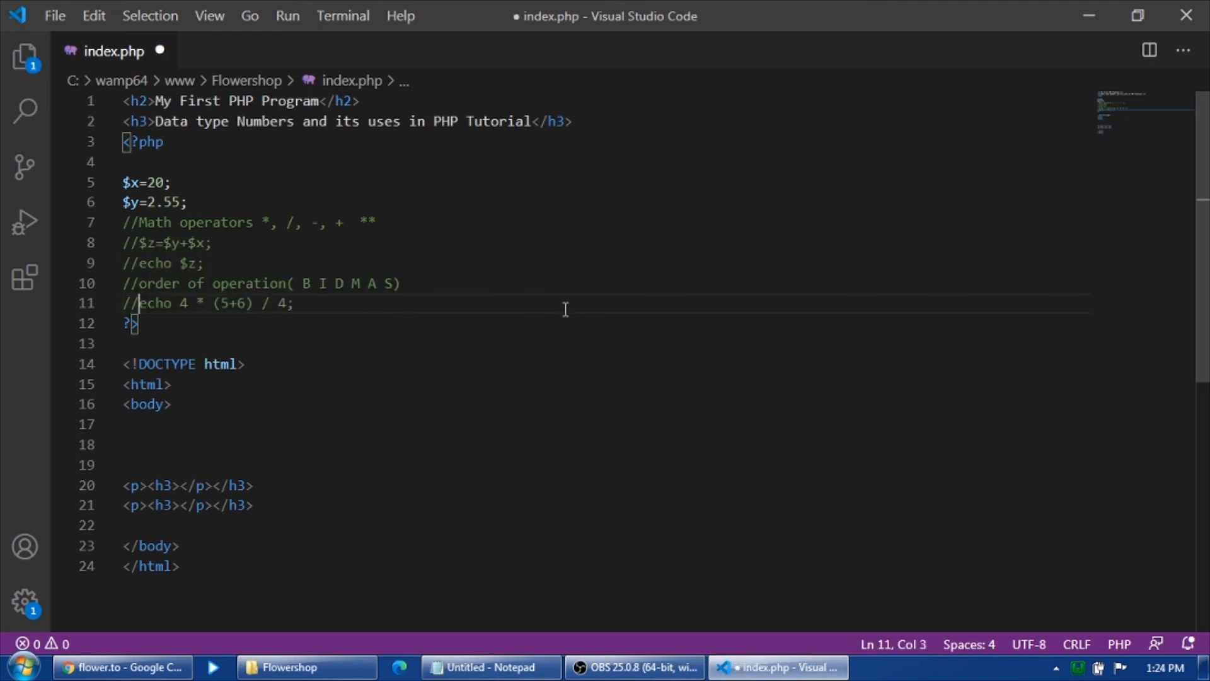
pyautogui.moveTo(320, 323)
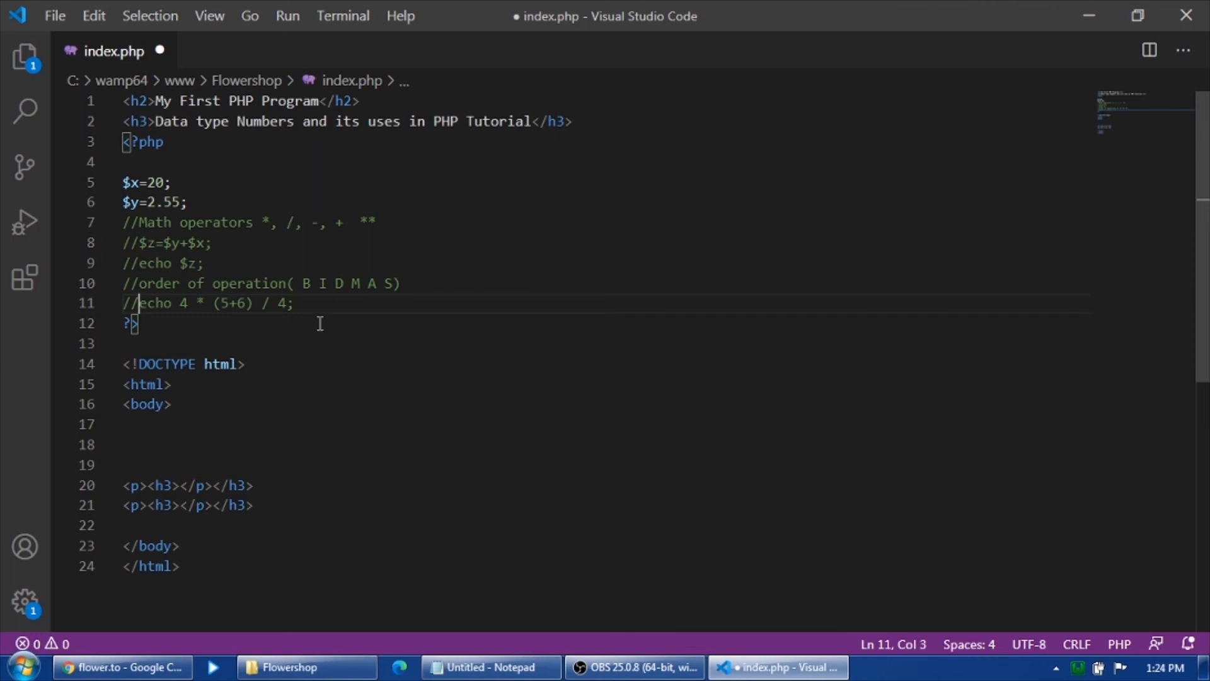
# Add a new line 13 reading echo $x++; in the PHP block
pyautogui.press('Enter')
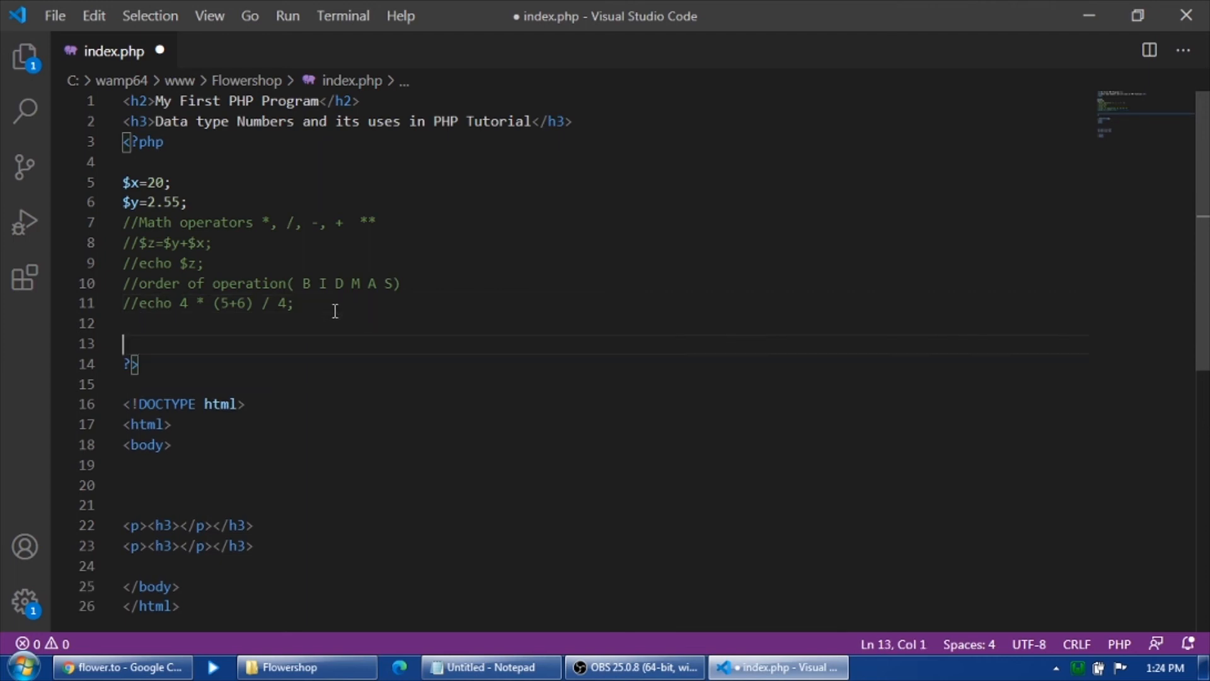
pyautogui.press('enter')
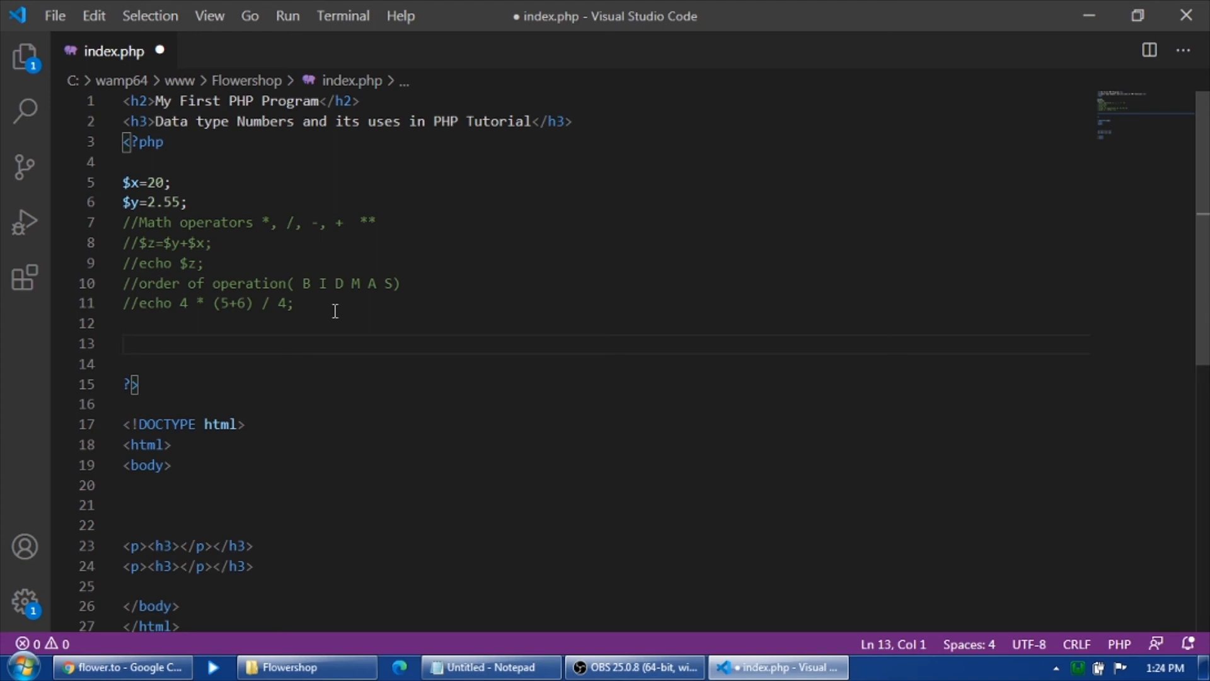
pyautogui.write('$x +')
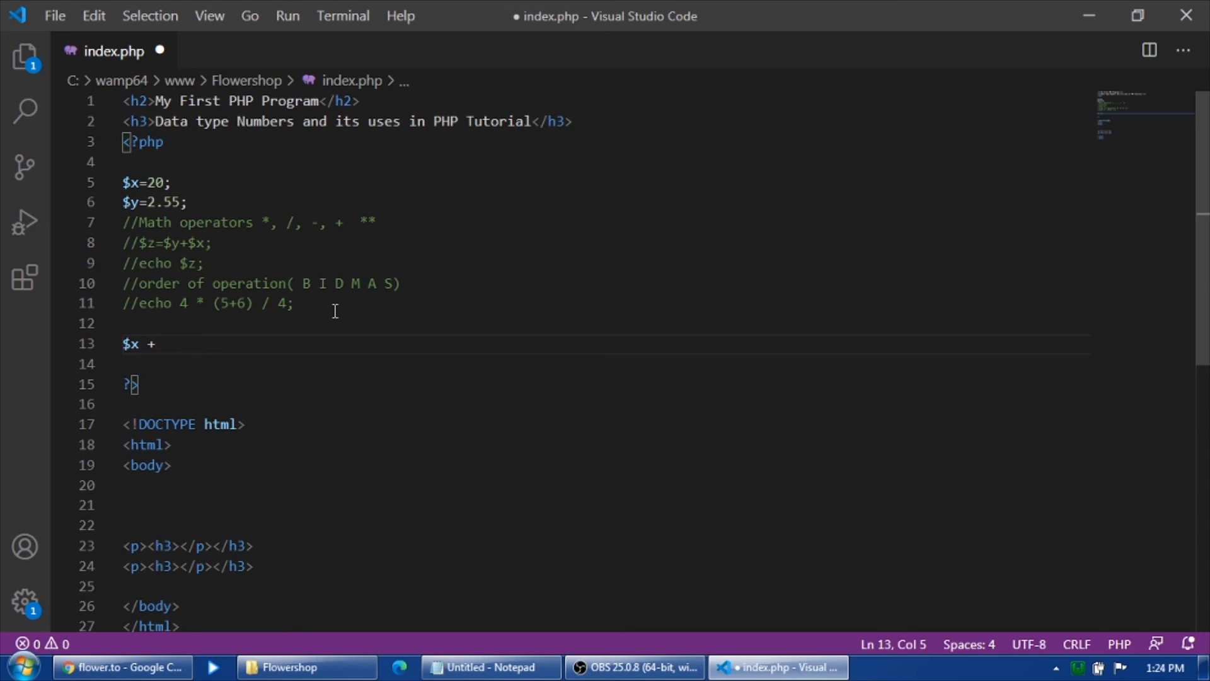
pyautogui.write('1;')
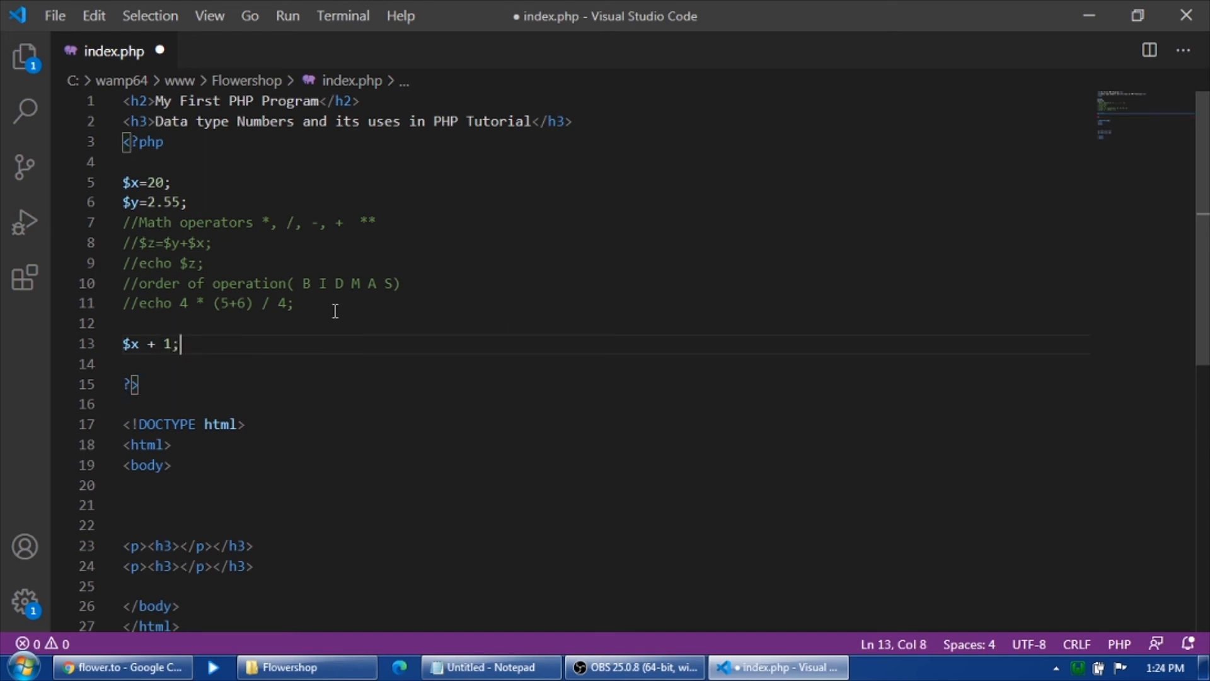
pyautogui.moveTo(127, 182)
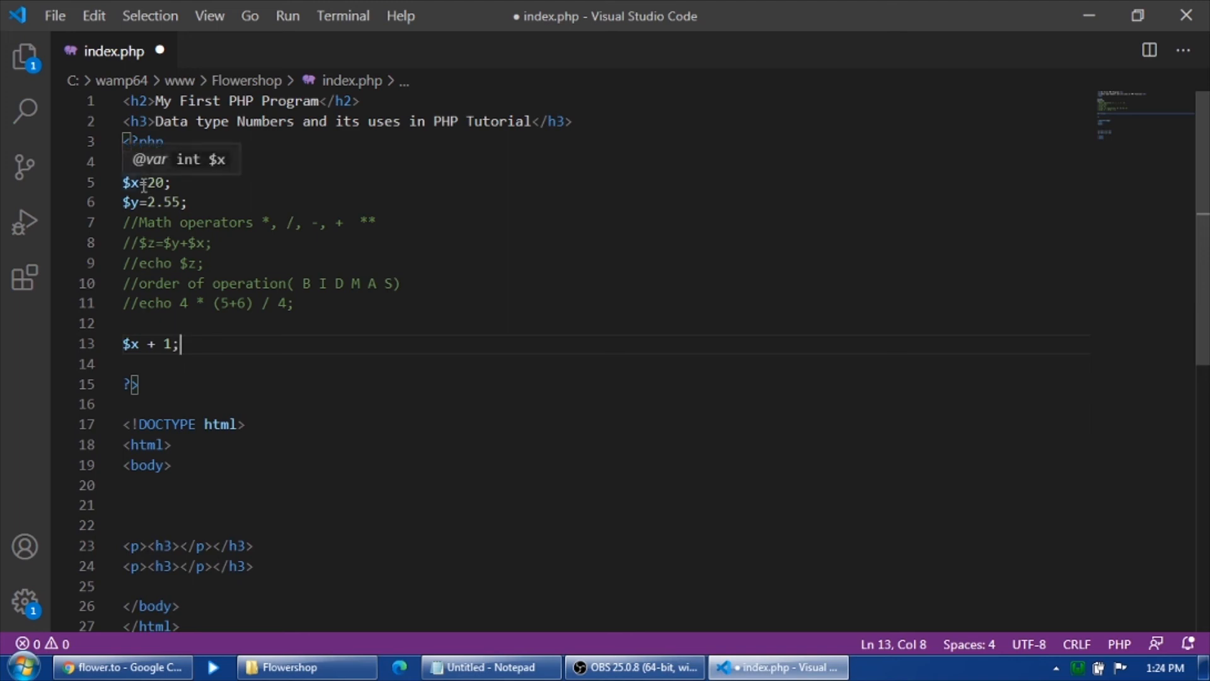
pyautogui.moveTo(216, 353)
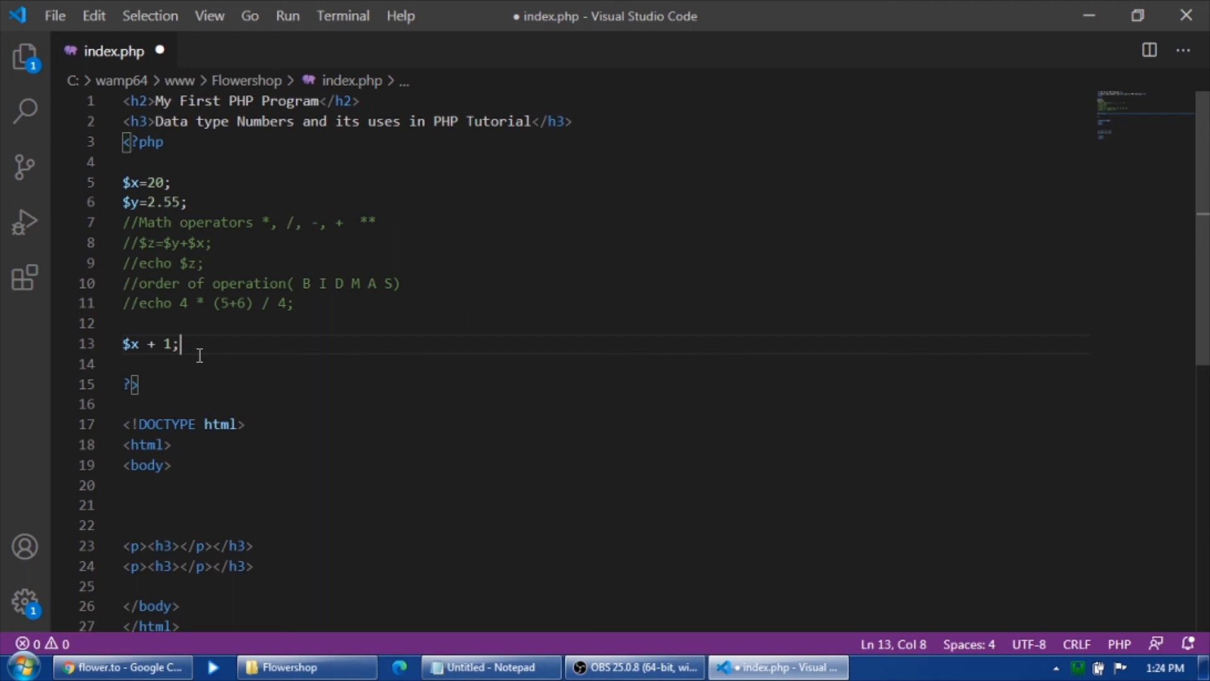
pyautogui.press('BackSpace')
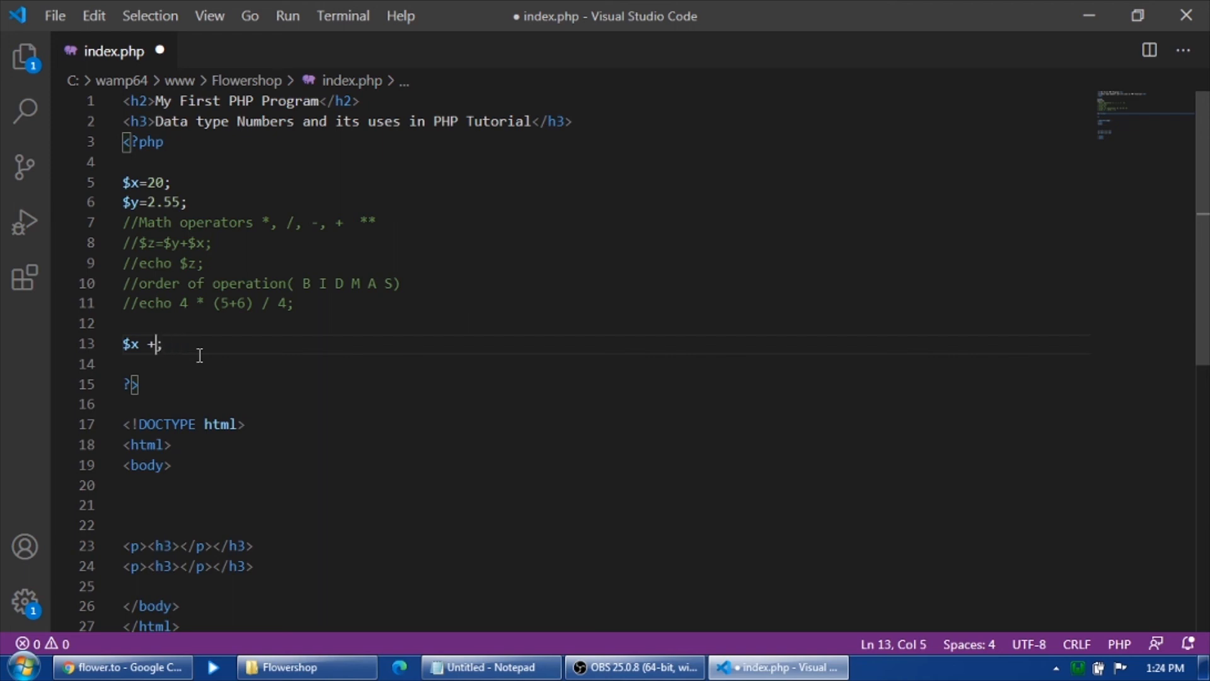
pyautogui.press('Backspace')
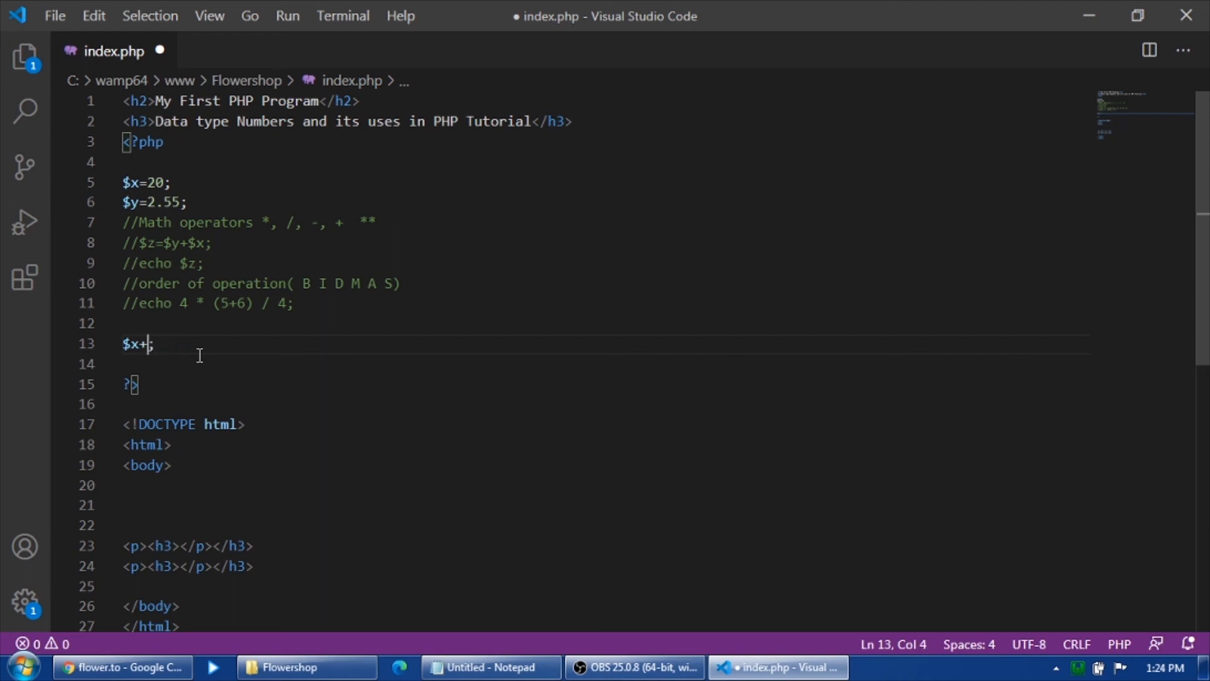
pyautogui.write('+')
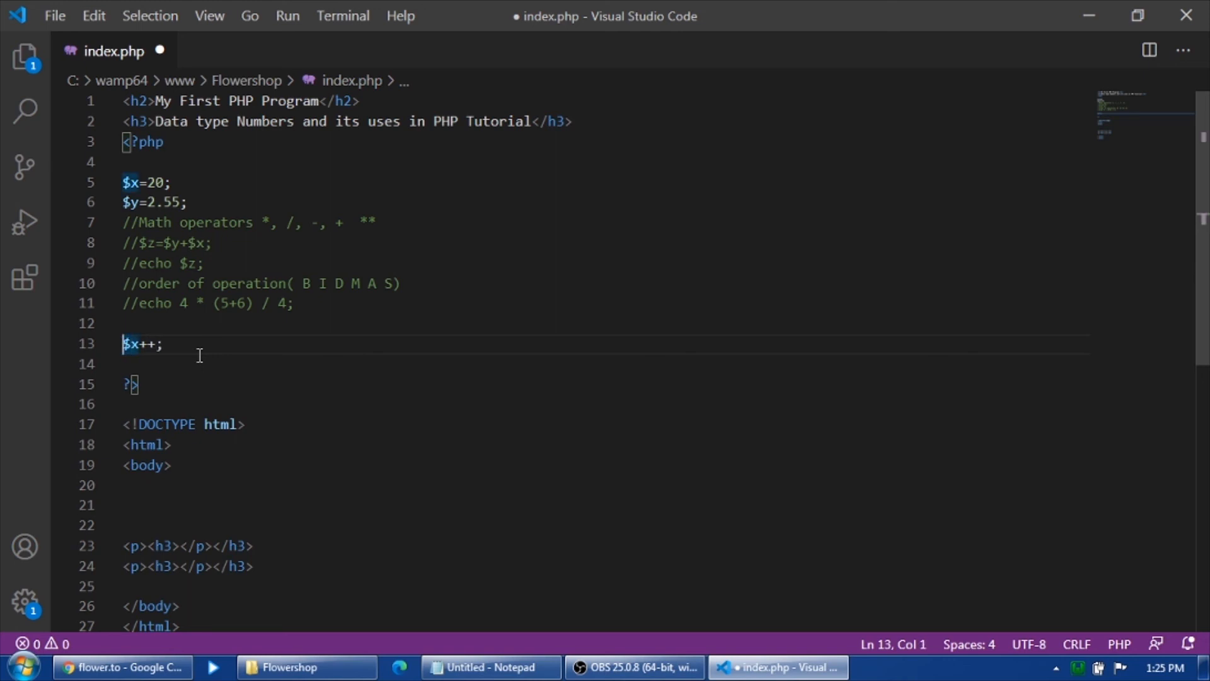
pyautogui.press('Backspace')
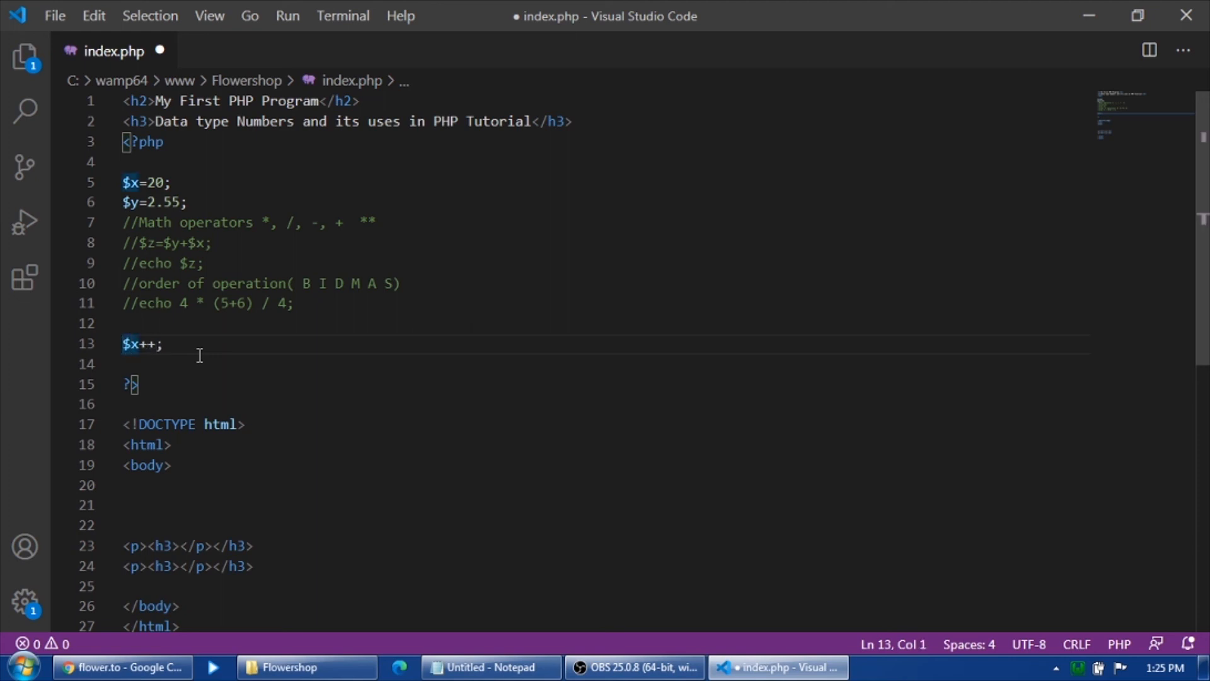
pyautogui.write('echo')
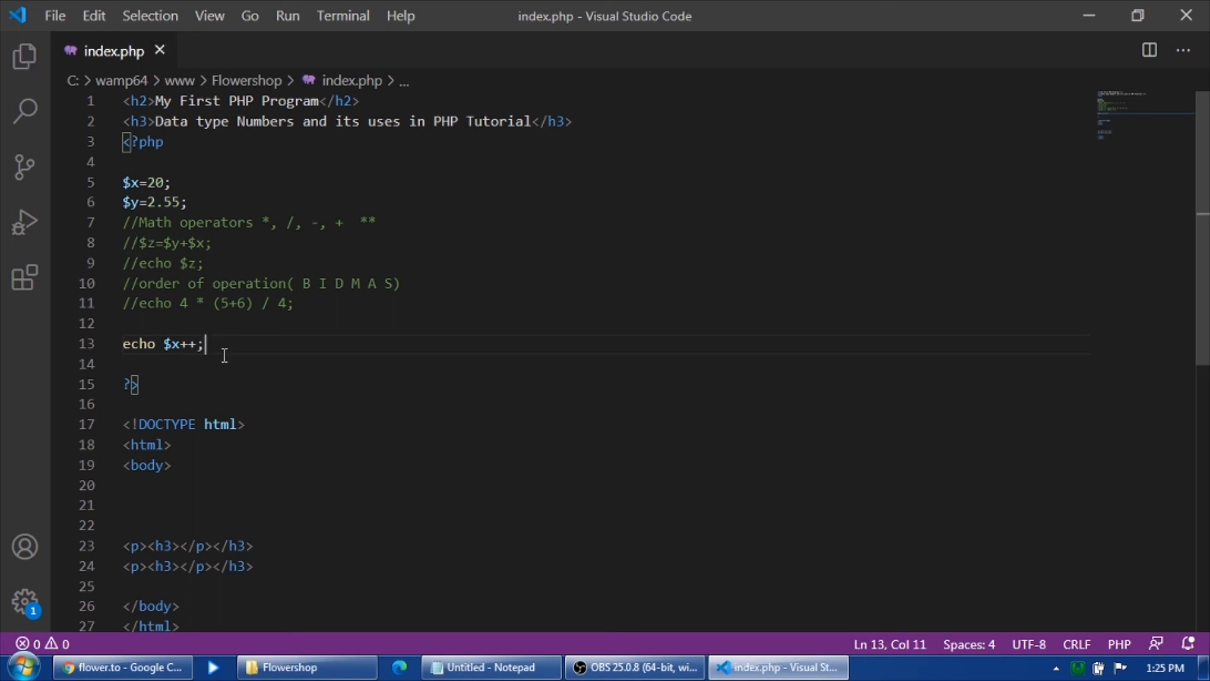
pyautogui.moveTo(295, 487)
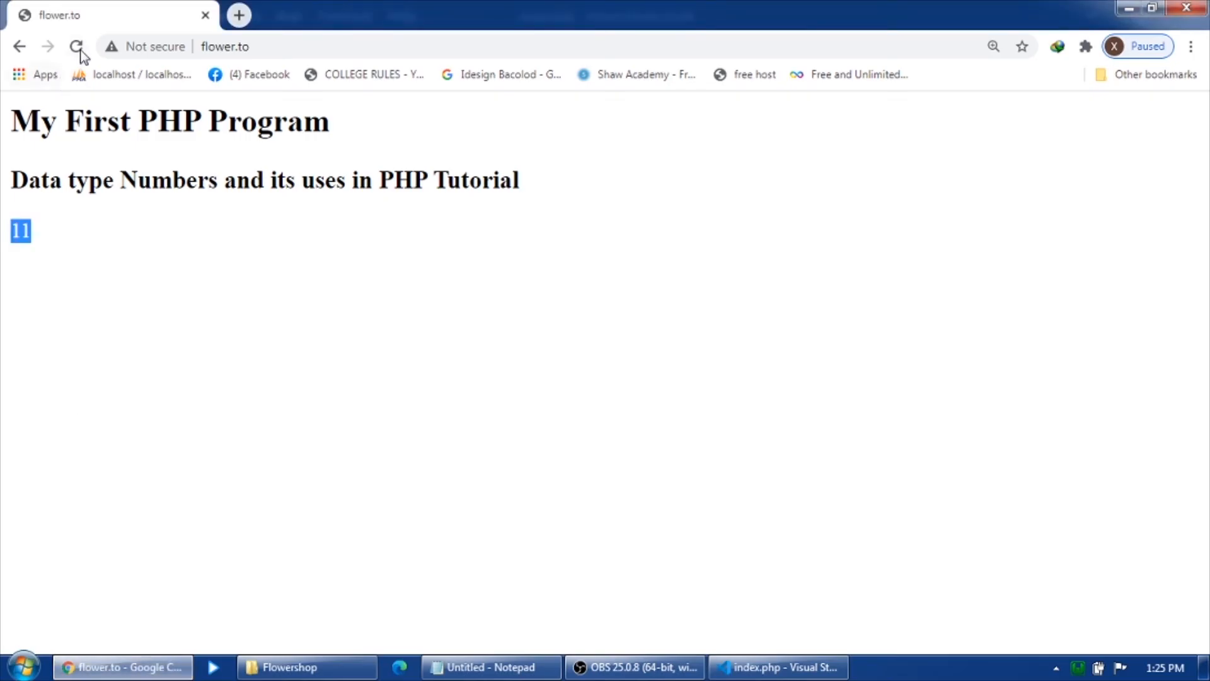
# Reload Chrome, then add an echo $x line below the increment line
pyautogui.click(76, 46)
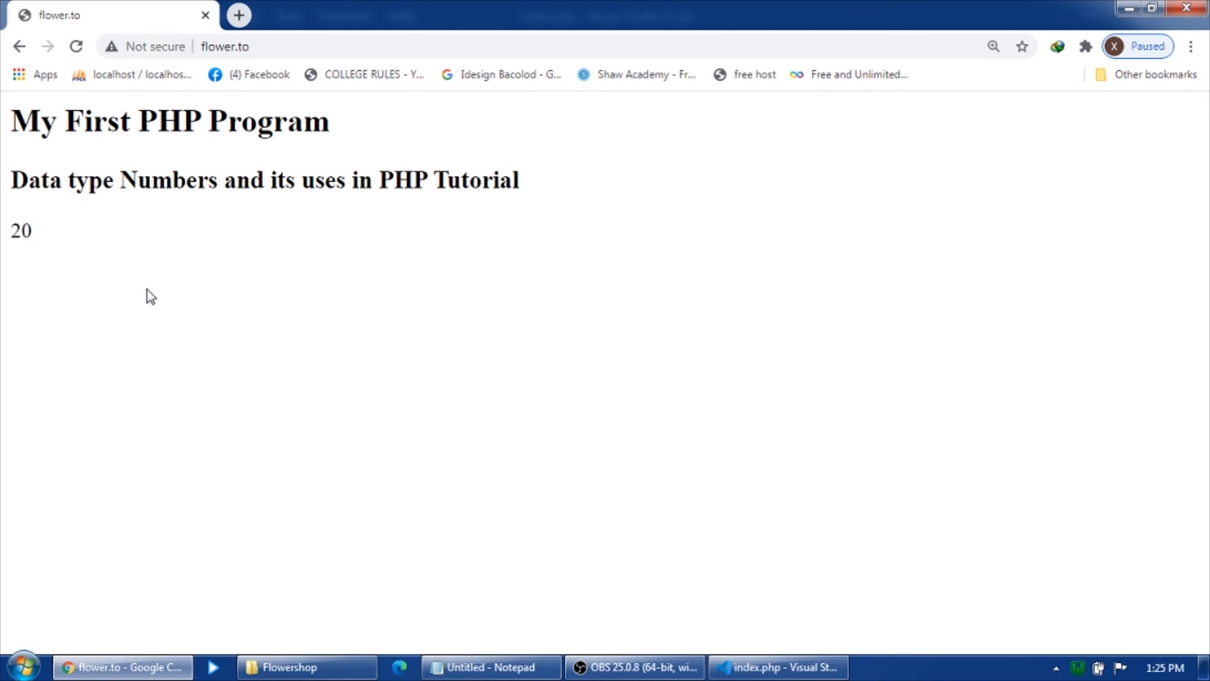
pyautogui.click(777, 667)
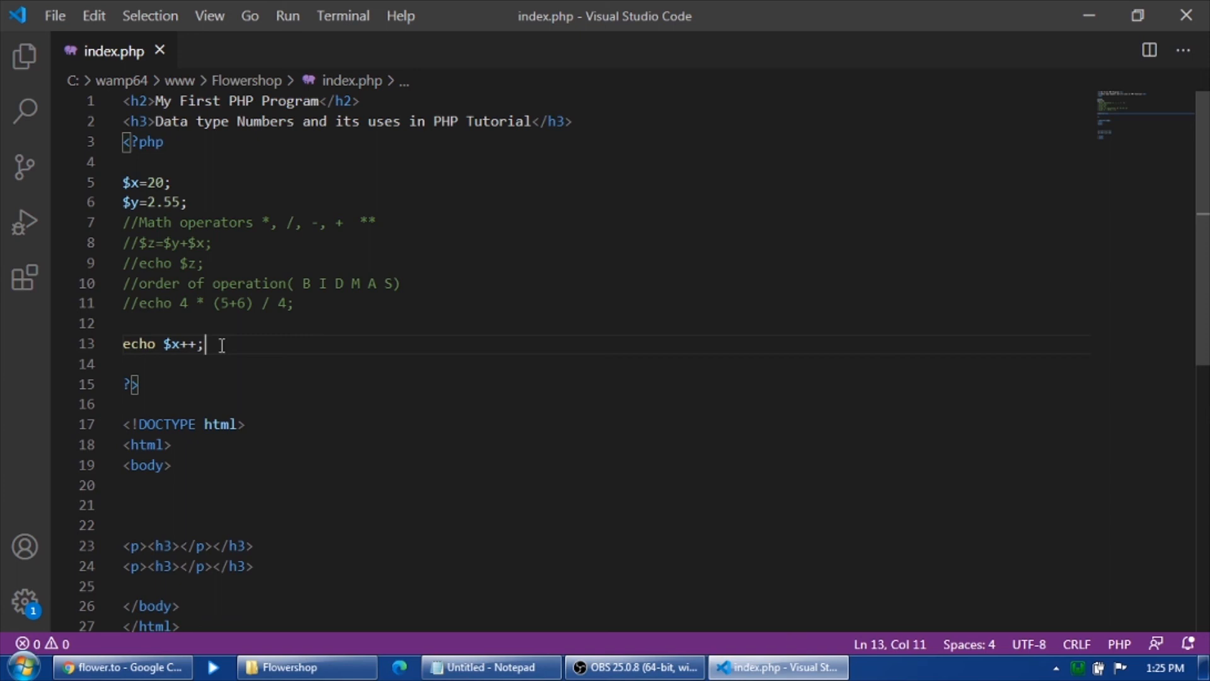
pyautogui.tripleClick(162, 343)
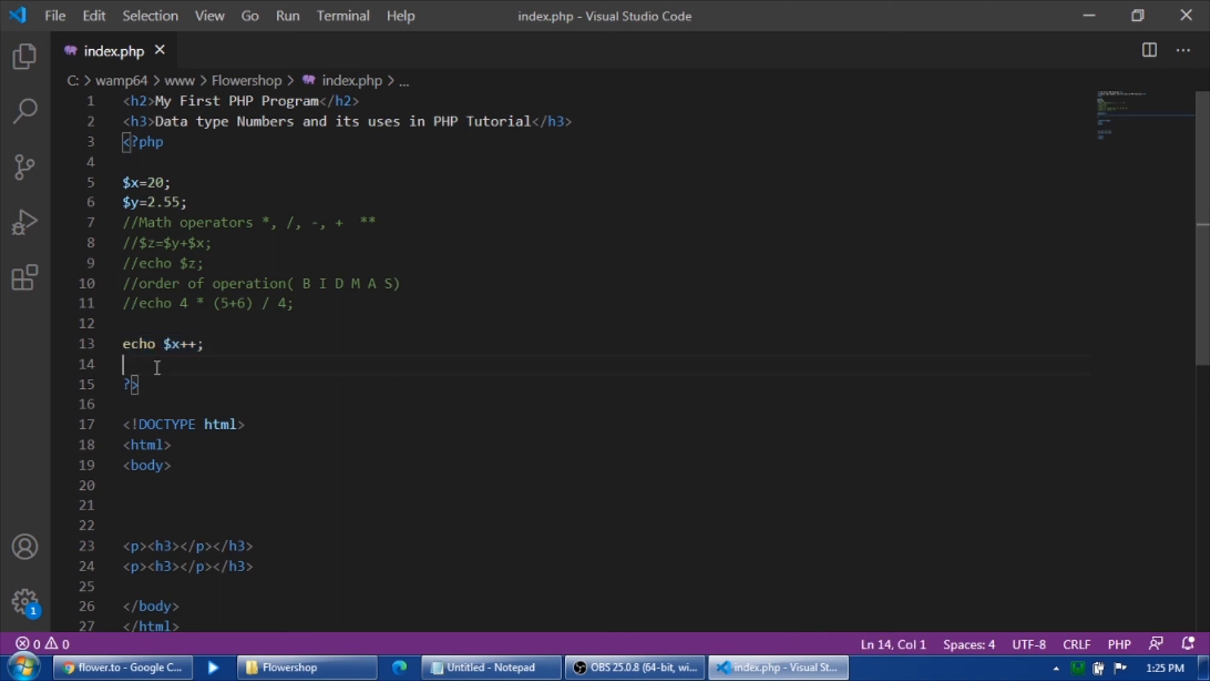
pyautogui.write('echo $x+')
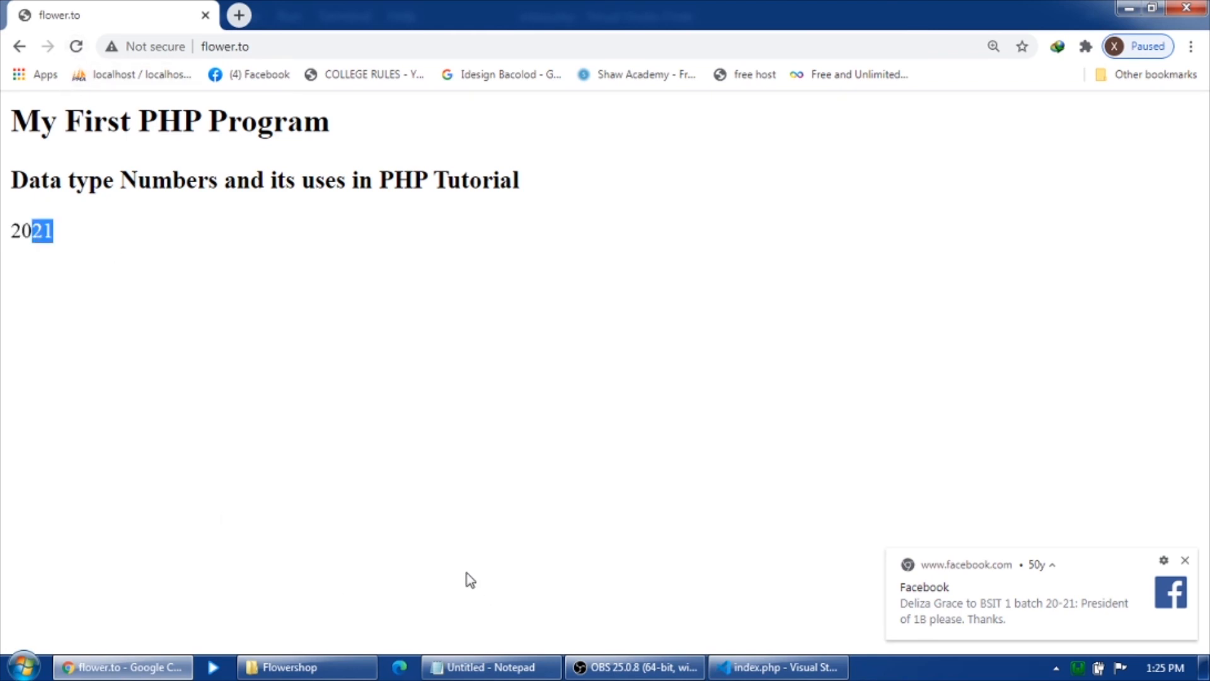
pyautogui.moveTo(234, 278)
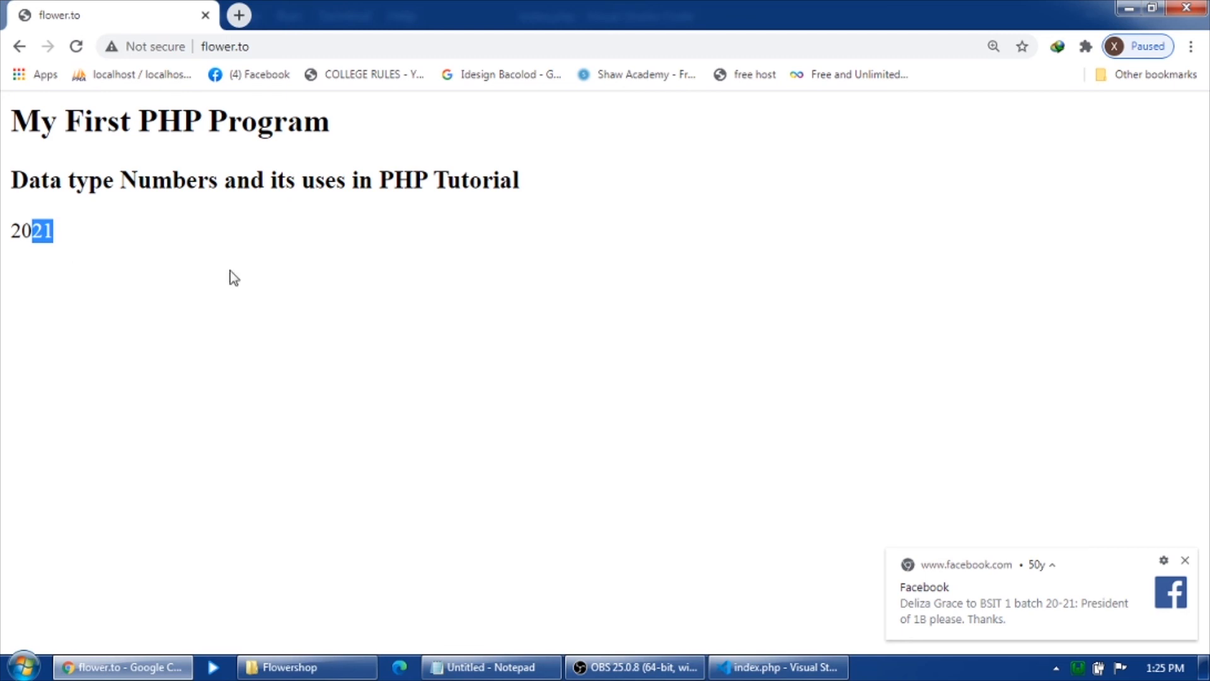
pyautogui.moveTo(374, 363)
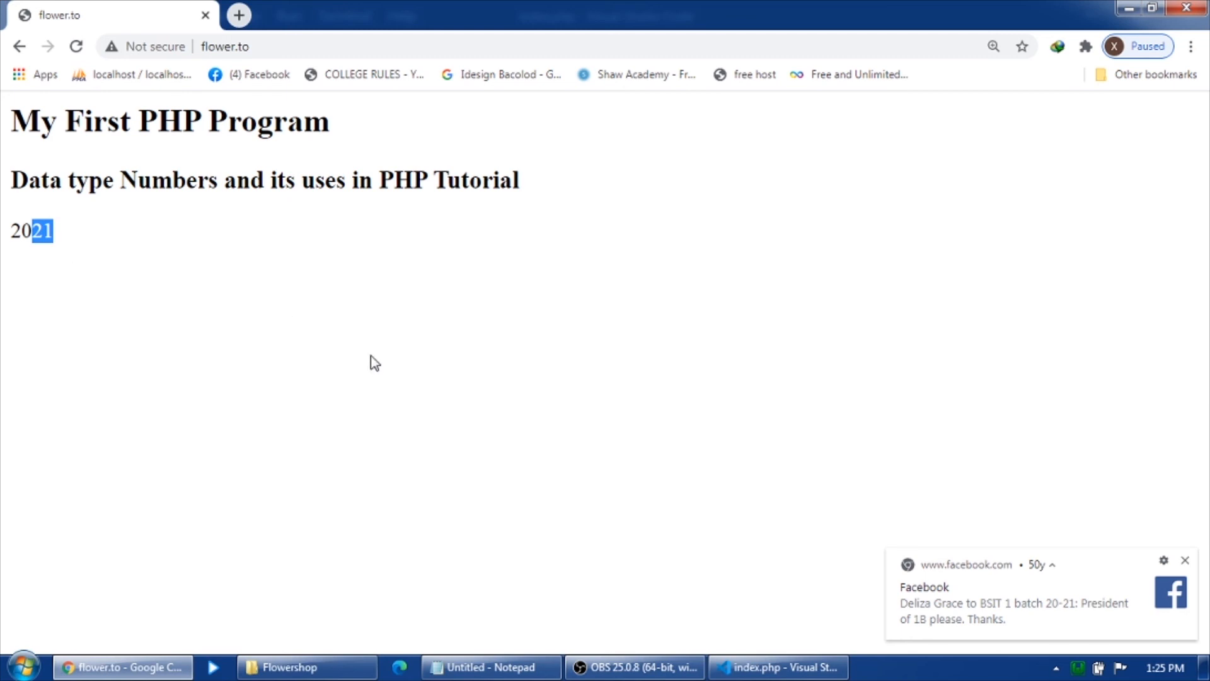
pyautogui.moveTo(365, 358)
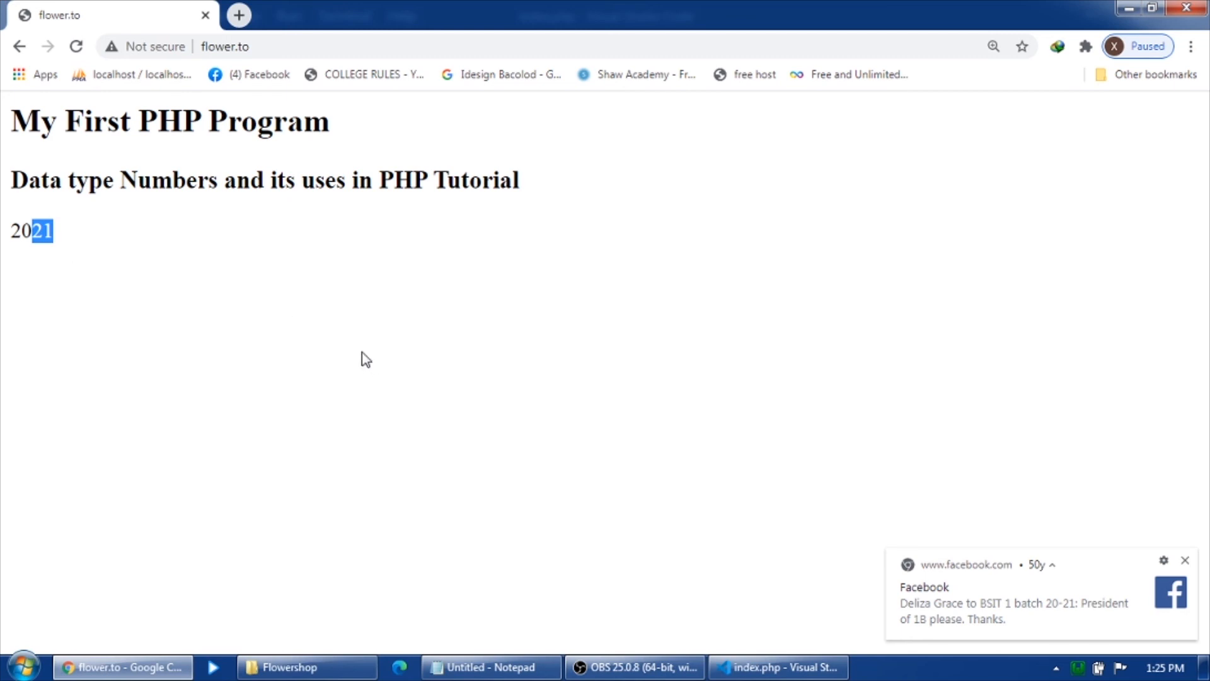
pyautogui.moveTo(717, 643)
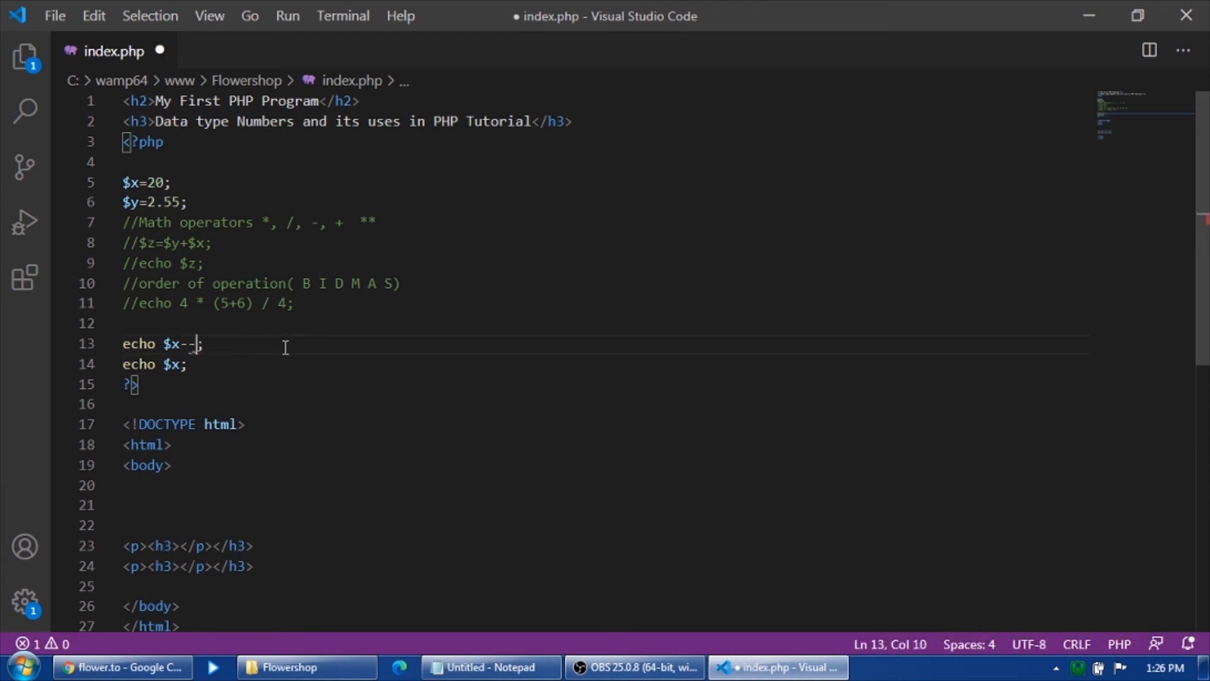
# Save the $x-- decrement change and check Chrome's output, which shows 2019
pyautogui.press('ctrl+s')
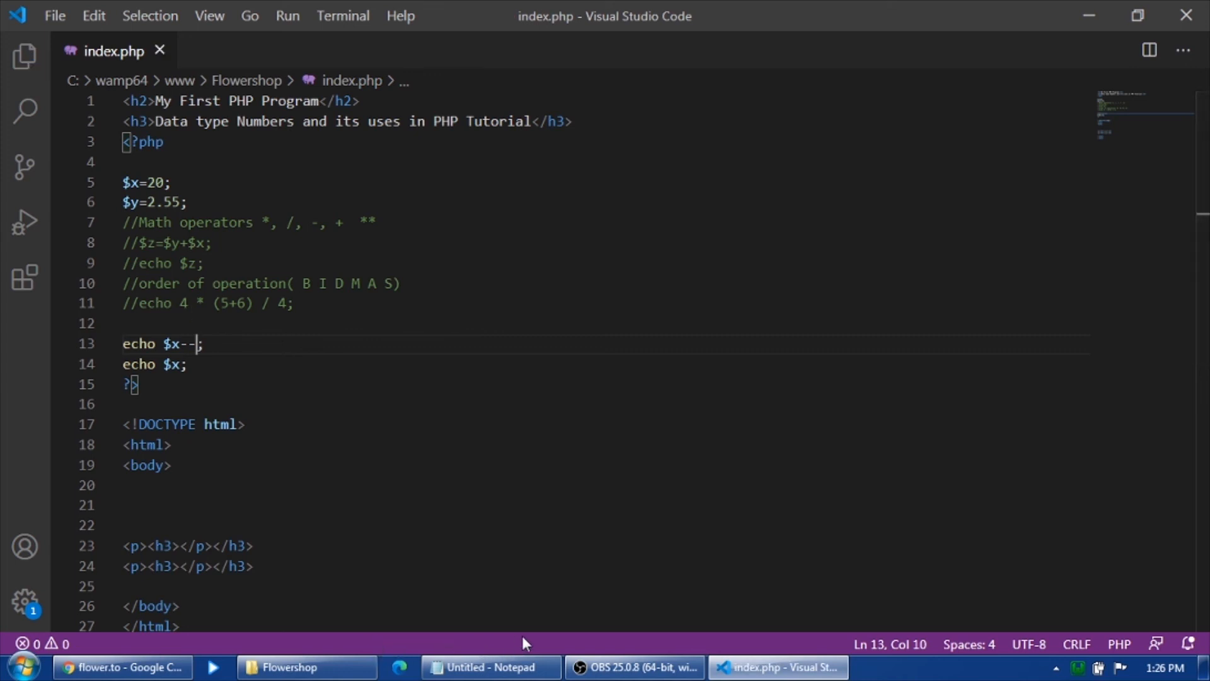
pyautogui.click(123, 667)
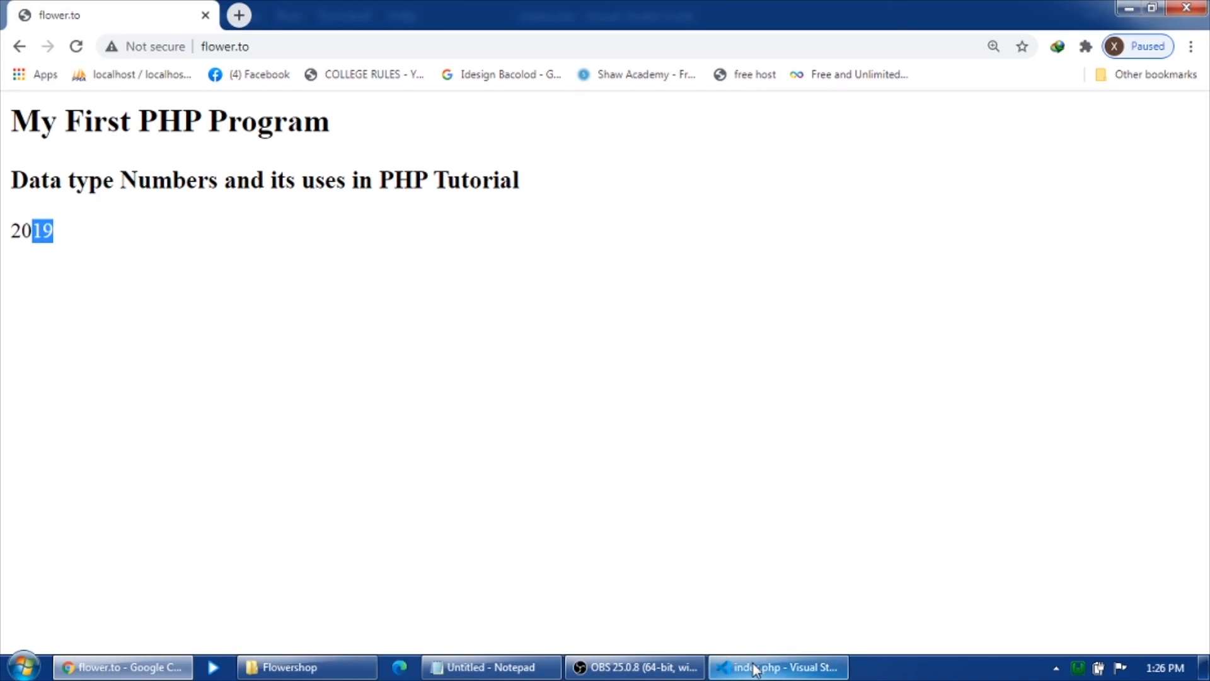
pyautogui.click(777, 667)
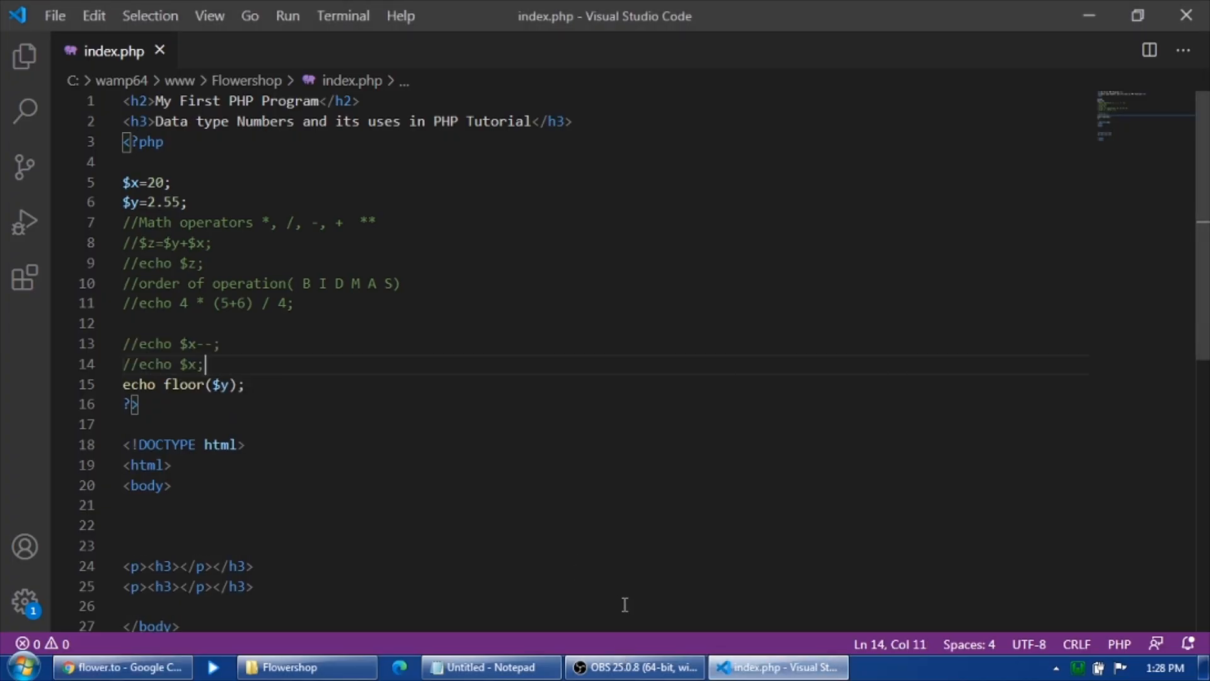